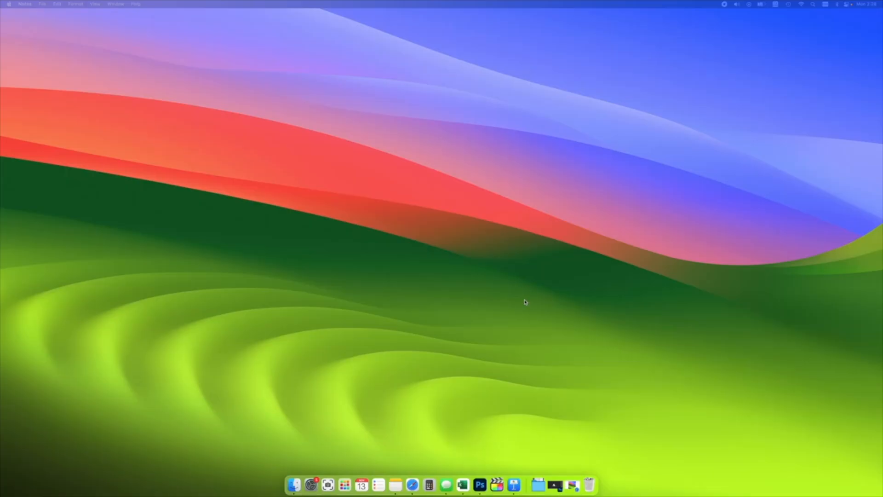
- Search Spotlight for 'disk Utility' to launch Disk Utility
left_click(294, 484)
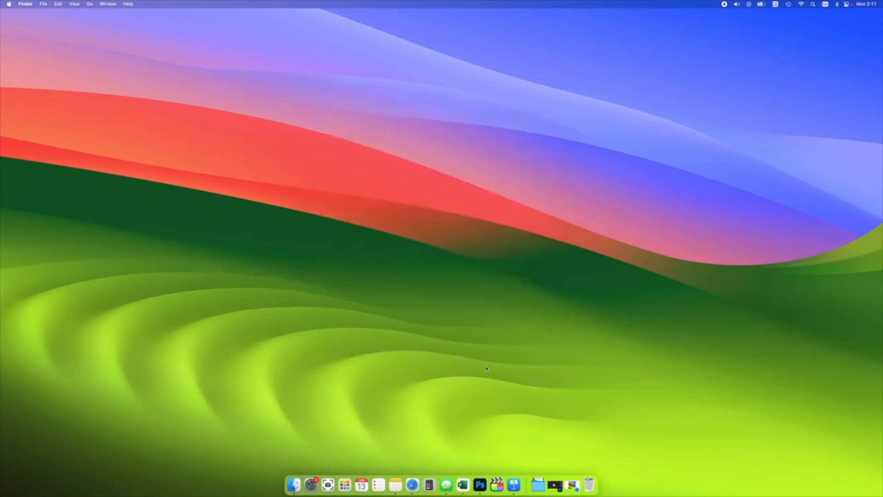
mouse_move(507, 364)
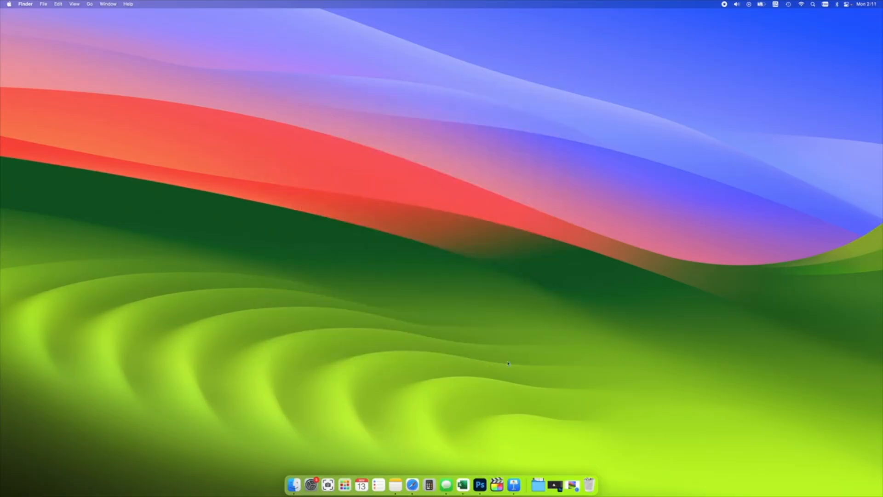
mouse_move(530, 348)
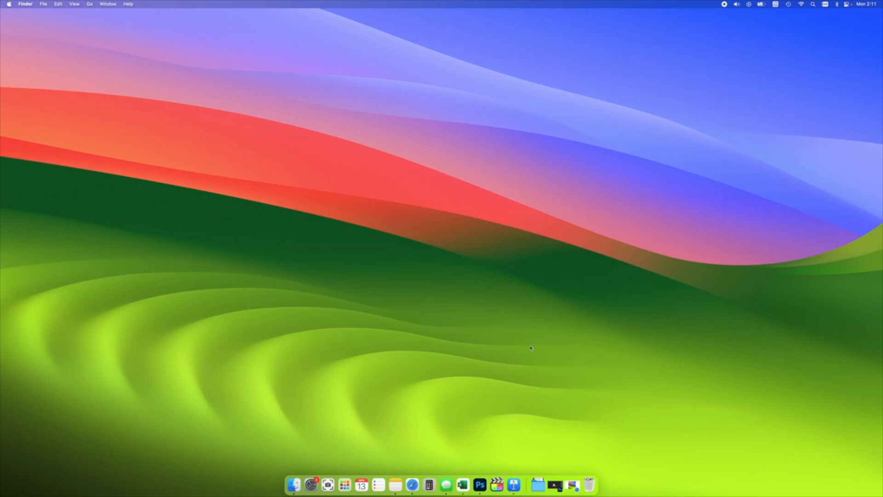
mouse_move(624, 180)
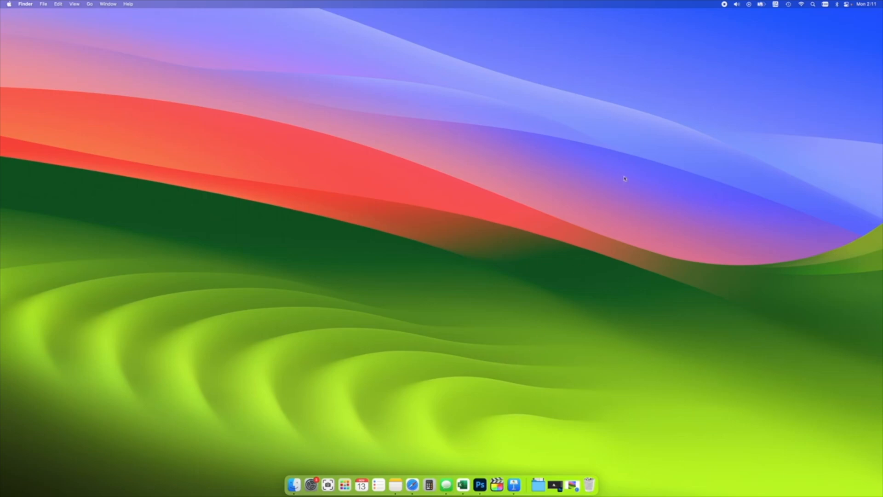
mouse_move(682, 139)
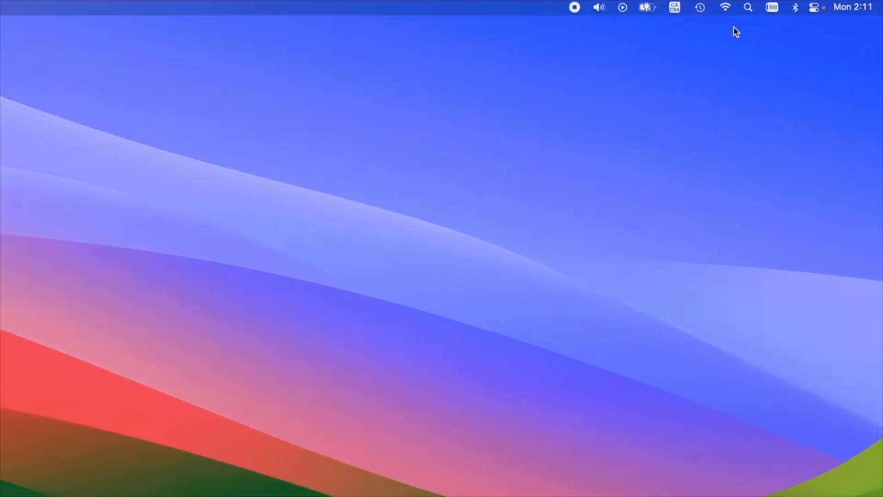
mouse_move(754, 10)
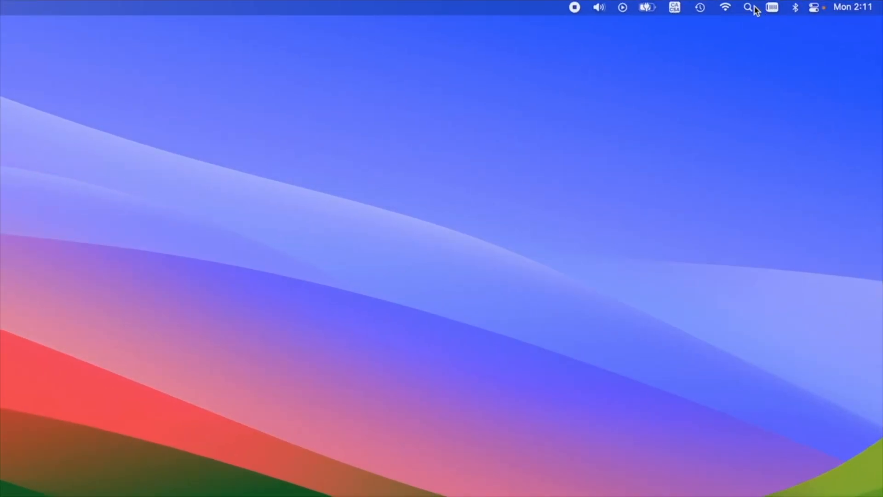
mouse_move(754, 17)
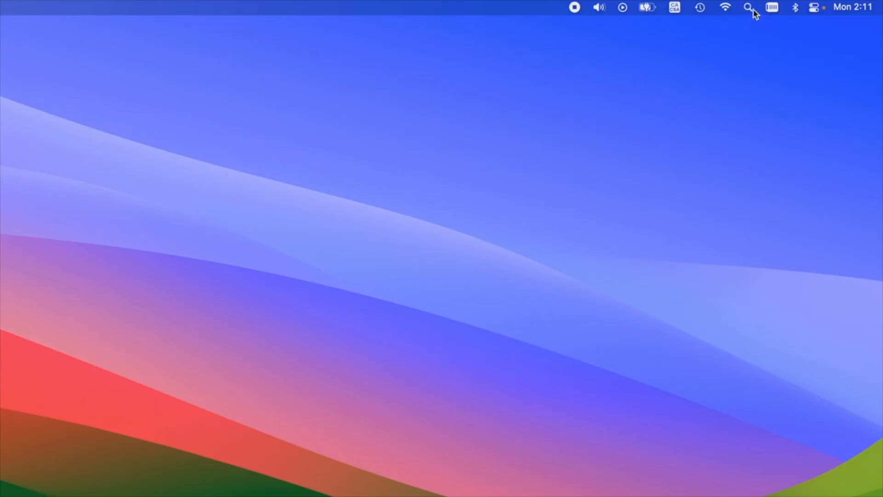
left_click(748, 8)
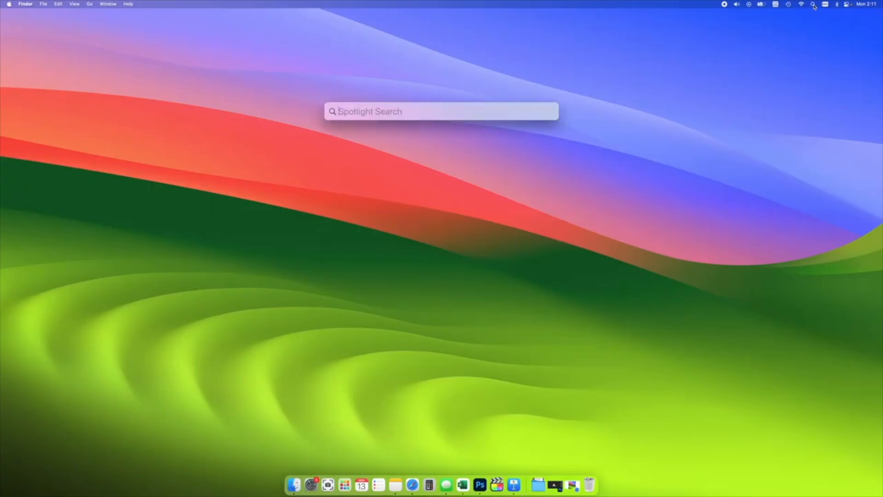
type("disk Utility")
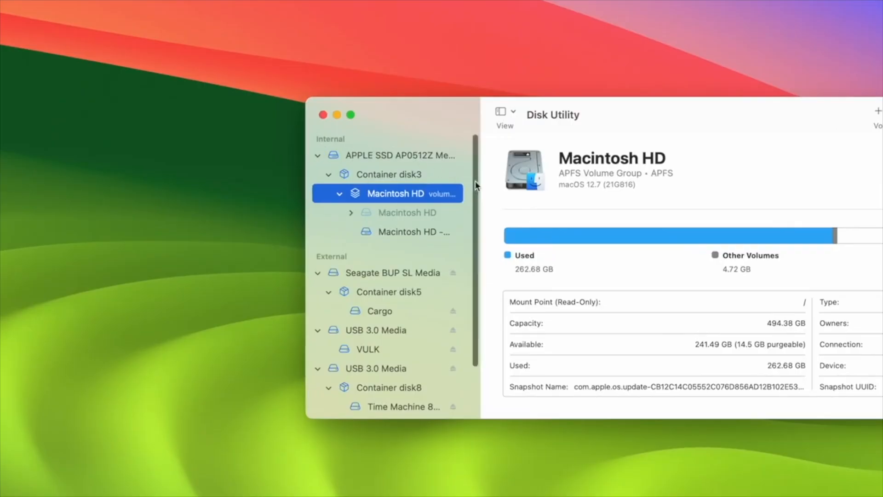
mouse_move(477, 199)
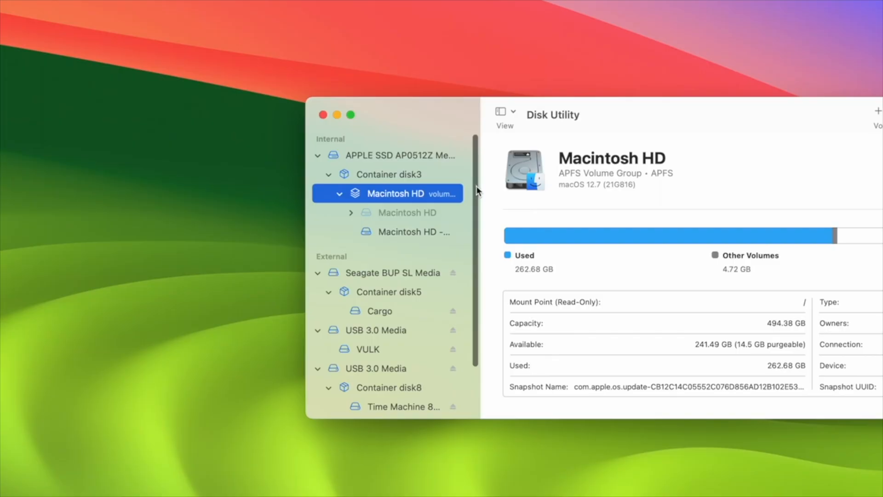
mouse_move(454, 171)
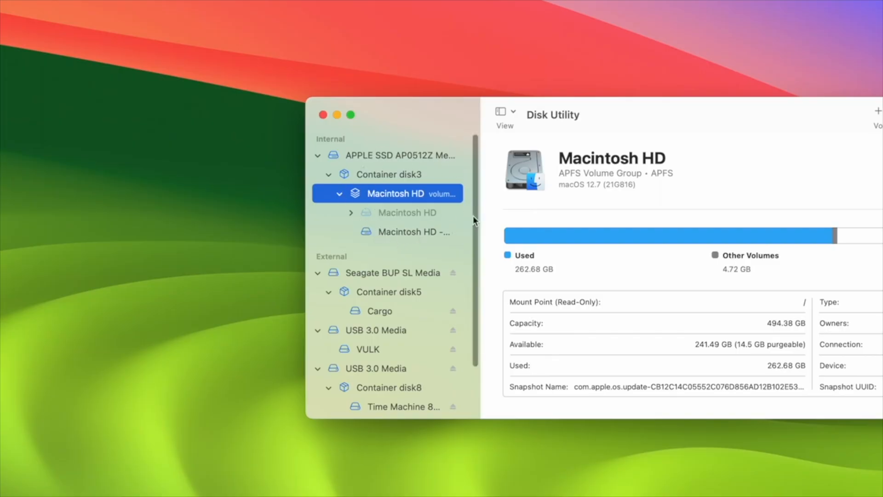
- Collapse the USB SanDisk drive's volume list in the Disk Utility sidebar
scroll("down", 3)
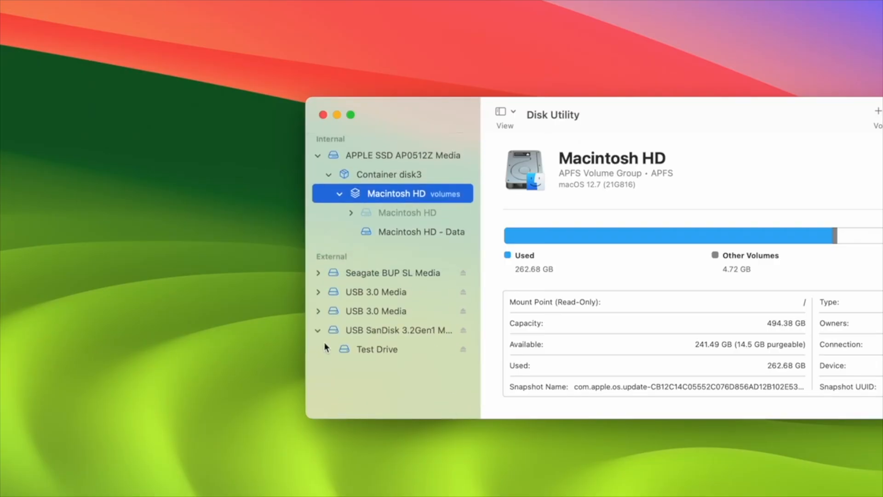
left_click(318, 331)
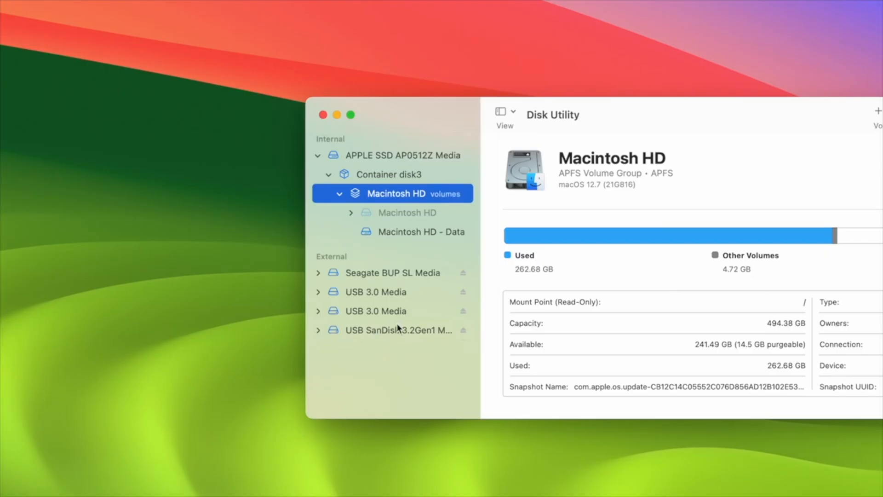
mouse_move(410, 315)
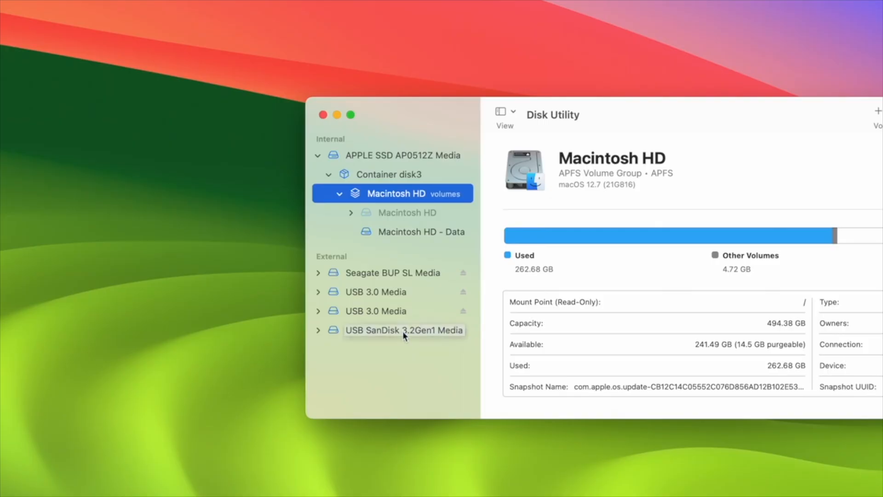
mouse_move(409, 337)
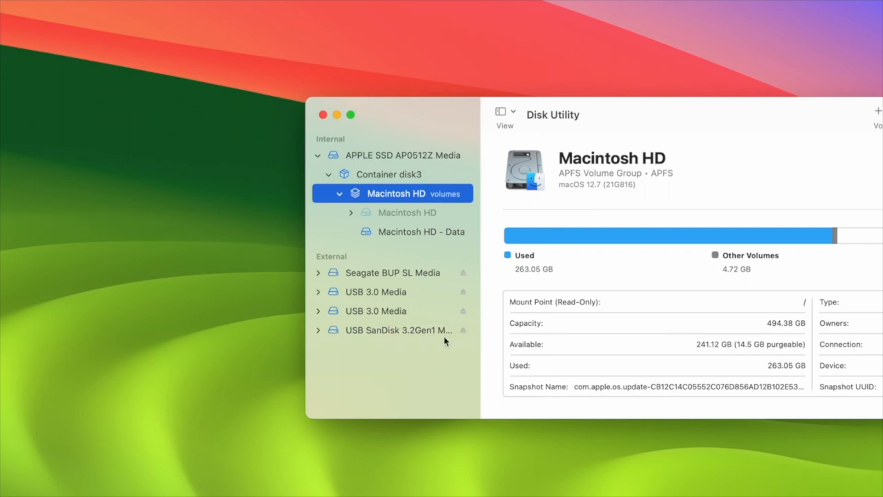
mouse_move(434, 335)
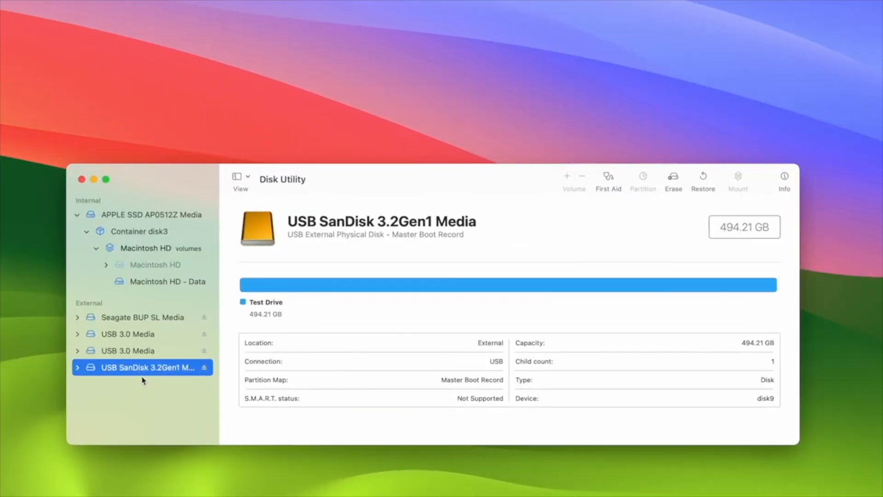
mouse_move(426, 261)
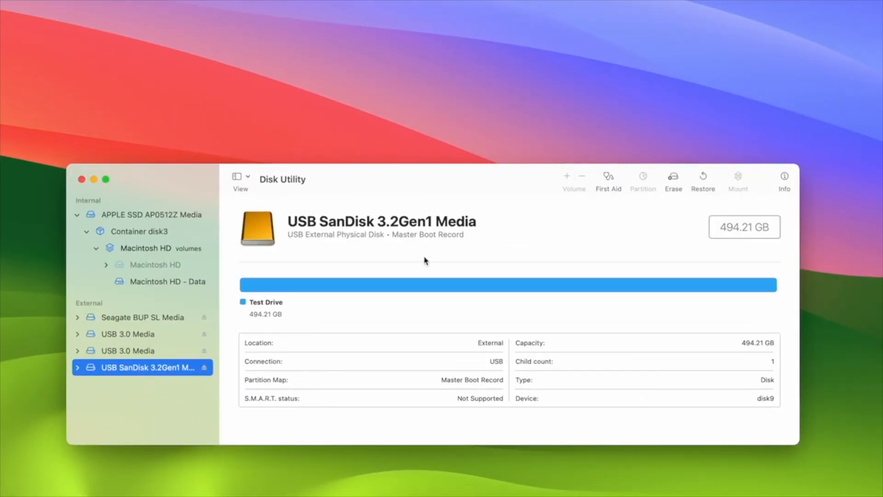
mouse_move(734, 208)
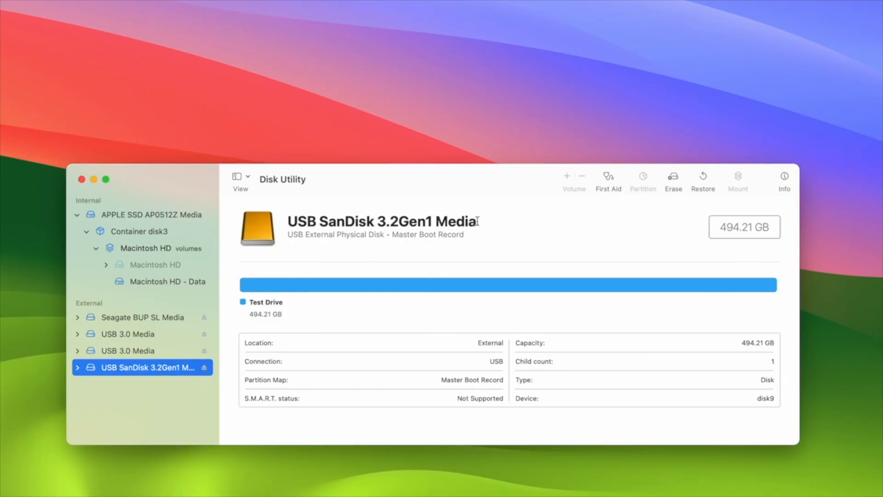
mouse_move(792, 252)
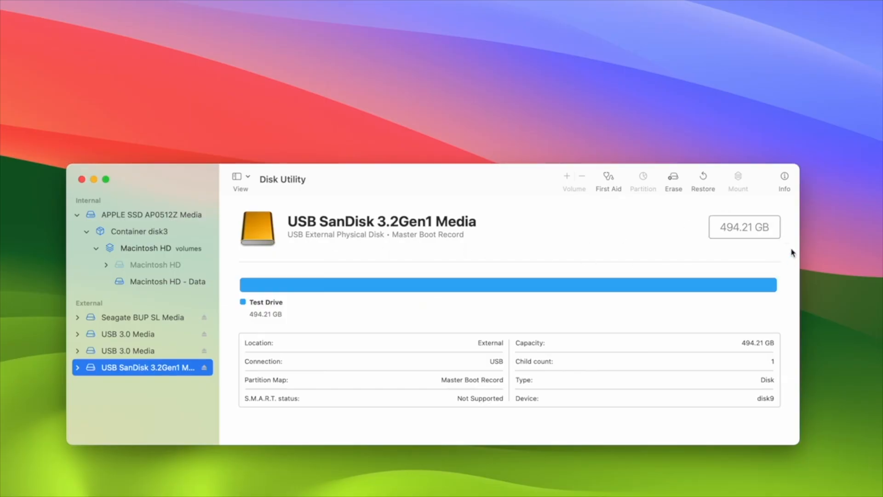
mouse_move(253, 257)
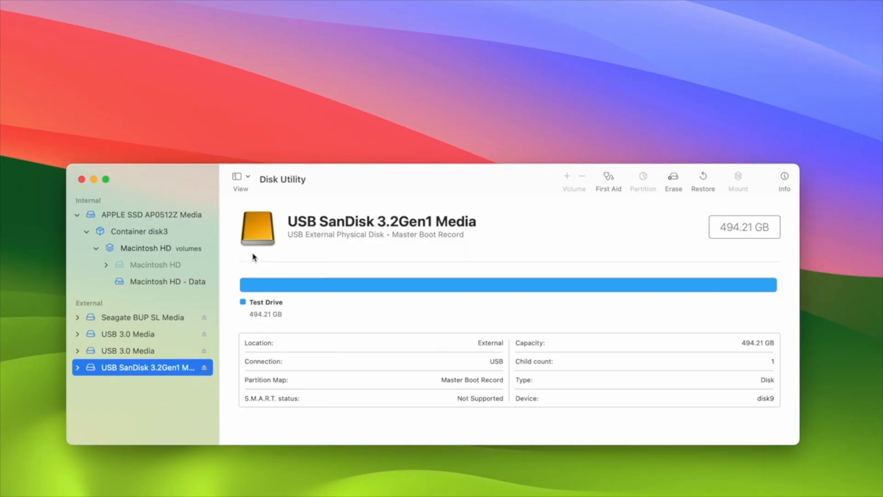
mouse_move(674, 191)
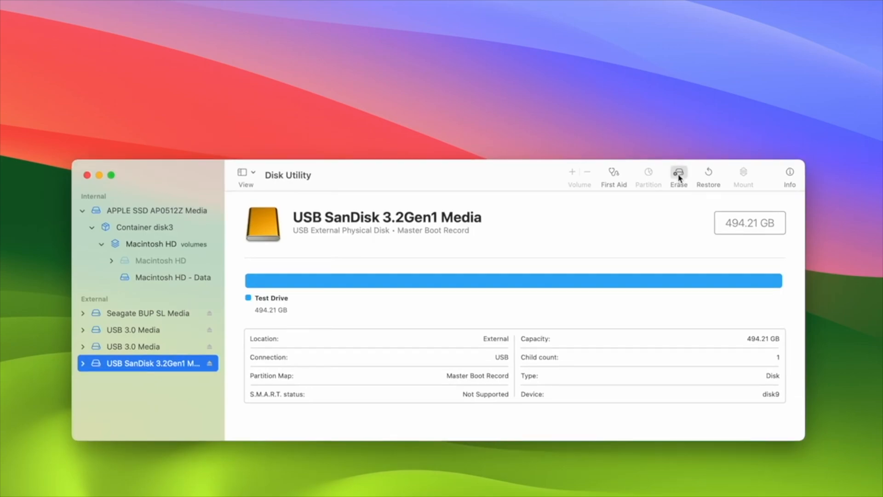
- Start erasing the USB SanDisk drive and name the new volume 'test drive 5'
left_click(679, 172)
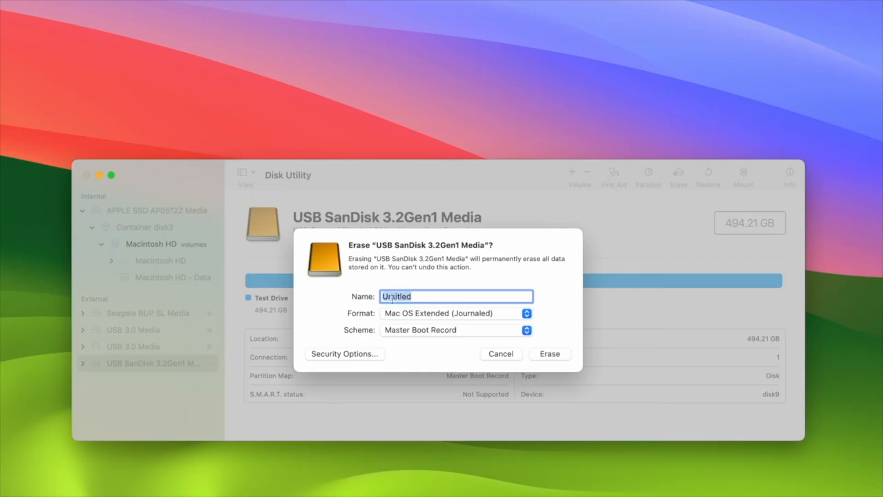
mouse_move(402, 311)
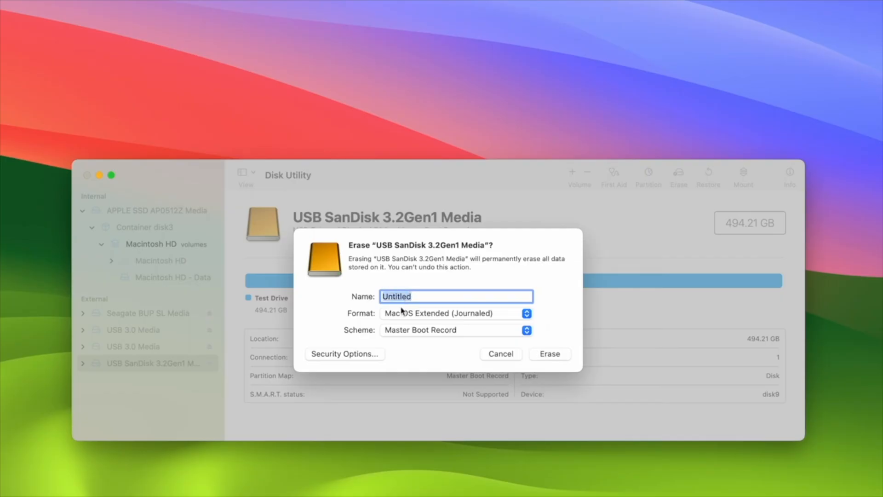
type("test")
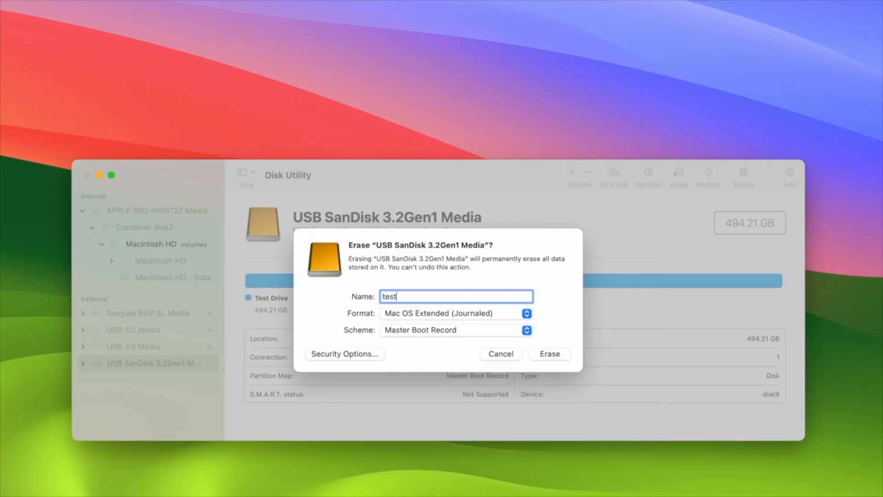
type("drive 5")
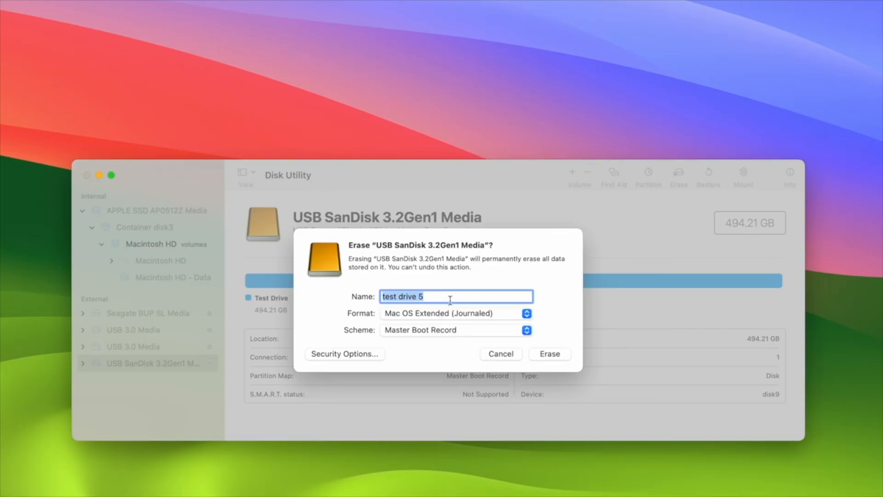
mouse_move(241, 297)
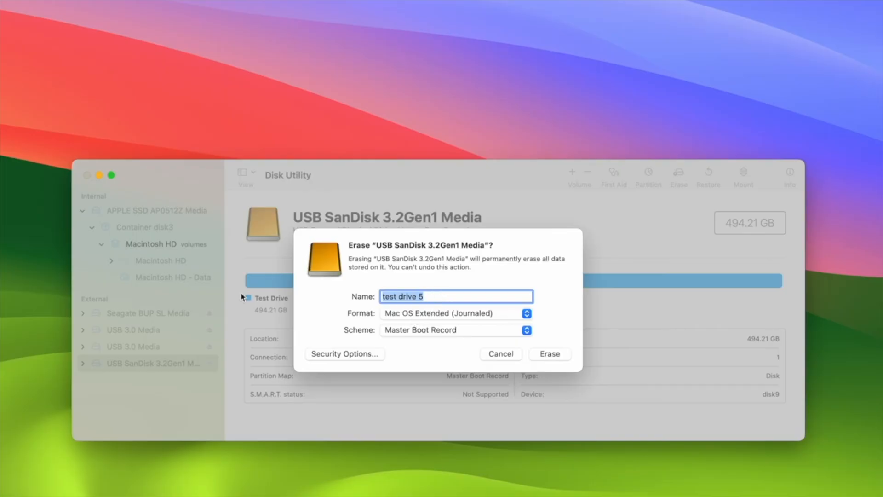
mouse_move(256, 302)
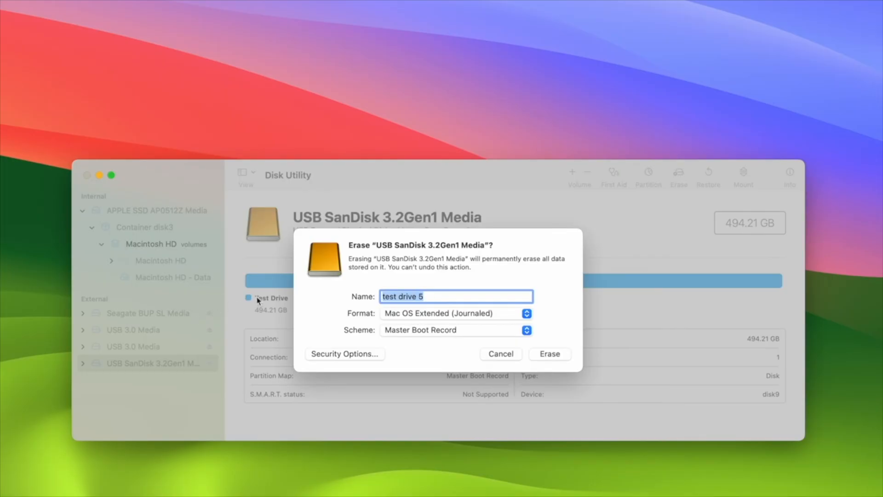
mouse_move(101, 346)
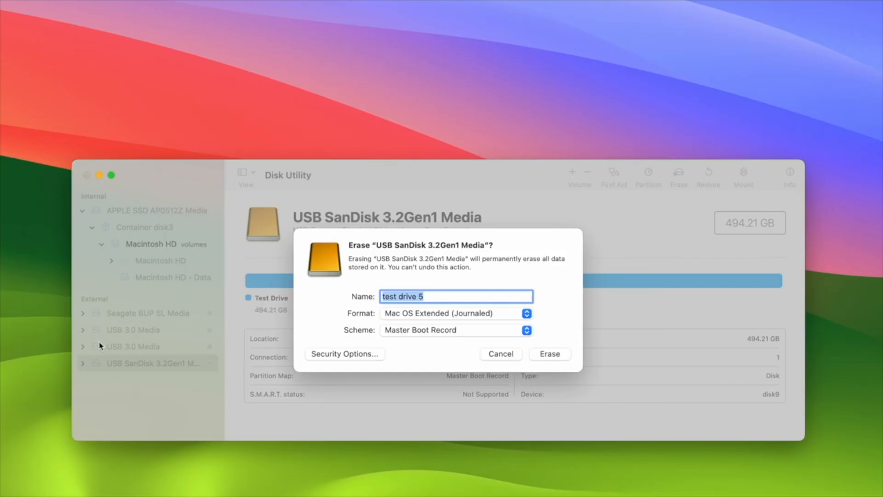
mouse_move(645, 329)
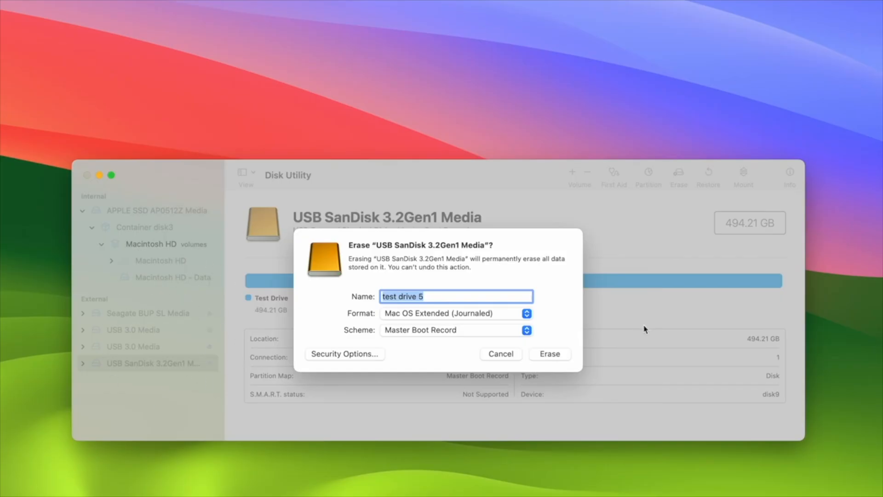
mouse_move(679, 330)
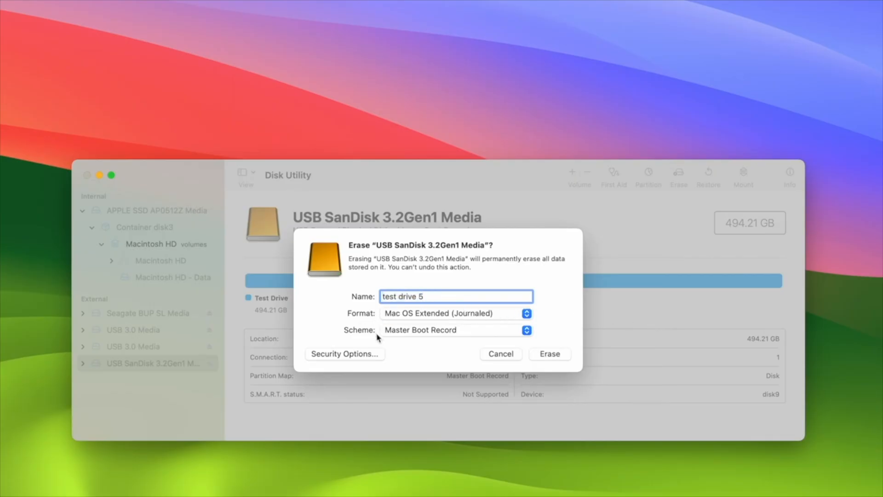
mouse_move(545, 317)
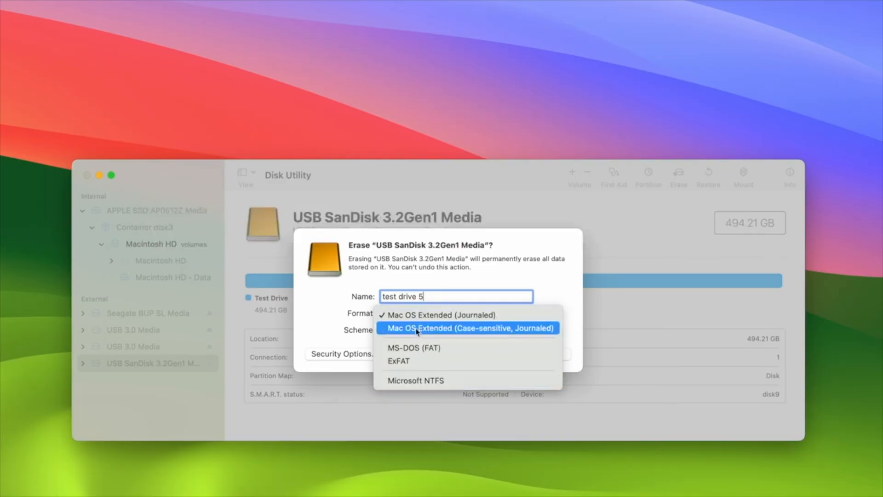
mouse_move(398, 380)
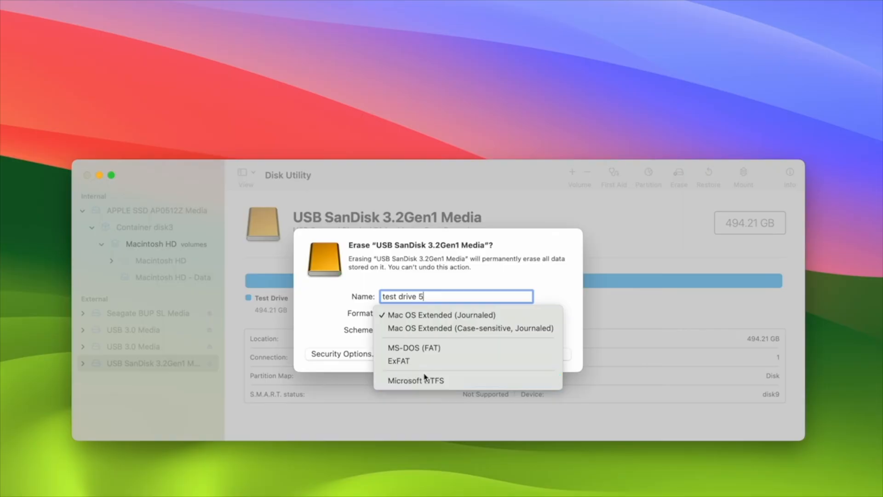
mouse_move(416, 380)
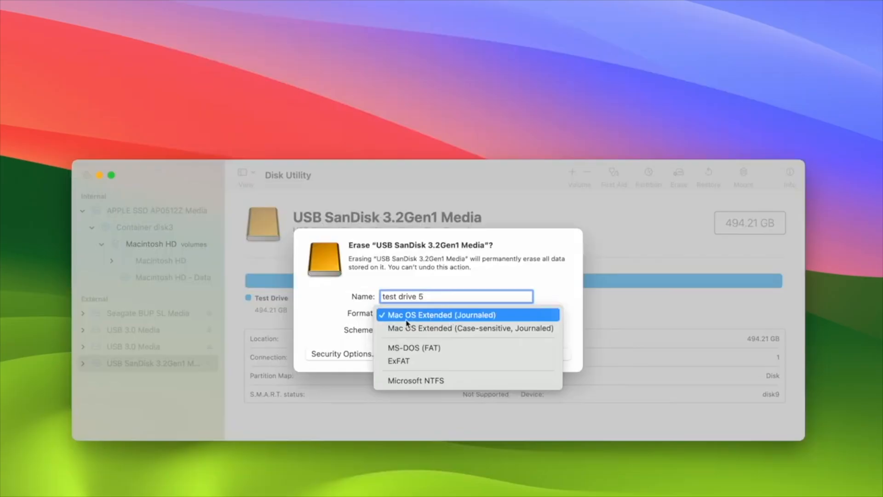
left_click(440, 314)
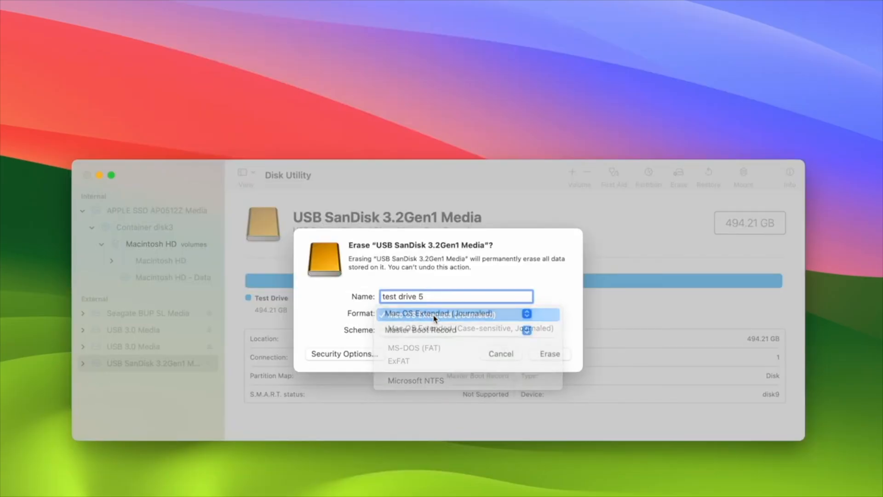
- Change the erase scheme from Master Boot Record to GUID Partition Map
left_click(438, 313)
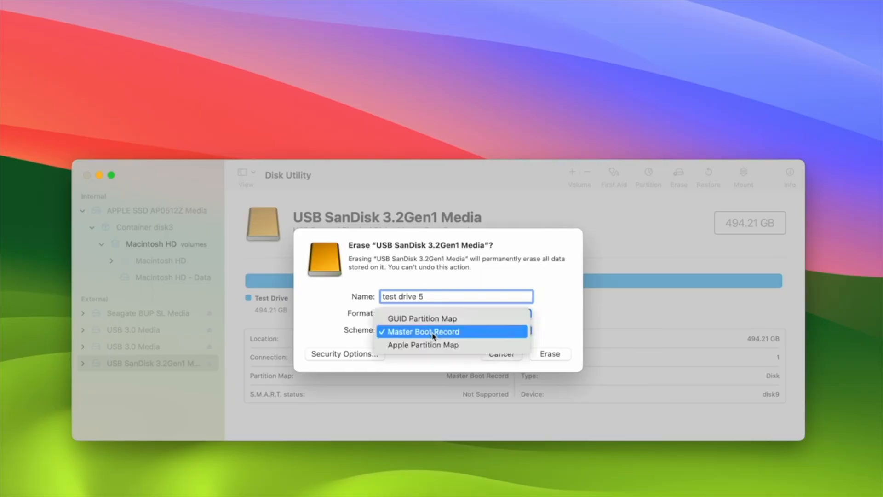
mouse_move(423, 318)
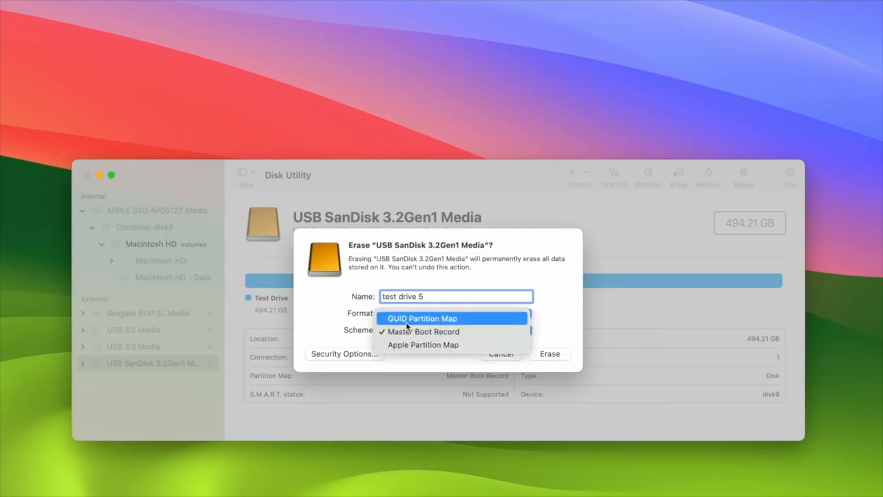
mouse_move(446, 324)
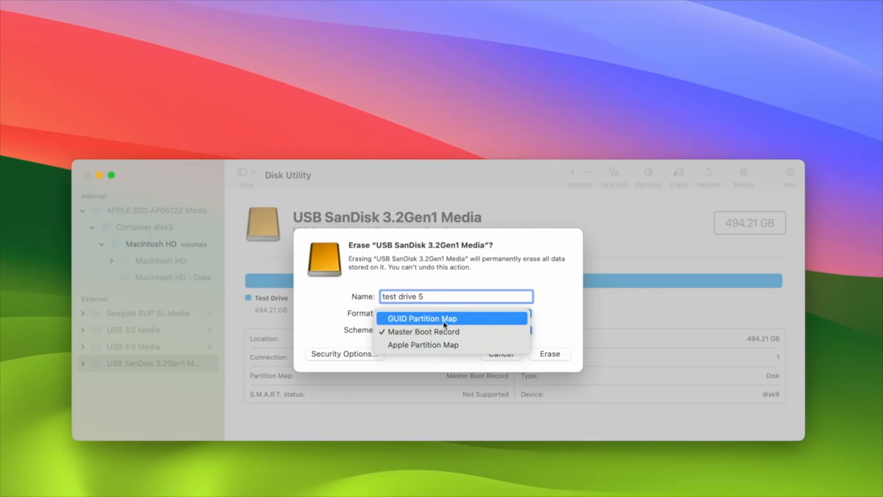
left_click(419, 318)
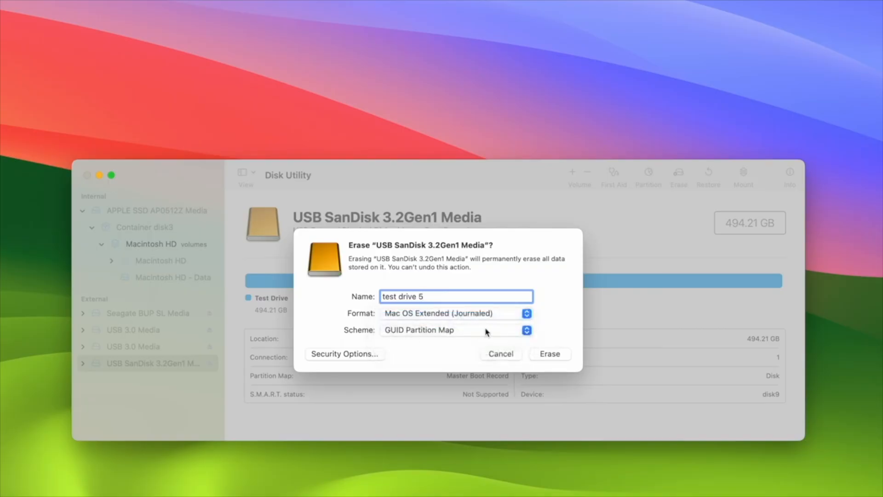
mouse_move(513, 332)
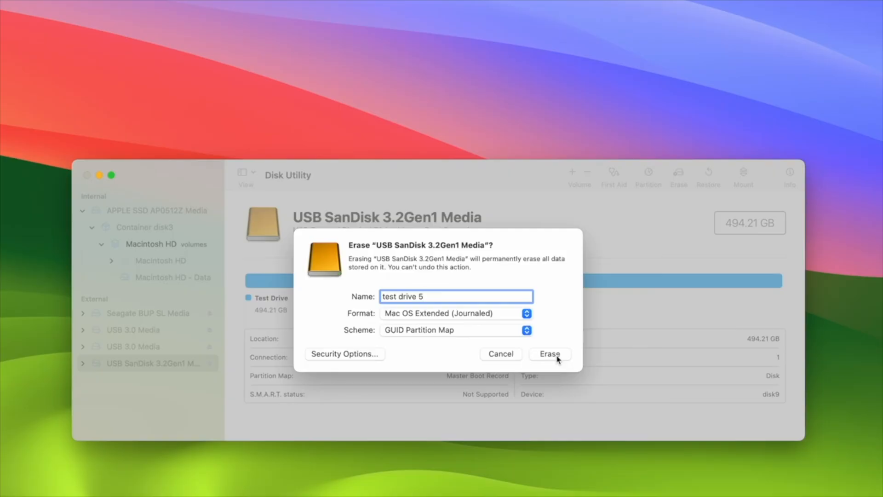
- Erase the SanDisk drive as 'test drive 5', Mac OS Extended (Journaled), GUID Partition Map
left_click(457, 296)
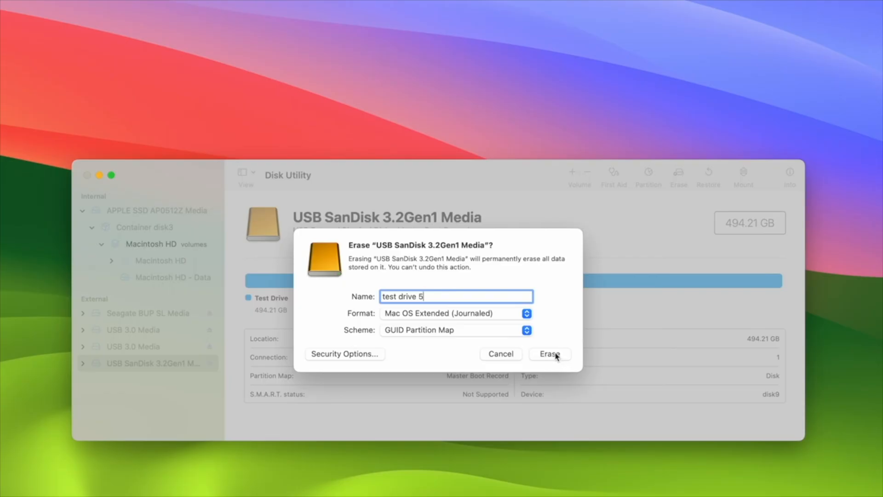
left_click(549, 353)
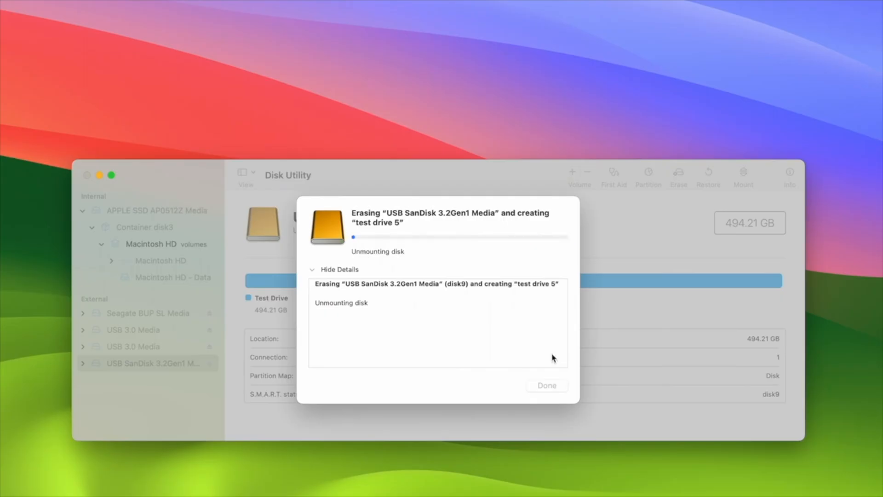
mouse_move(424, 276)
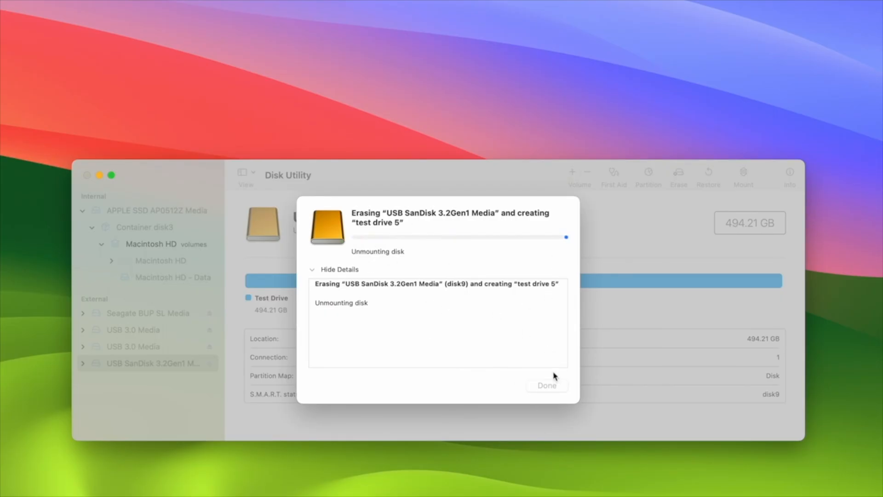
mouse_move(521, 344)
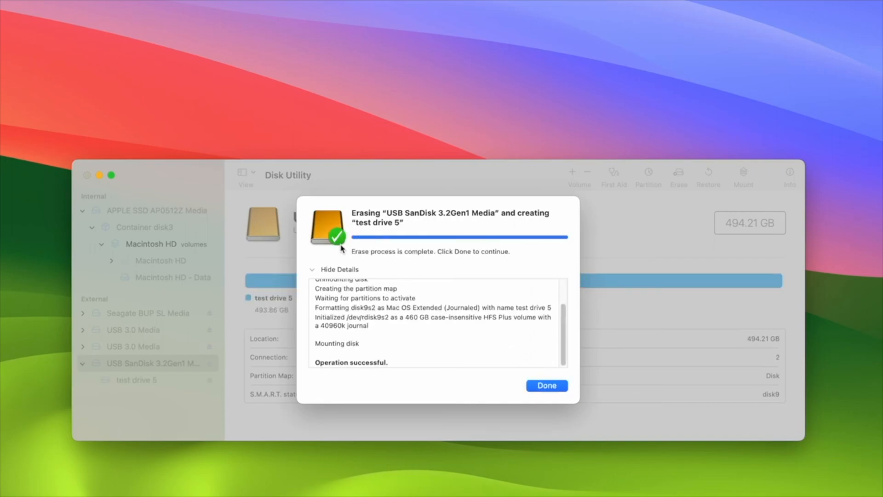
mouse_move(391, 374)
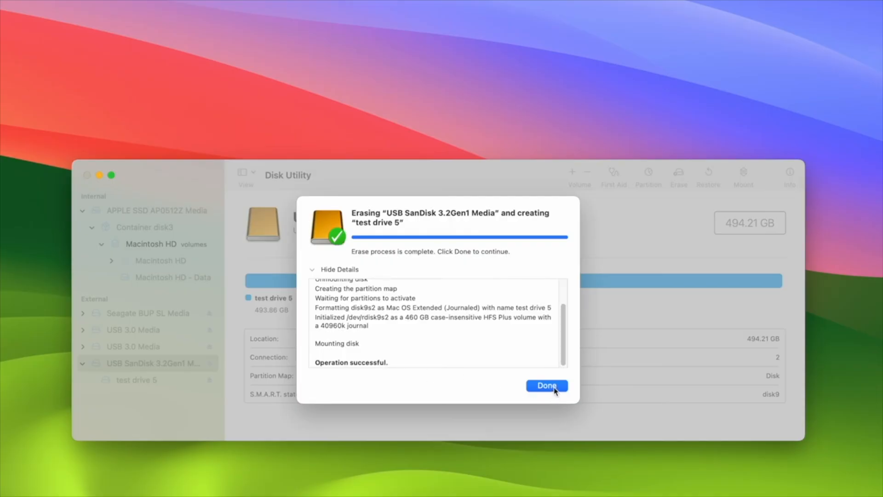
- Dismiss the finished erase report showing test drive 5 created
left_click(546, 385)
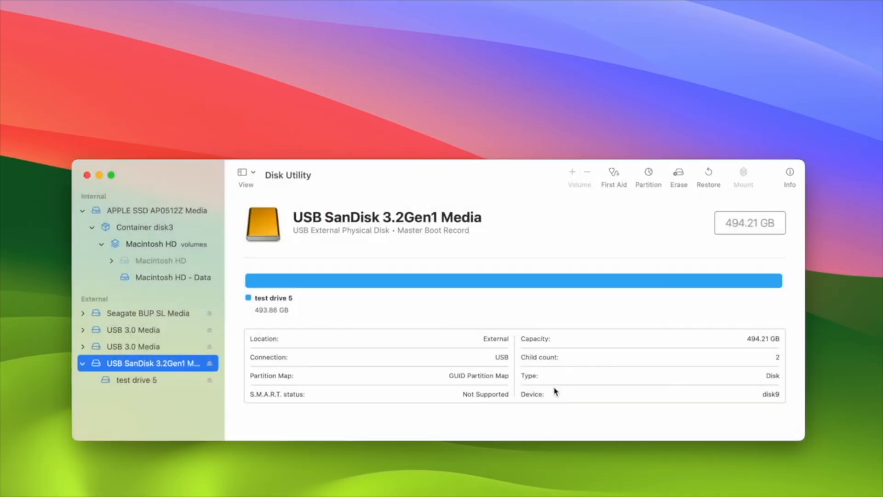
mouse_move(112, 385)
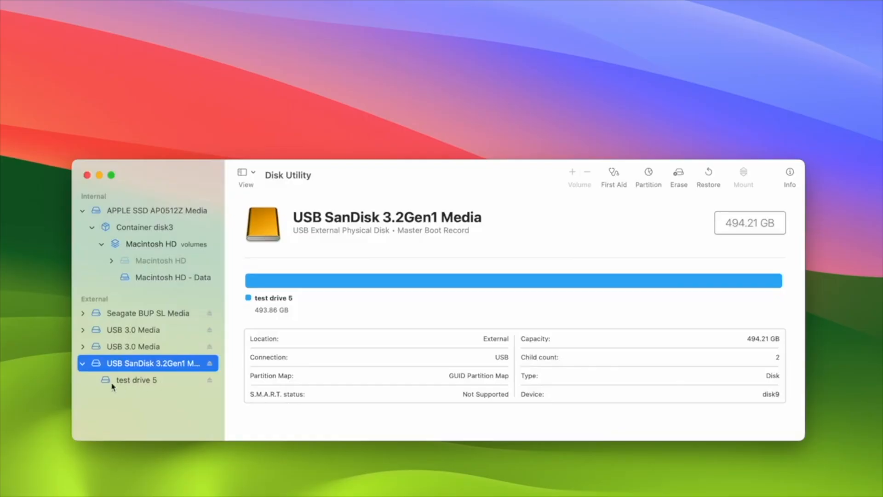
mouse_move(157, 388)
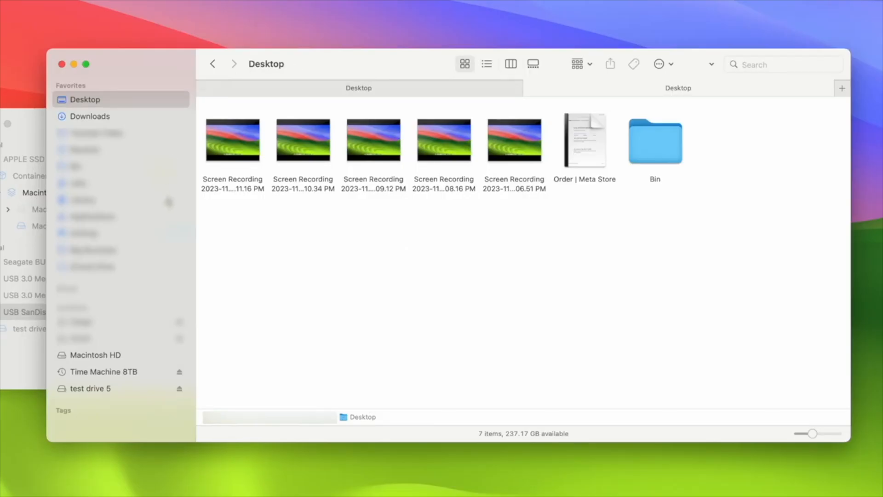
mouse_move(365, 265)
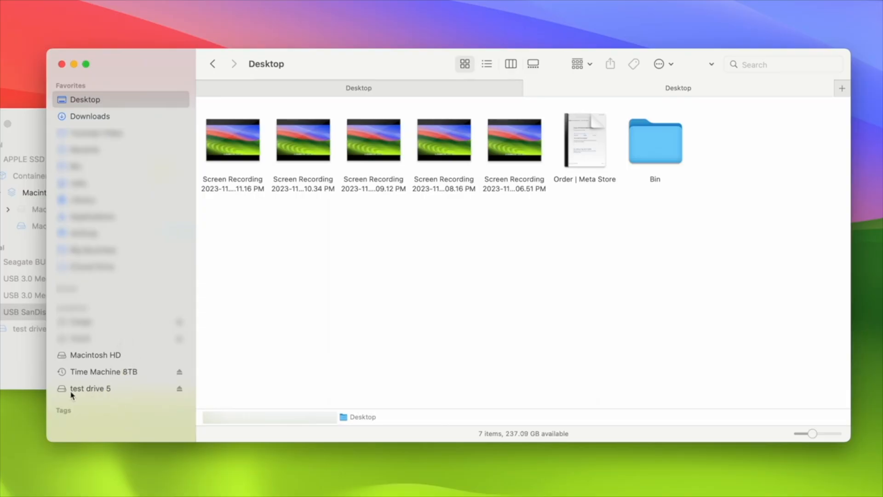
mouse_move(112, 396)
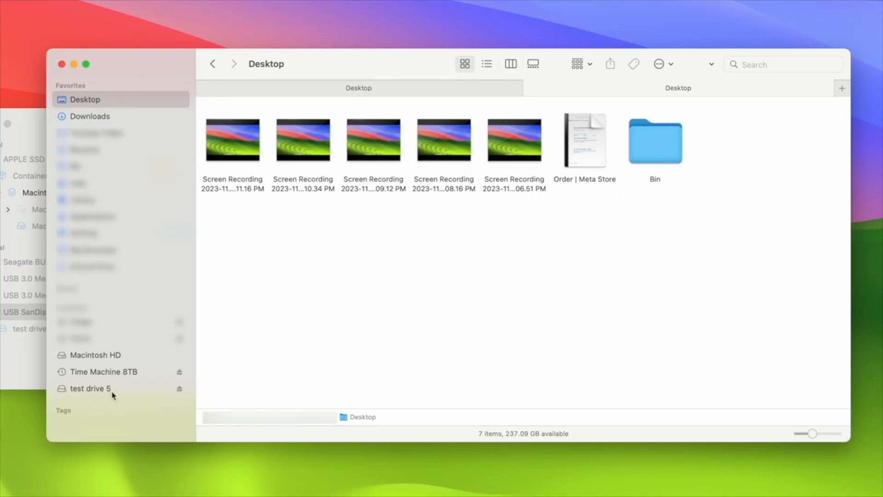
mouse_move(111, 399)
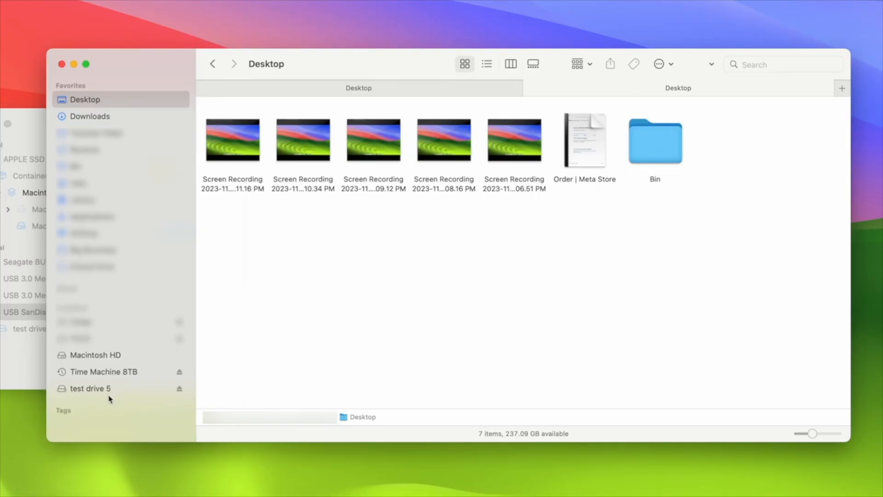
mouse_move(116, 400)
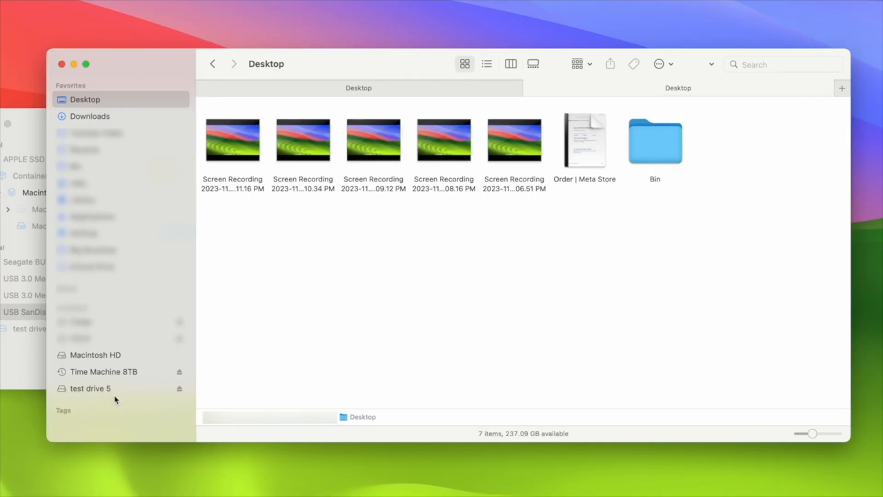
mouse_move(116, 402)
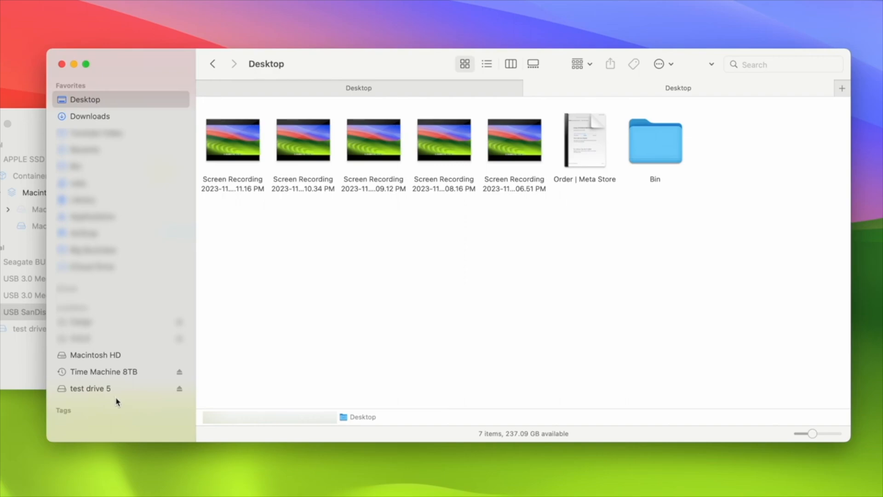
mouse_move(140, 396)
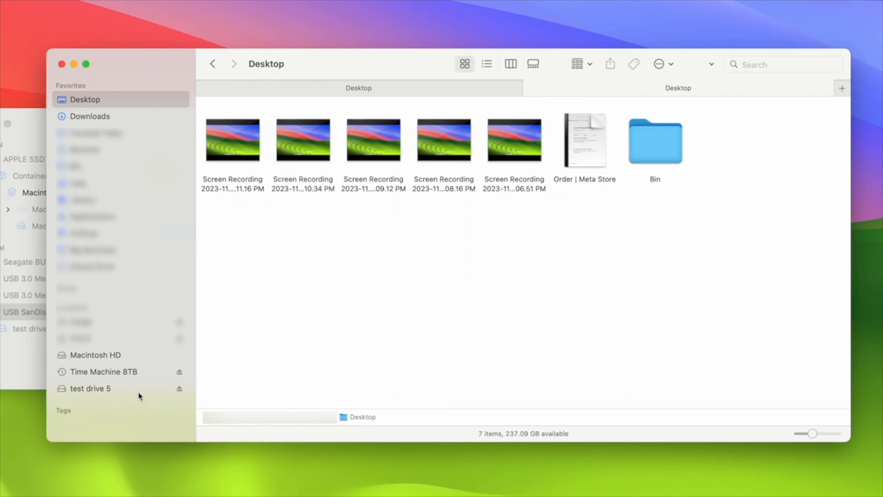
mouse_move(140, 399)
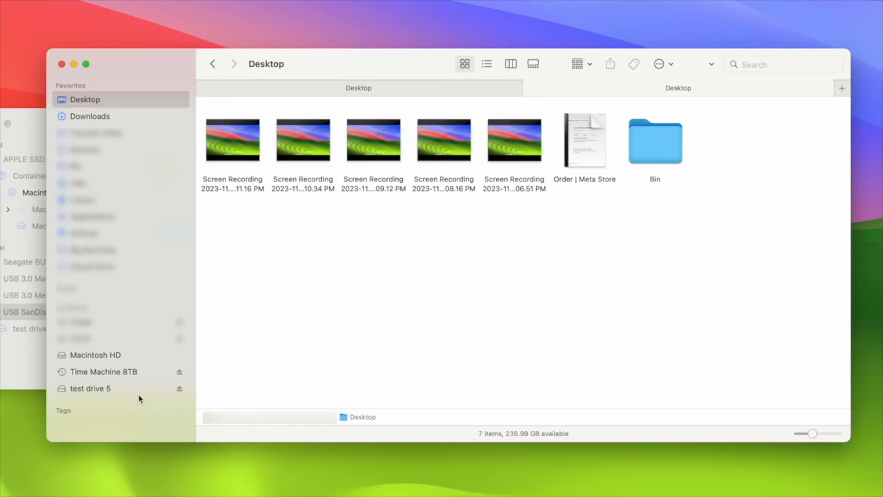
mouse_move(183, 393)
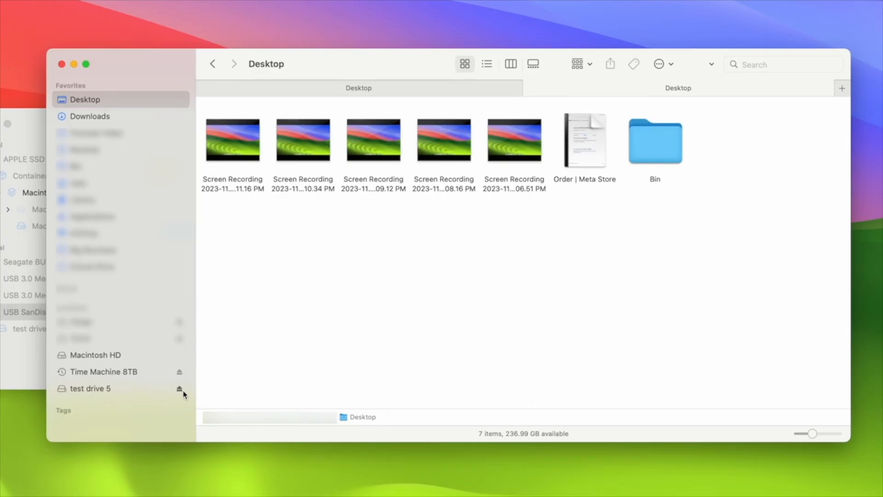
mouse_move(177, 393)
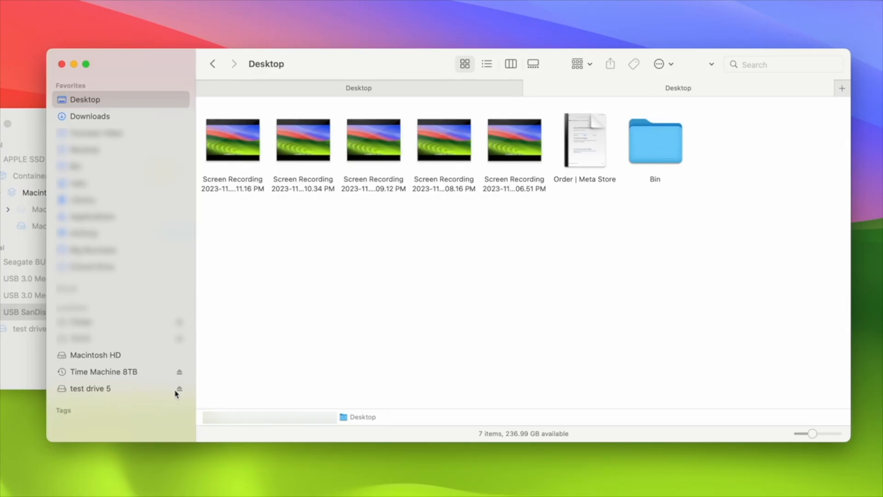
mouse_move(166, 393)
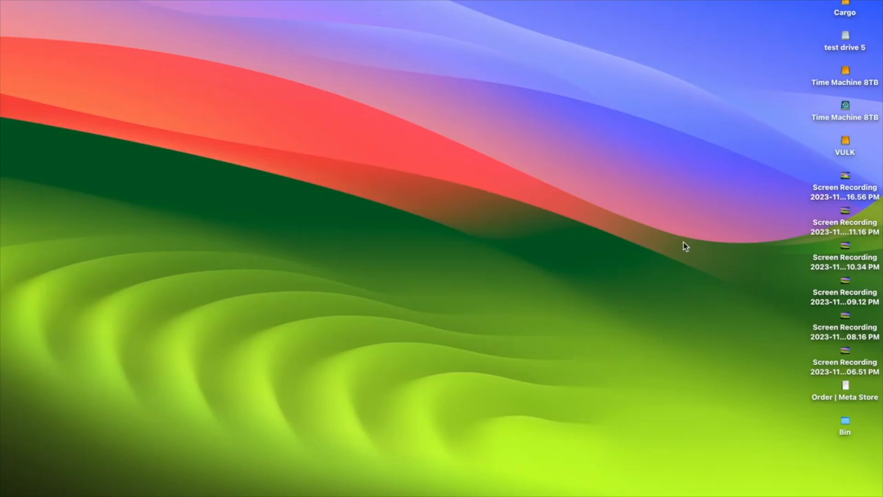
mouse_move(850, 23)
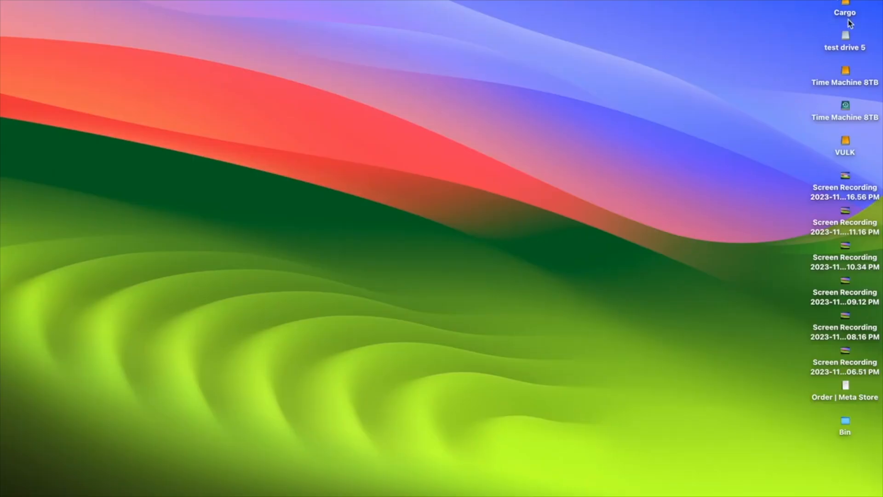
mouse_move(838, 124)
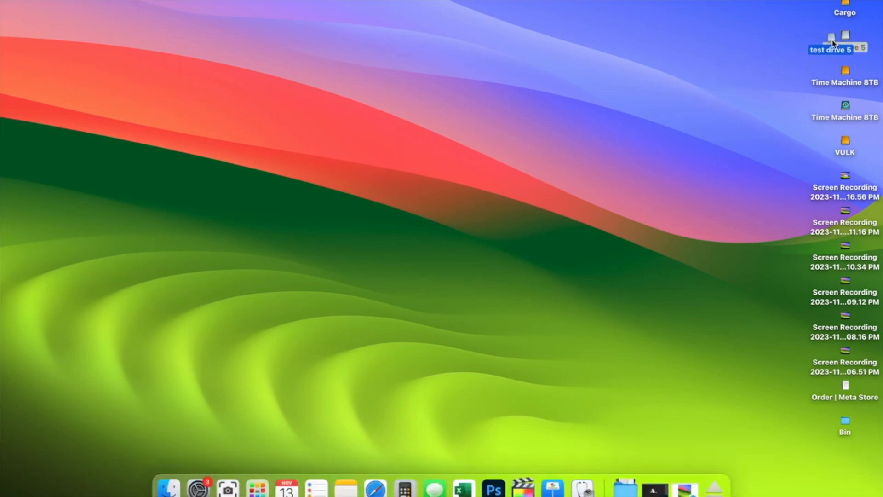
left_click_drag(831, 42, 681, 340)
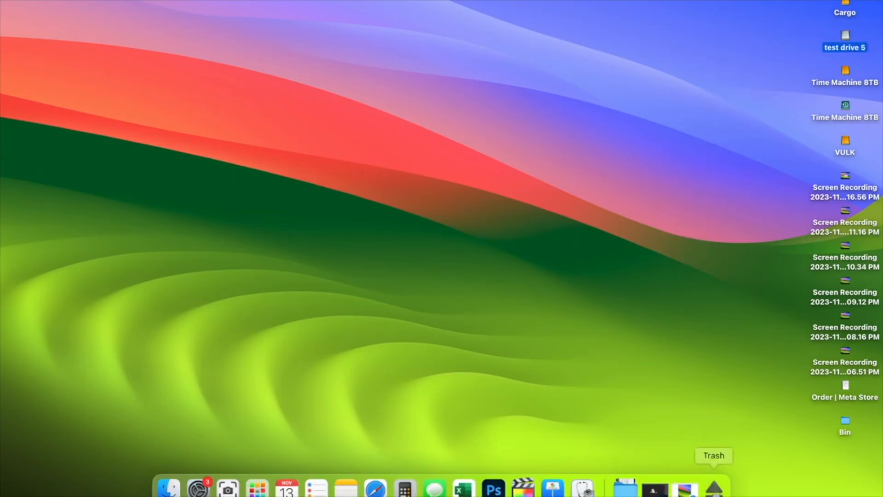
mouse_move(716, 493)
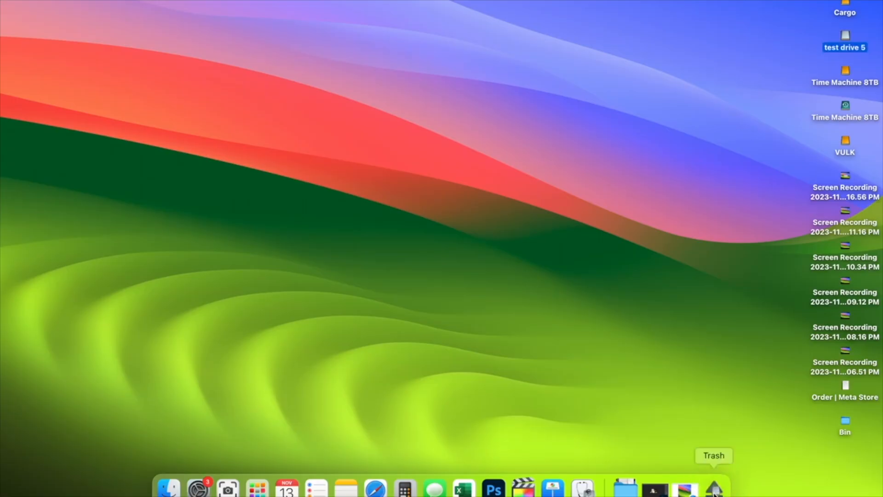
mouse_move(755, 400)
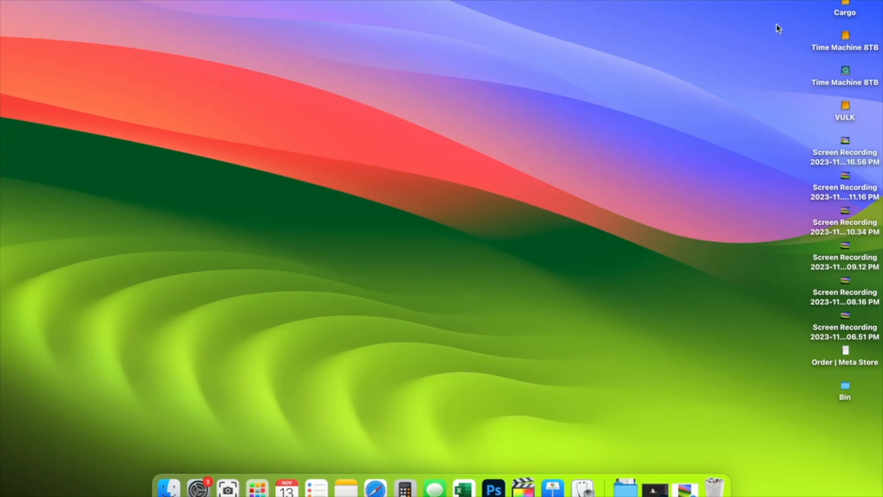
mouse_move(457, 157)
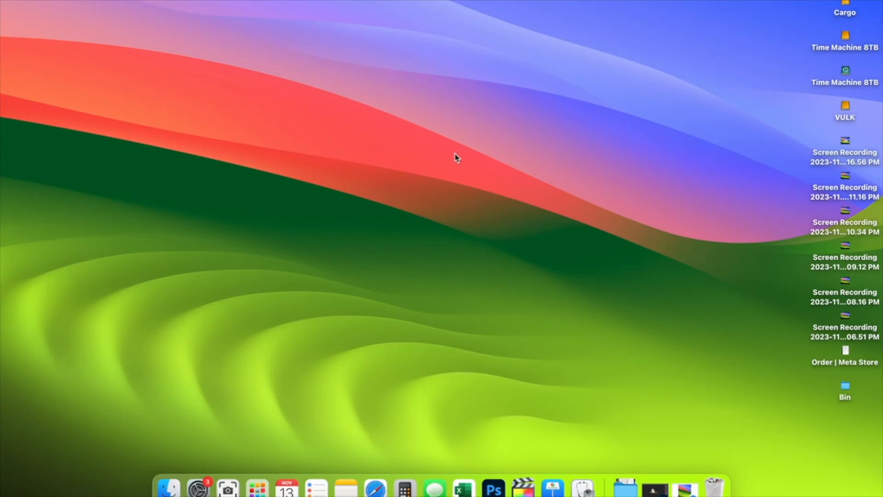
mouse_move(453, 164)
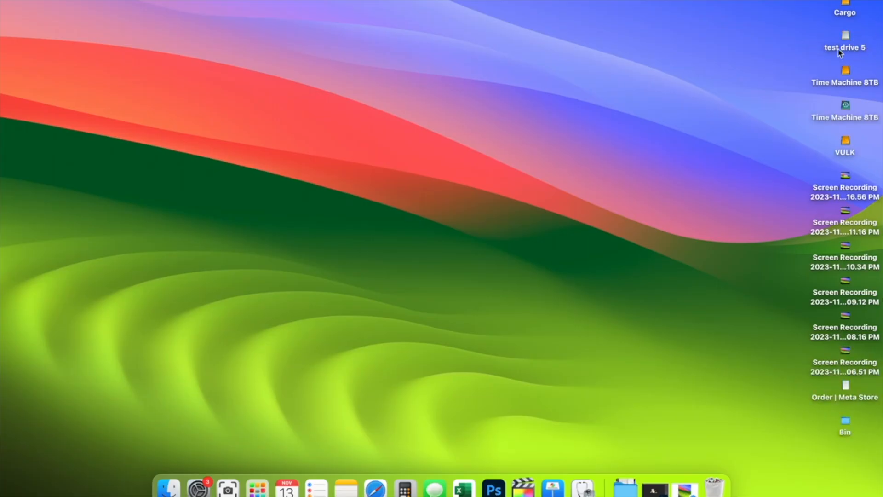
left_click(845, 47)
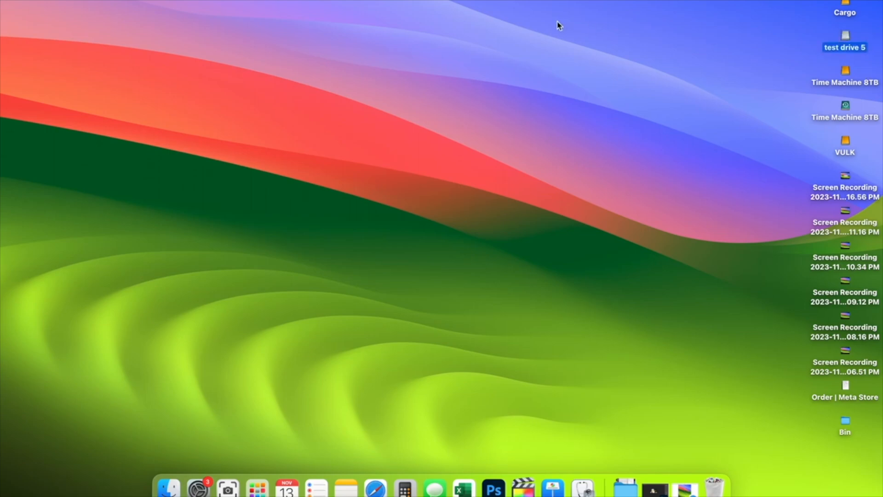
mouse_move(550, 31)
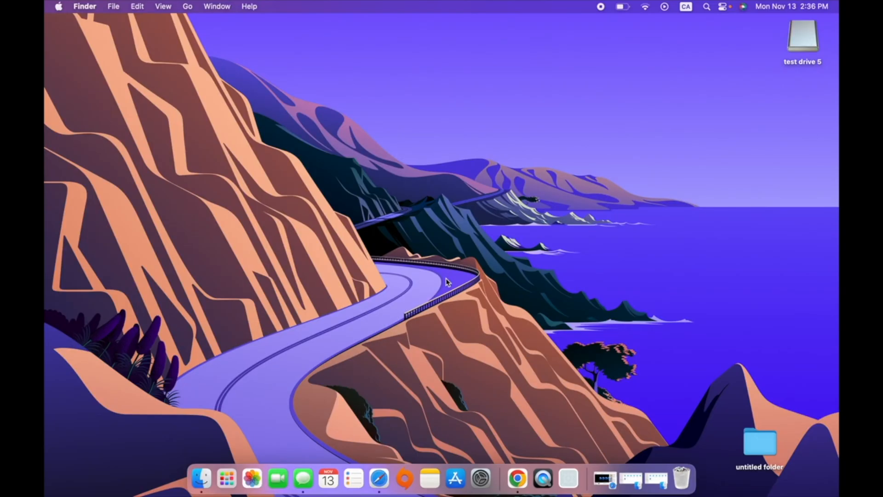
mouse_move(454, 310)
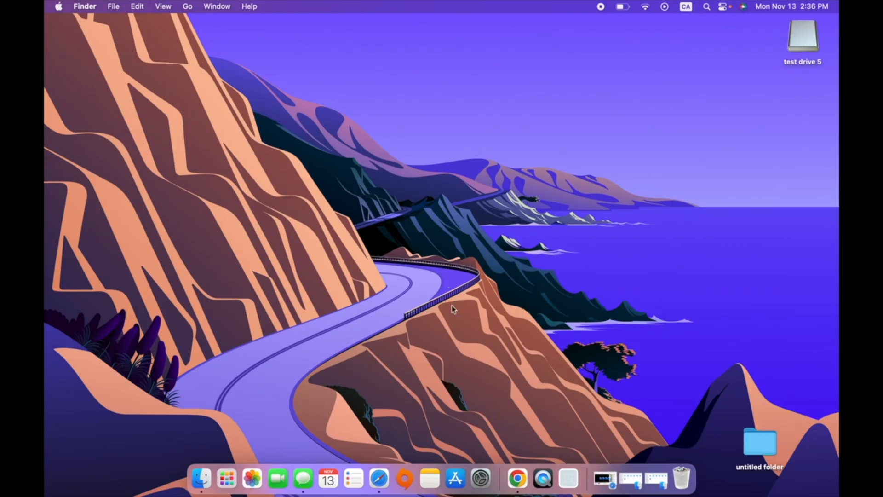
mouse_move(191, 127)
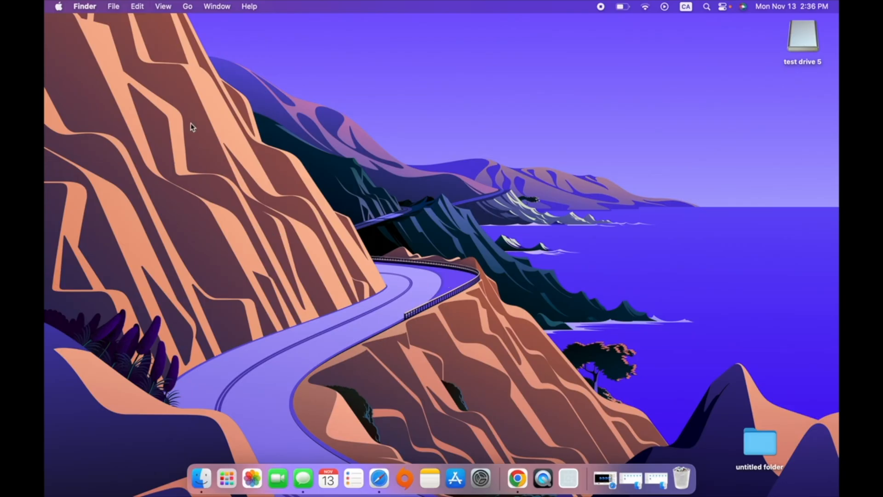
mouse_move(59, 10)
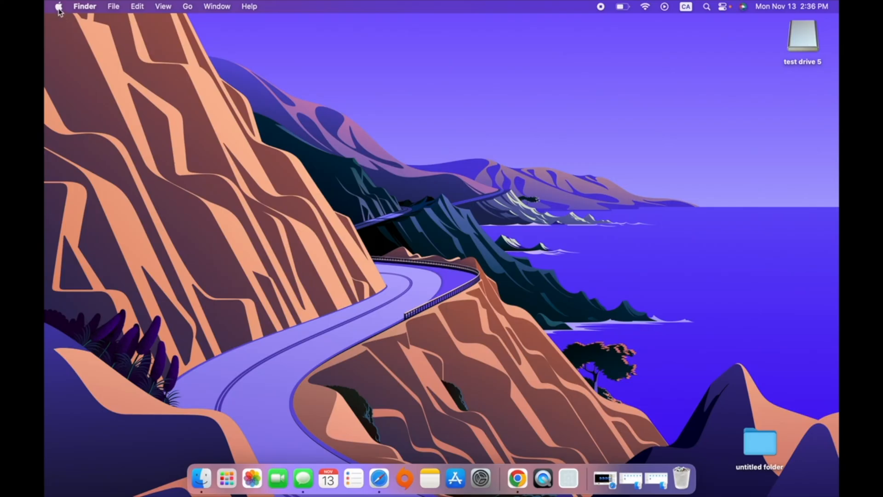
- Launch System Settings from the Apple menu
left_click(58, 7)
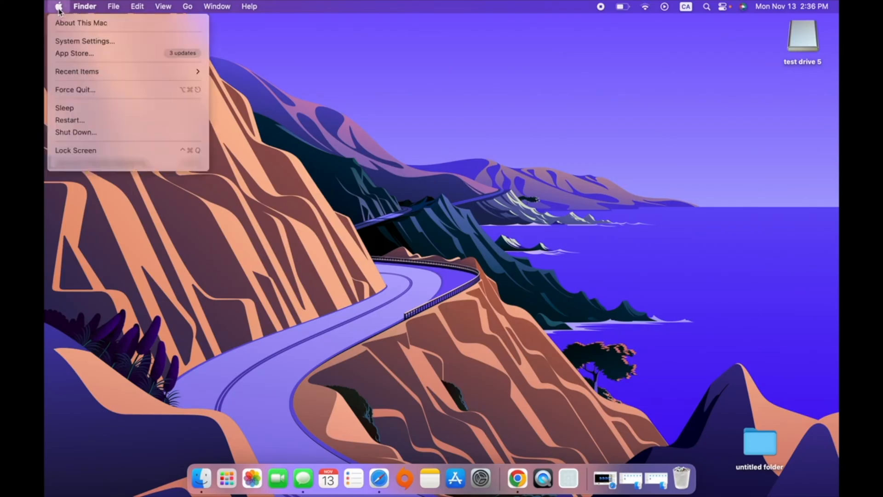
mouse_move(84, 40)
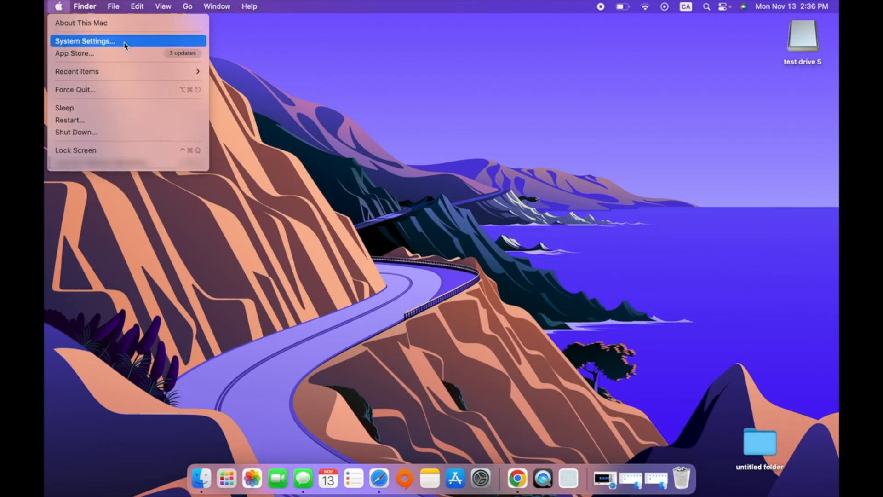
left_click(85, 41)
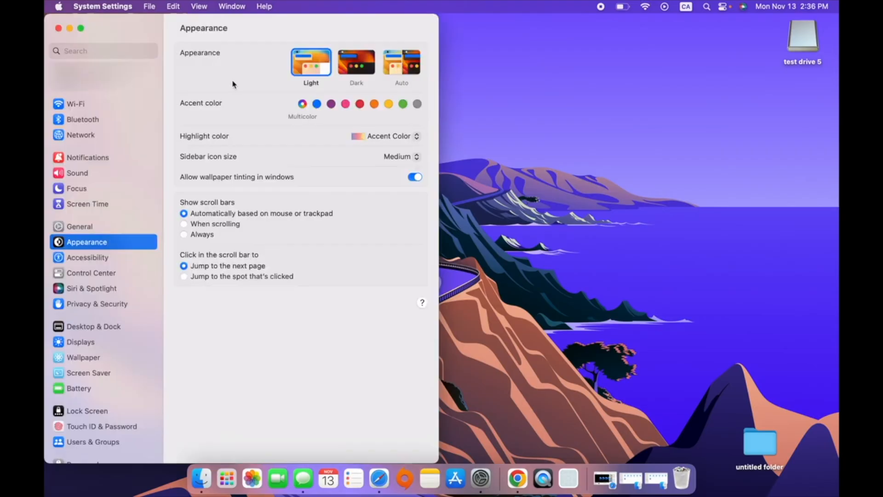
mouse_move(211, 325)
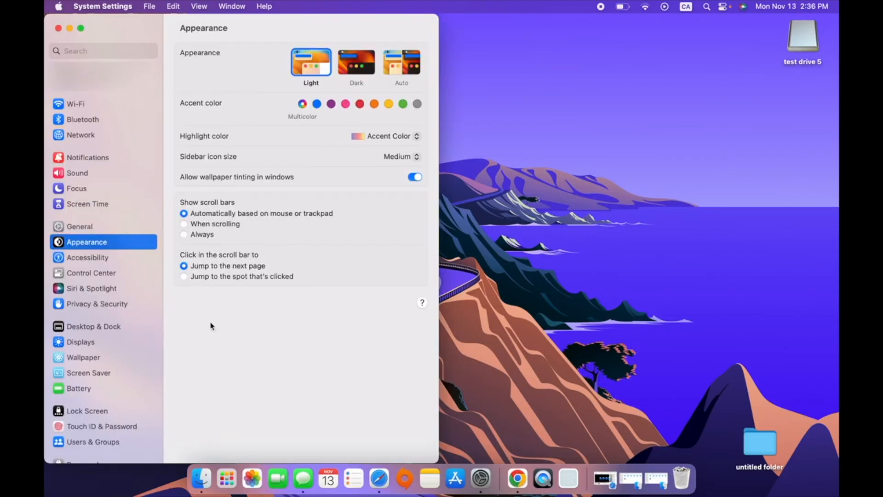
mouse_move(272, 365)
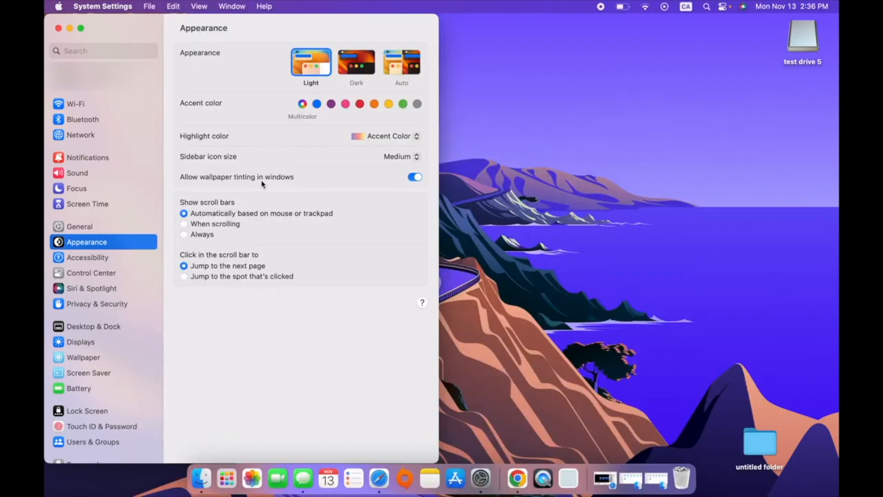
mouse_move(127, 247)
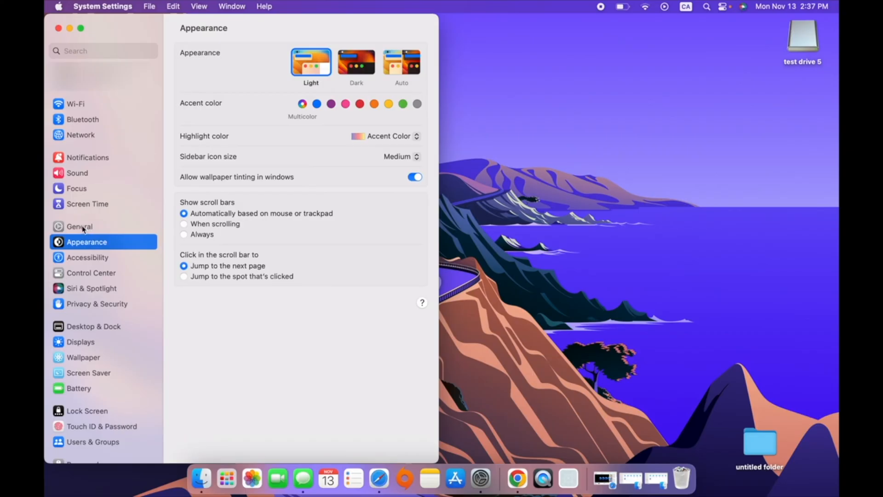
- Go to Time Machine under General and start adding a backup disk
left_click(79, 226)
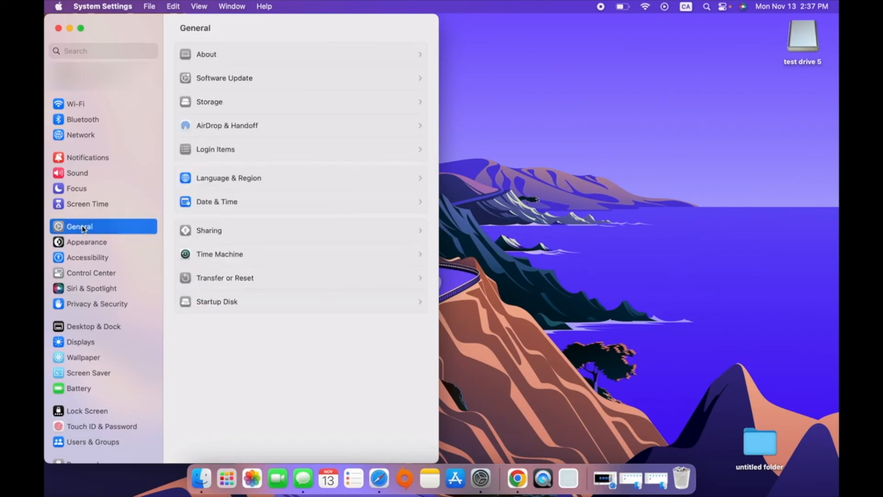
mouse_move(251, 257)
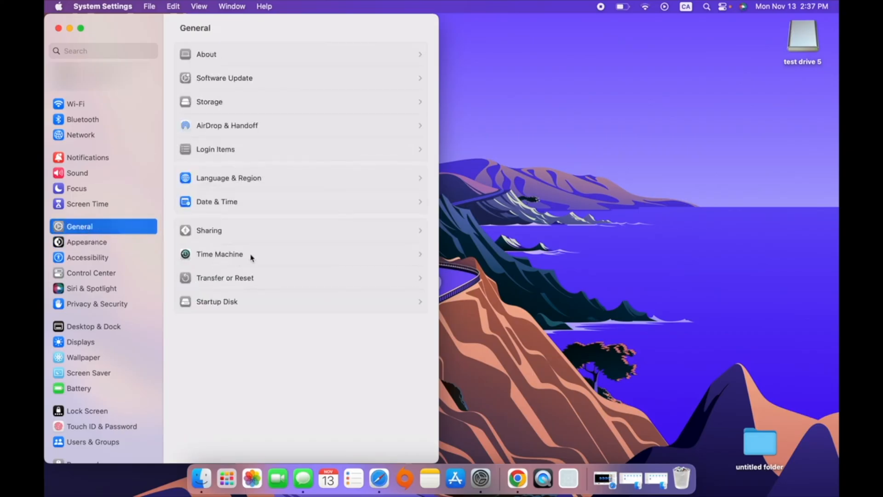
left_click(219, 254)
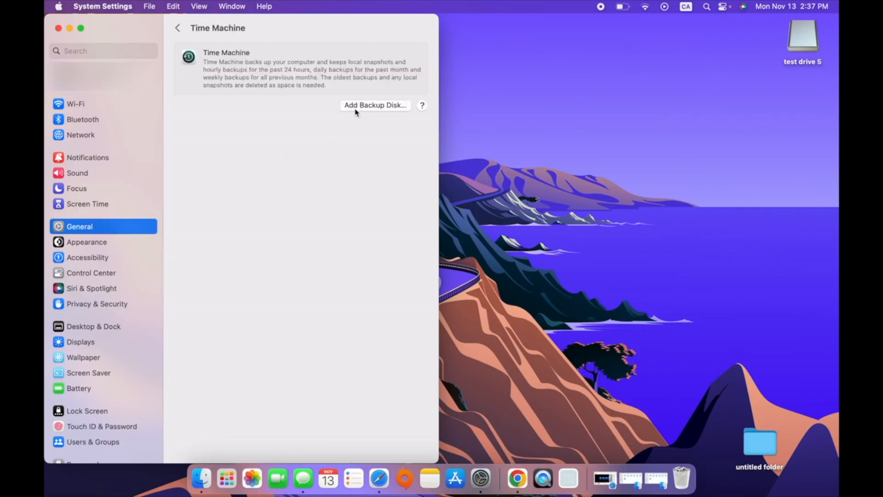
left_click(374, 105)
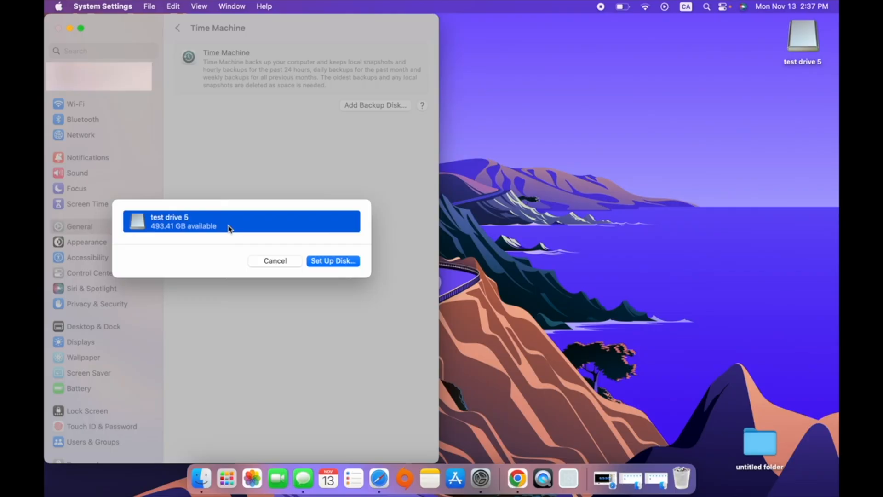
mouse_move(270, 222)
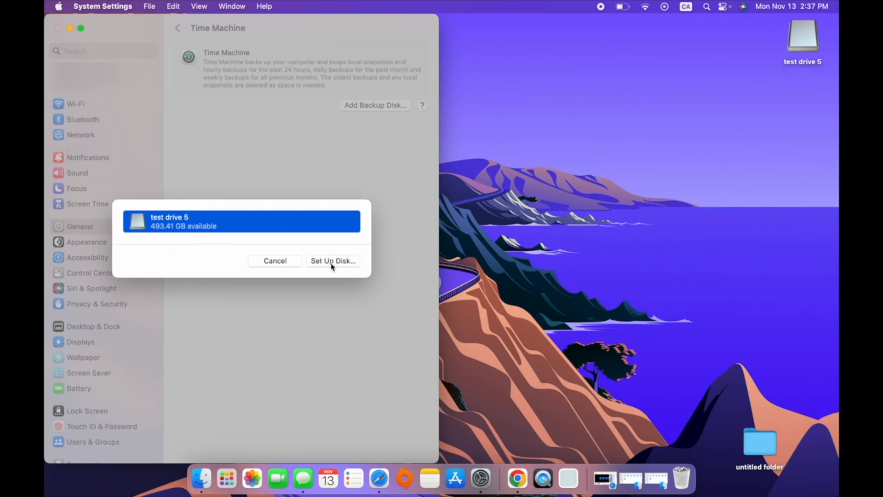
- Set up test drive 5 as an encrypted backup disk with password and hint 'the birthday of my dog'
left_click(333, 261)
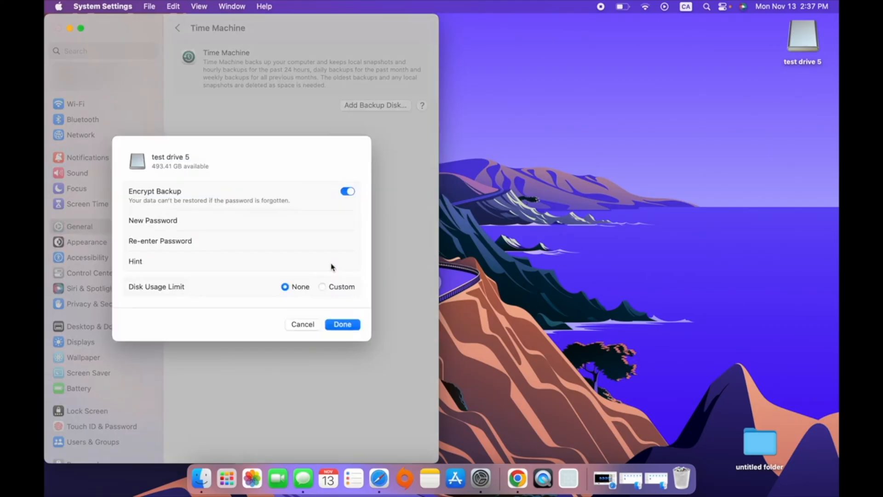
mouse_move(348, 236)
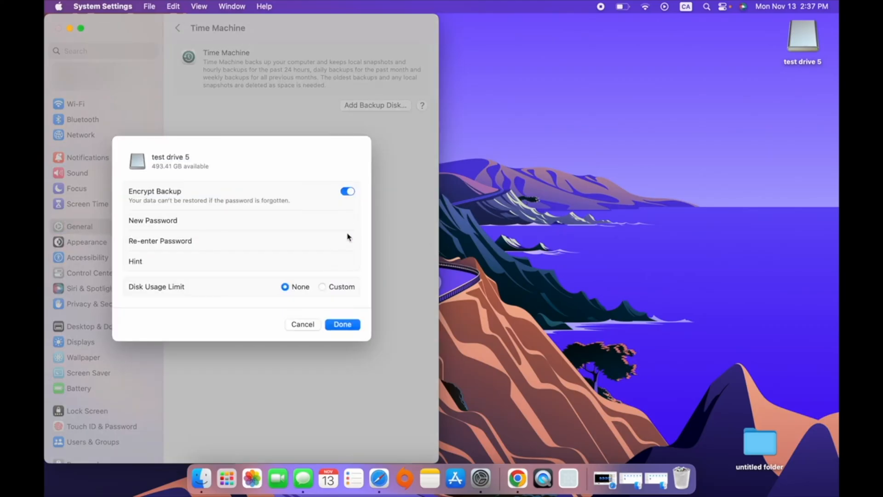
left_click(242, 220)
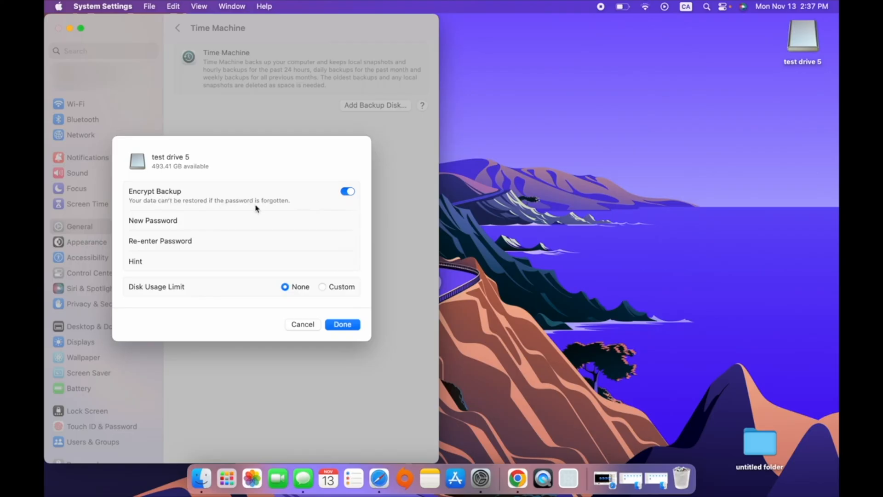
mouse_move(224, 239)
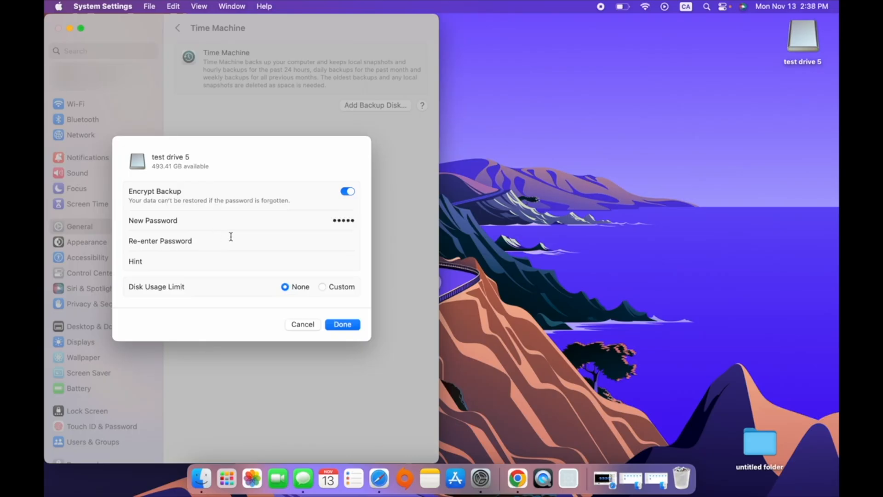
type("•••")
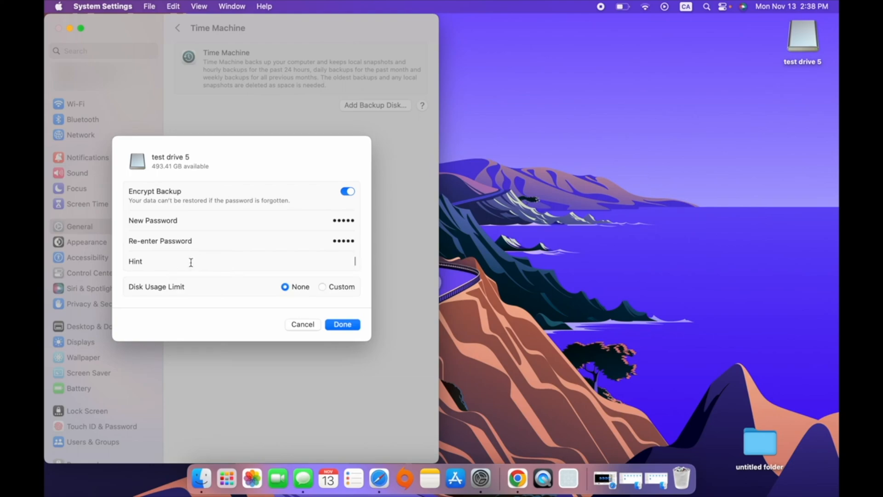
type("the birthday of")
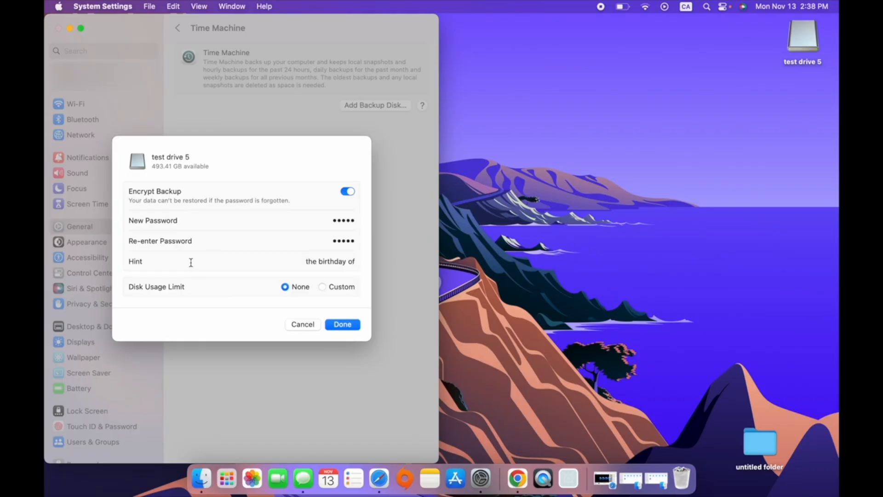
type("my dog")
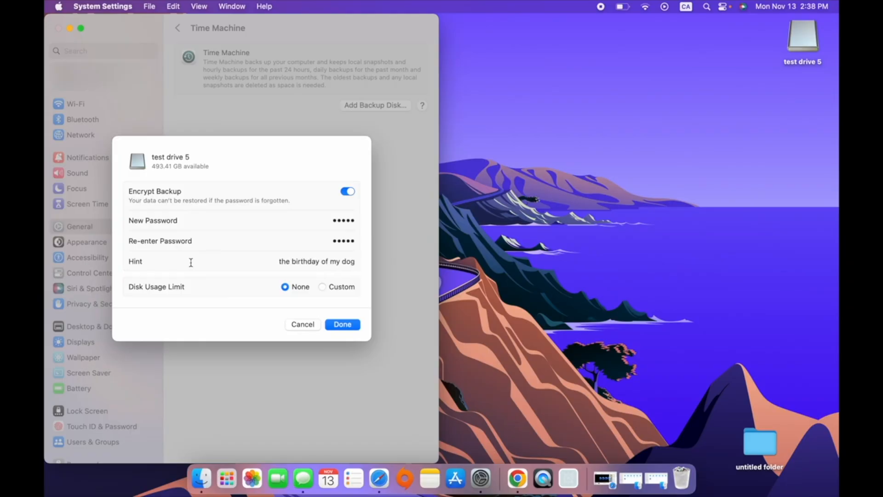
- Try a Custom disk usage limit around 227–243 GB, then leave the limit at None
left_click(316, 260)
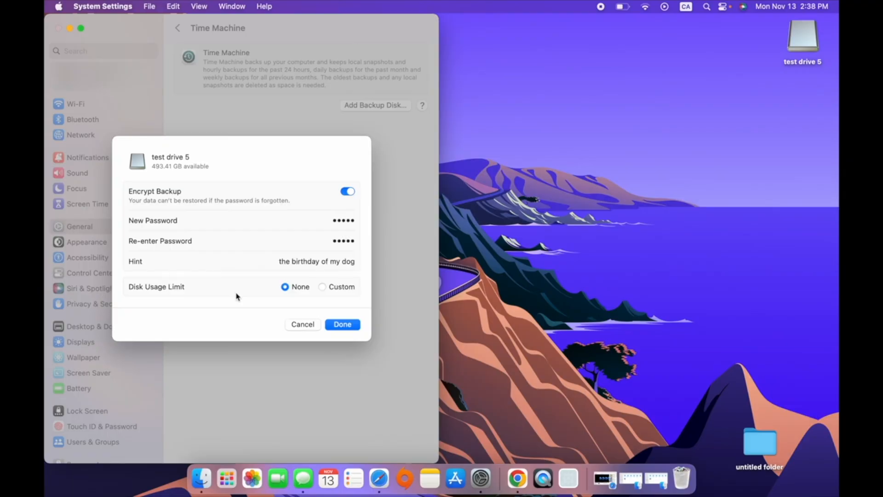
left_click(316, 260)
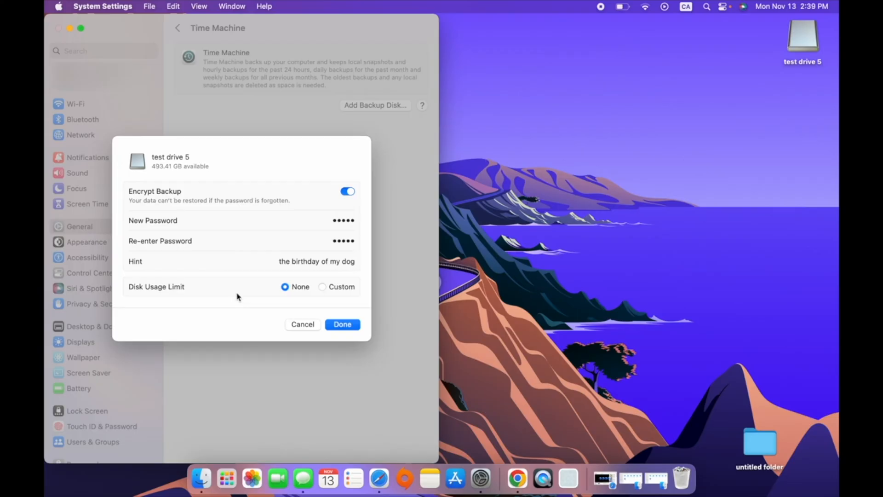
mouse_move(321, 291)
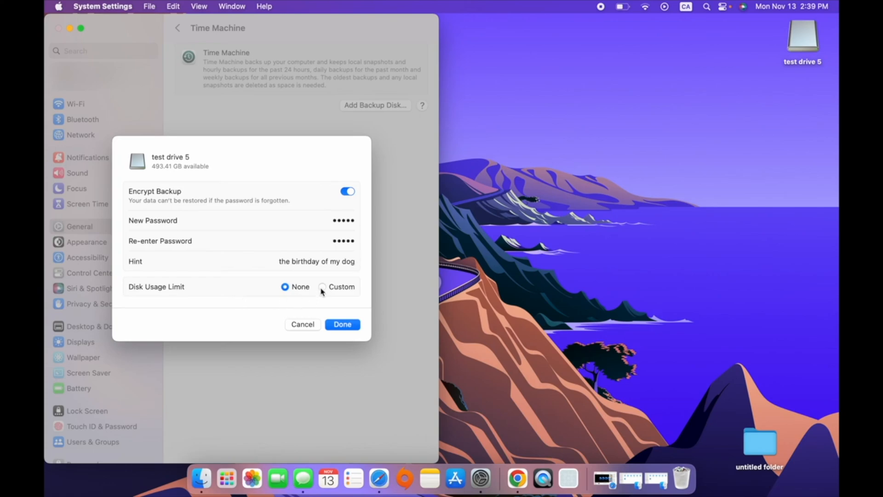
left_click(323, 286)
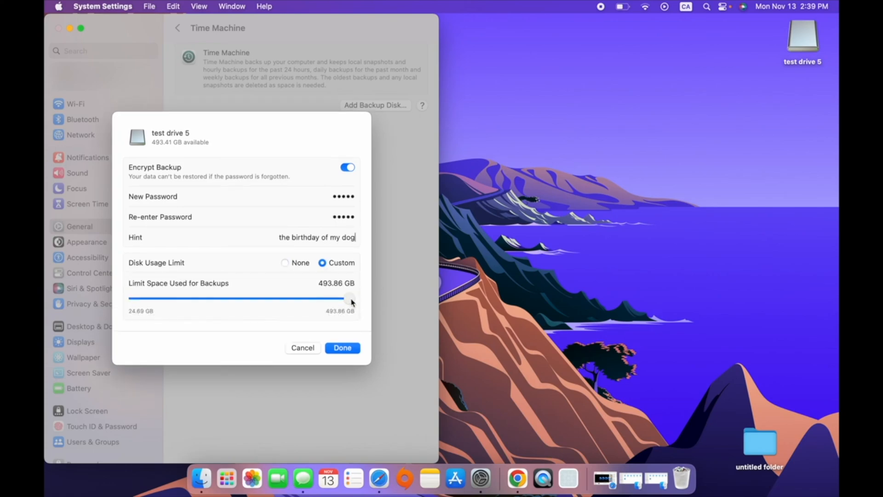
left_click_drag(351, 298, 228, 299)
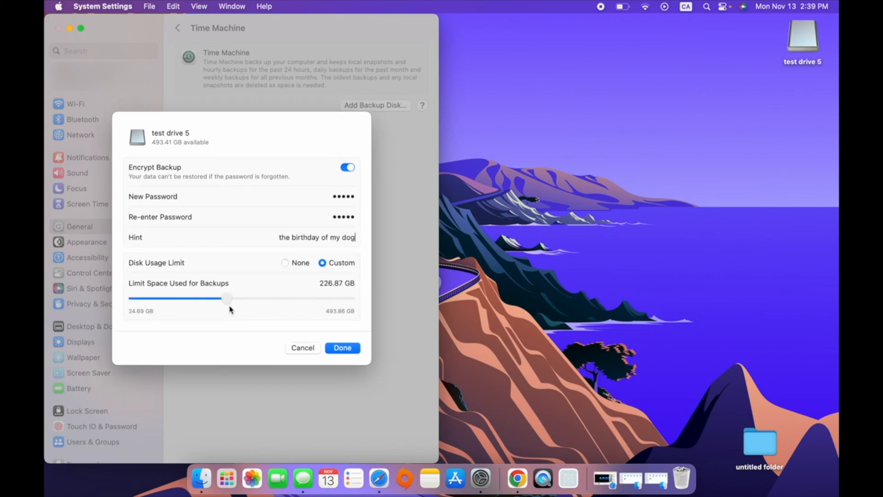
left_click_drag(225, 298, 234, 298)
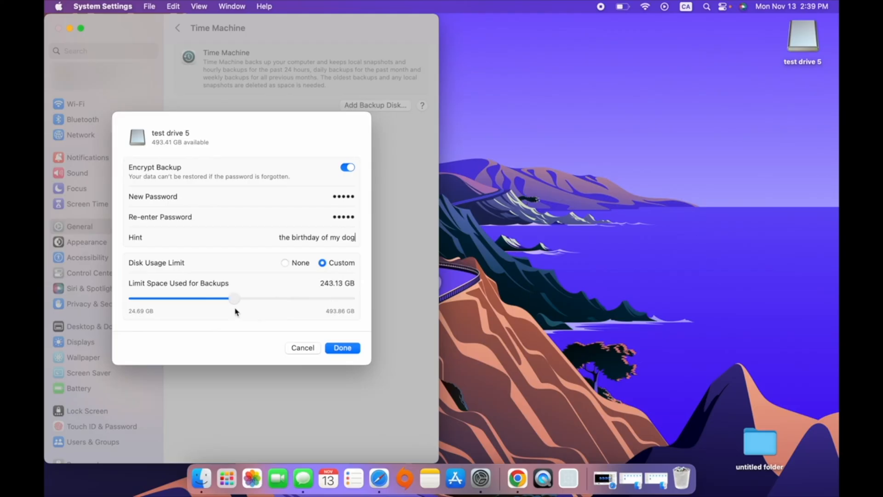
left_click_drag(235, 298, 350, 298)
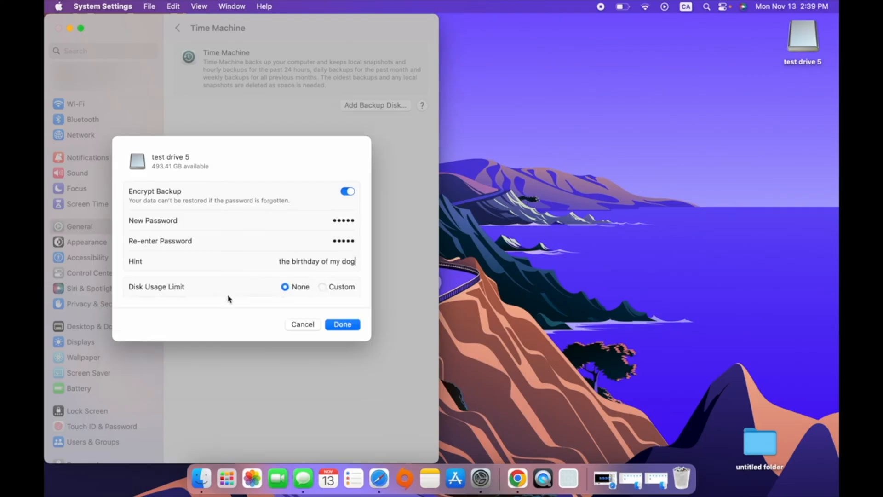
mouse_move(286, 315)
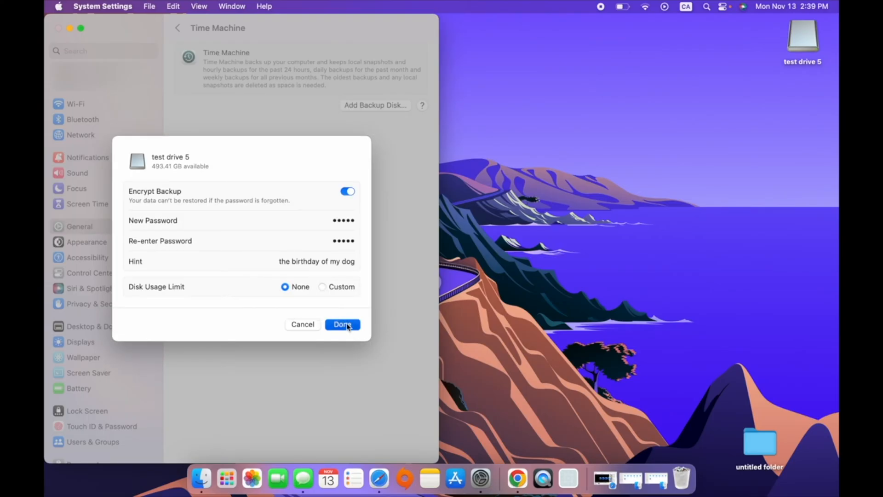
- Confirm the settings so test drive 5 becomes the encrypted Time Machine disk, then select it
left_click(342, 324)
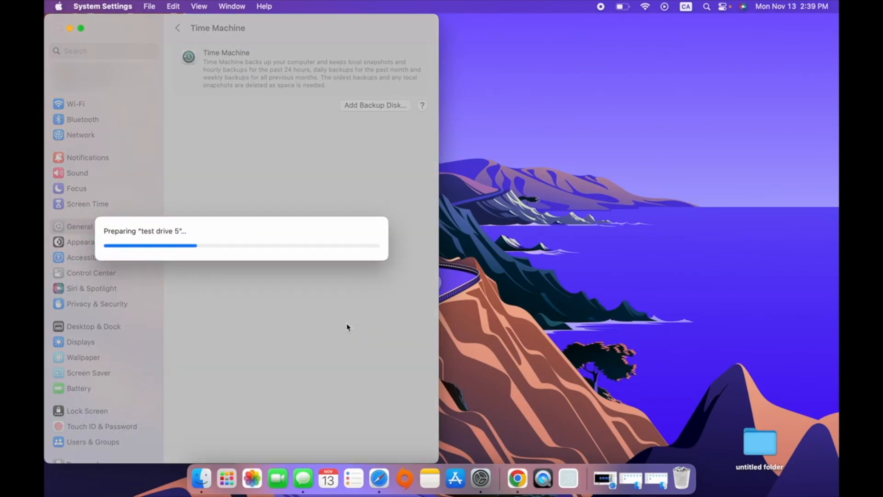
mouse_move(245, 252)
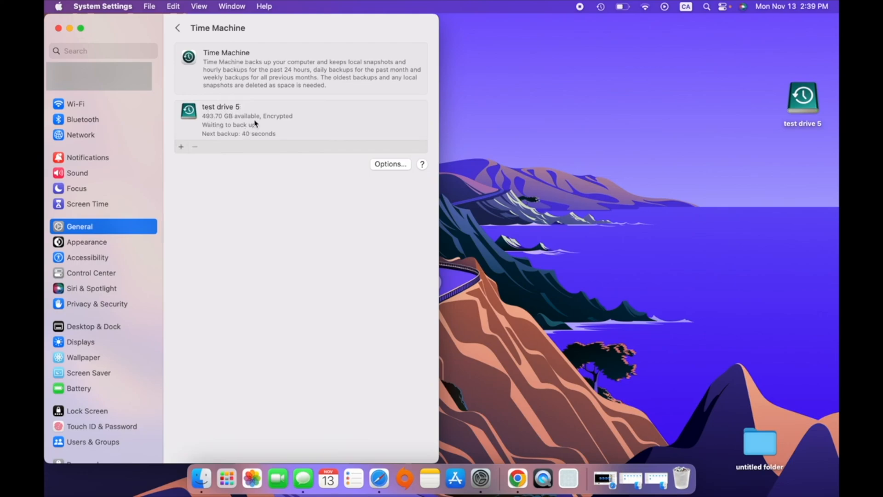
left_click(254, 120)
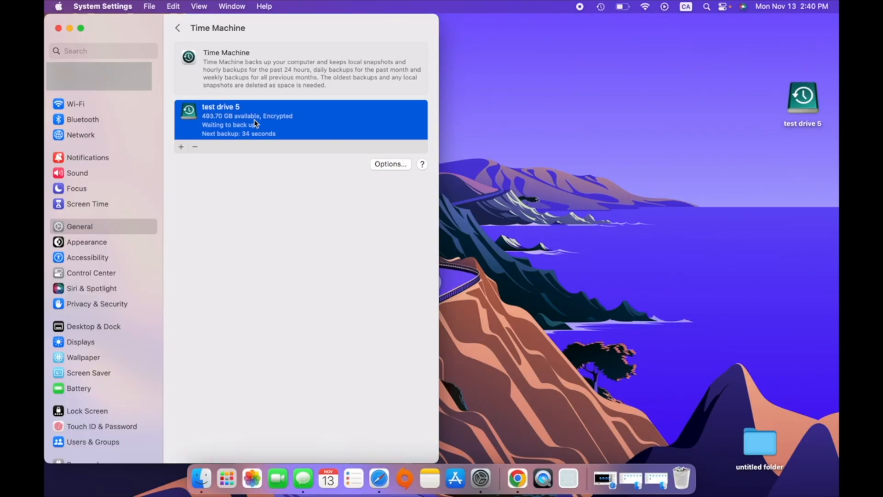
- In the backup options, set the backup frequency to Manually, then back to Automatically Every Hour
left_click(389, 164)
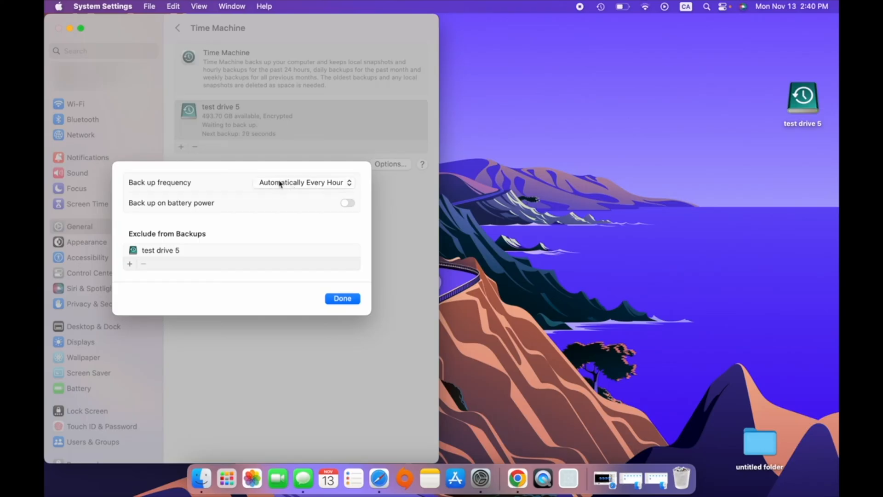
mouse_move(287, 185)
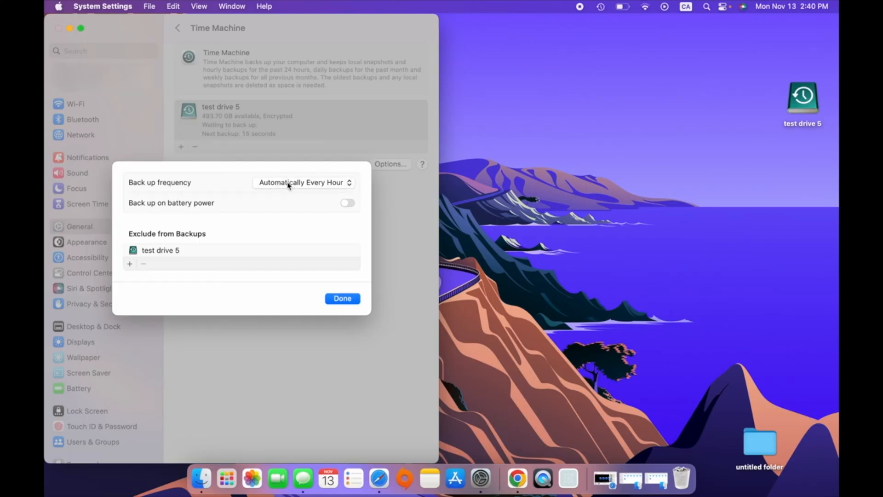
left_click(303, 183)
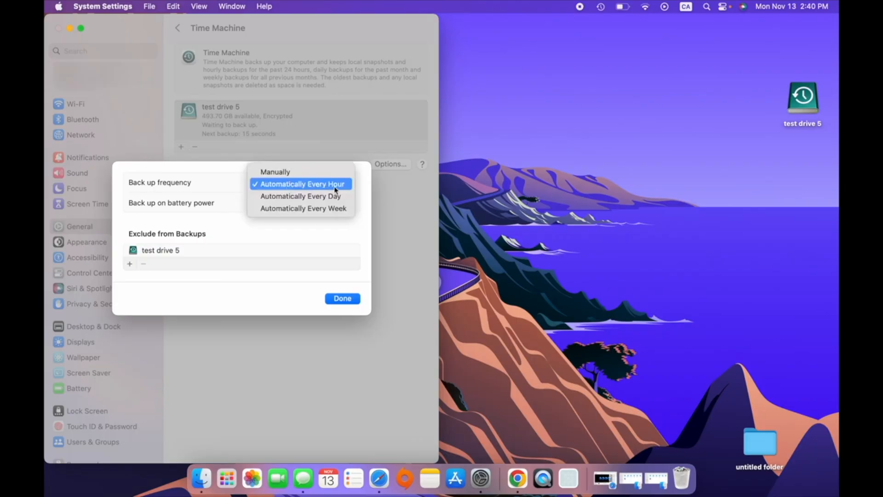
mouse_move(300, 196)
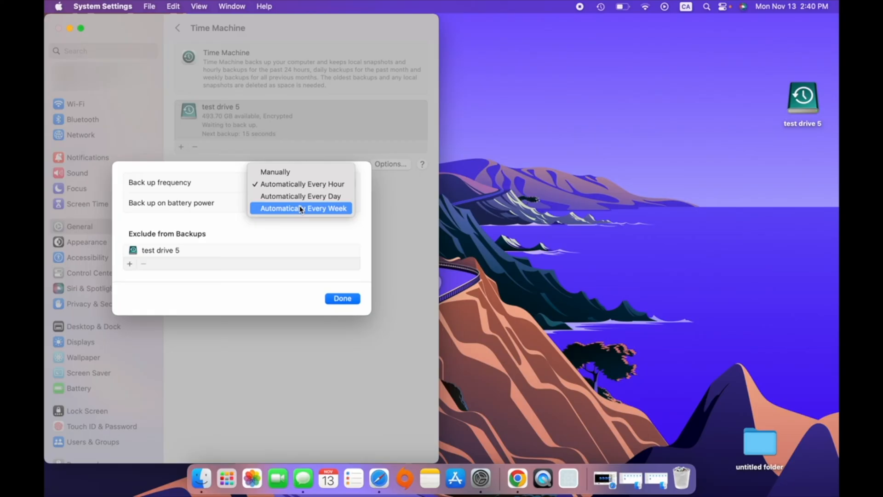
mouse_move(302, 184)
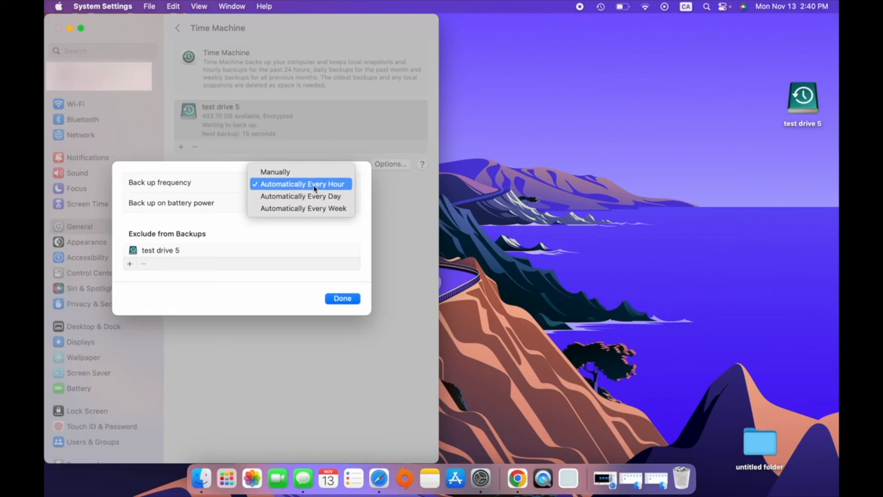
mouse_move(323, 186)
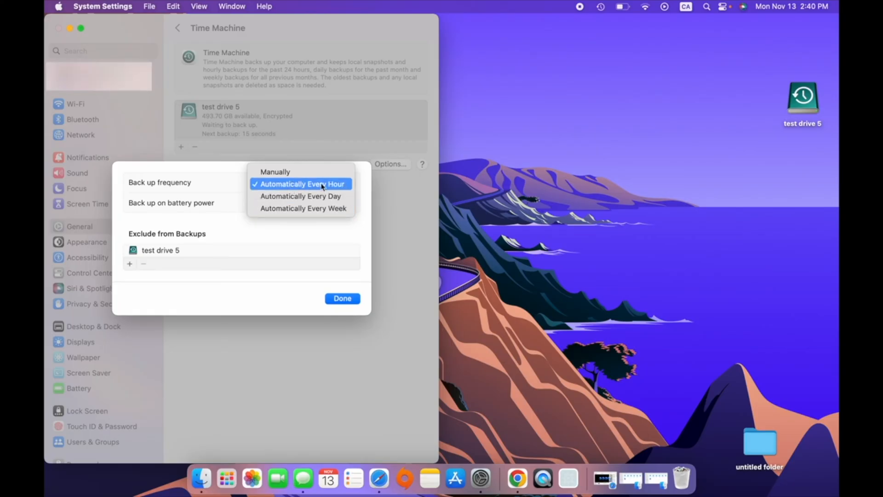
mouse_move(275, 171)
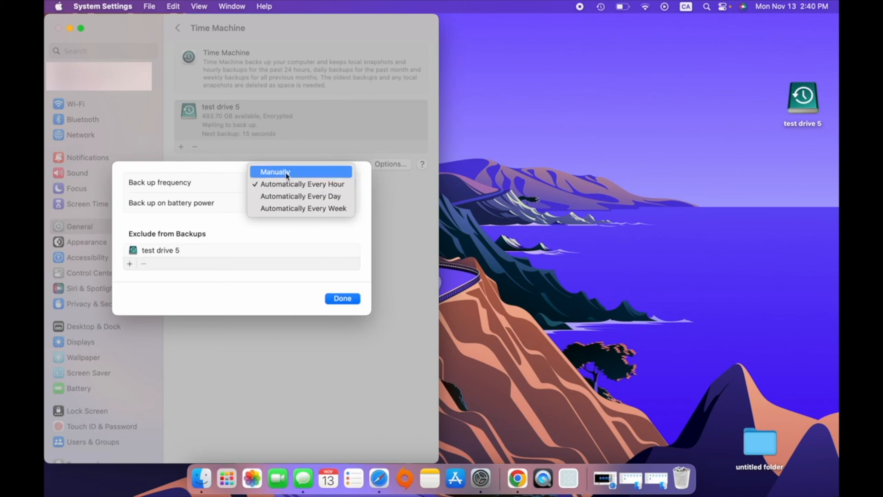
left_click(275, 172)
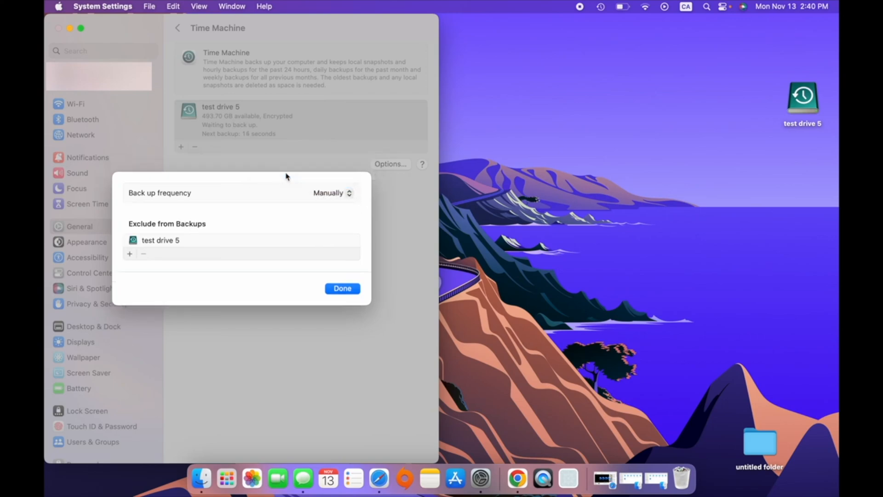
mouse_move(275, 212)
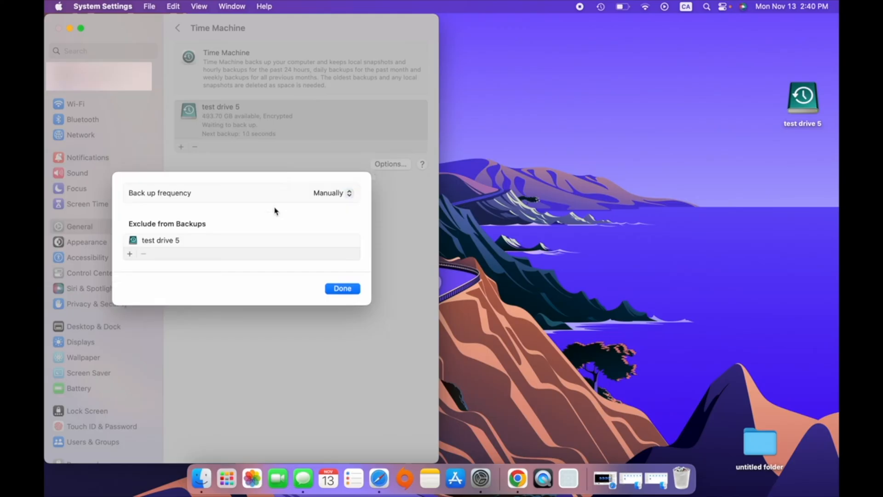
mouse_move(603, 102)
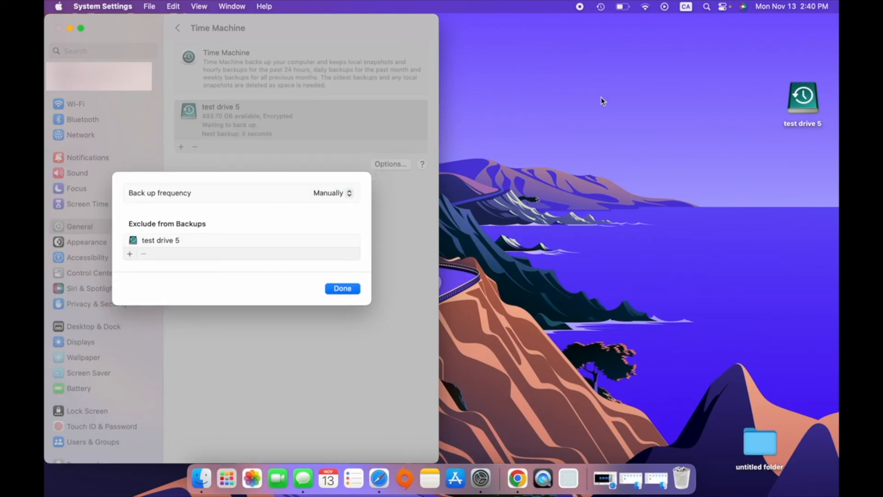
mouse_move(631, 7)
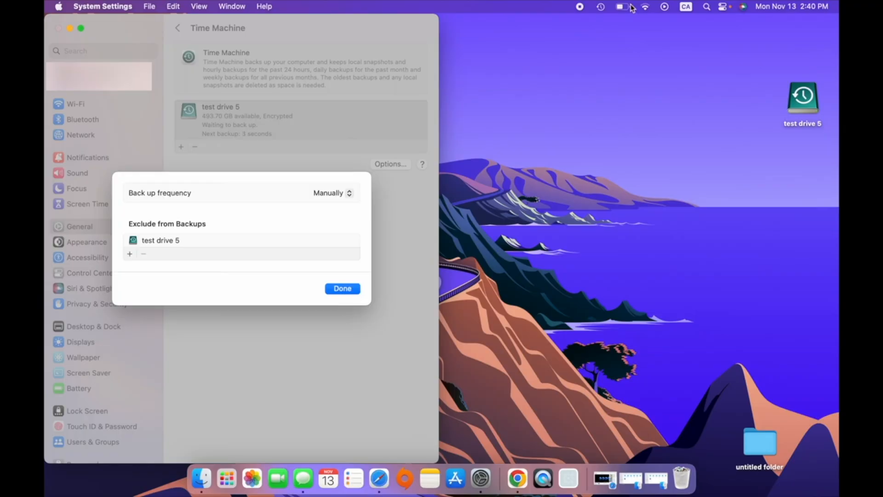
mouse_move(377, 194)
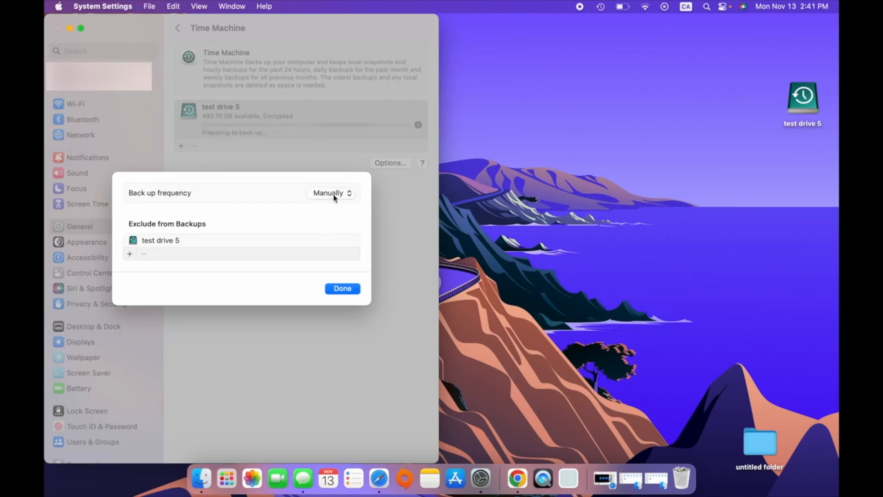
left_click(332, 193)
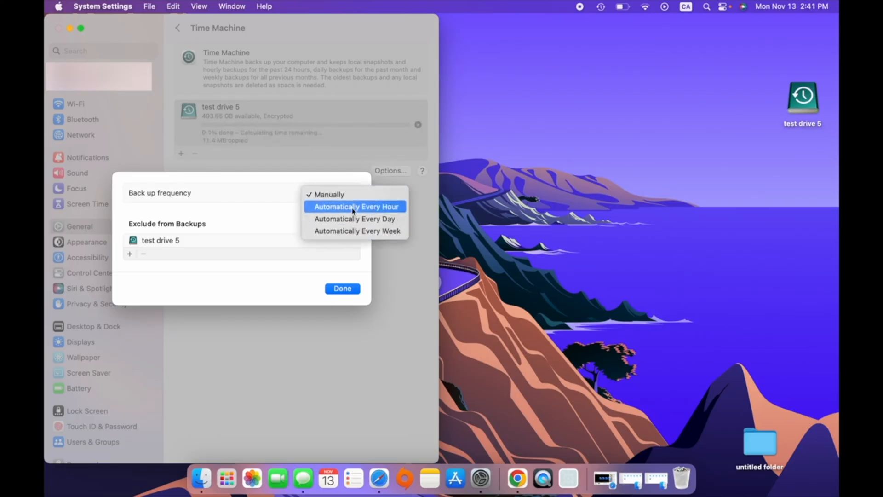
left_click(356, 206)
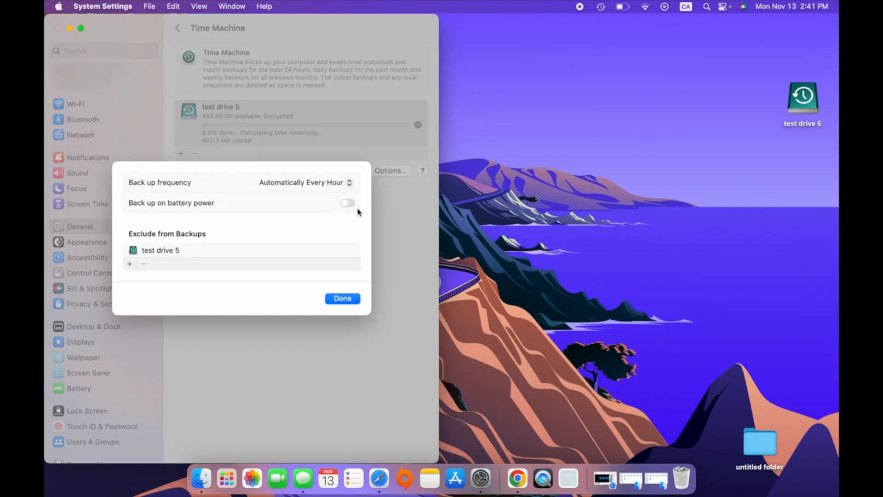
mouse_move(330, 199)
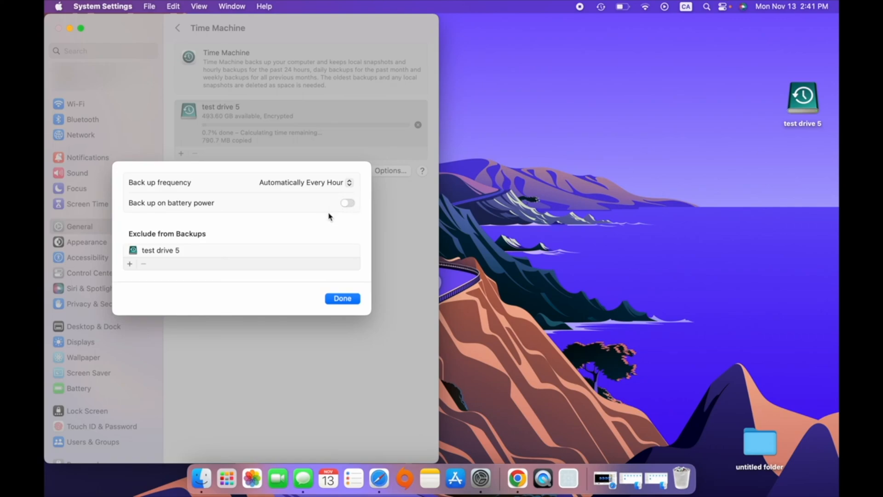
mouse_move(312, 219)
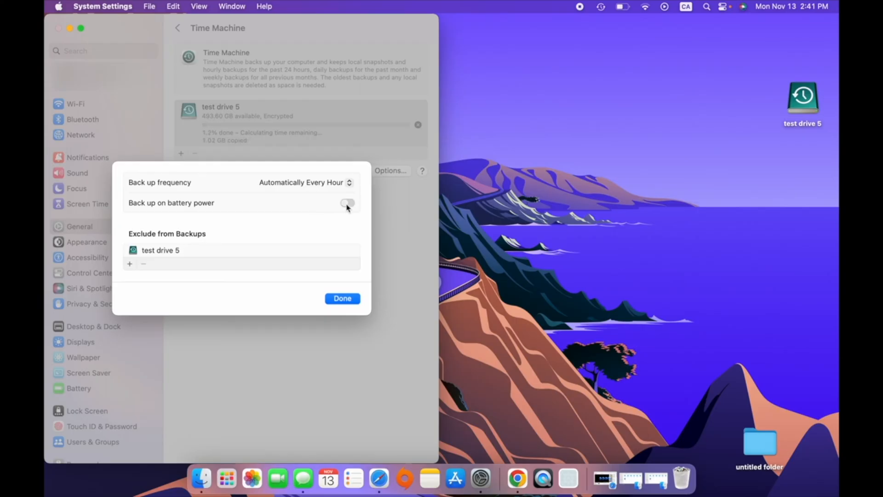
- Enable 'Back up on battery power' and start adding an item to Exclude from Backups
left_click(347, 202)
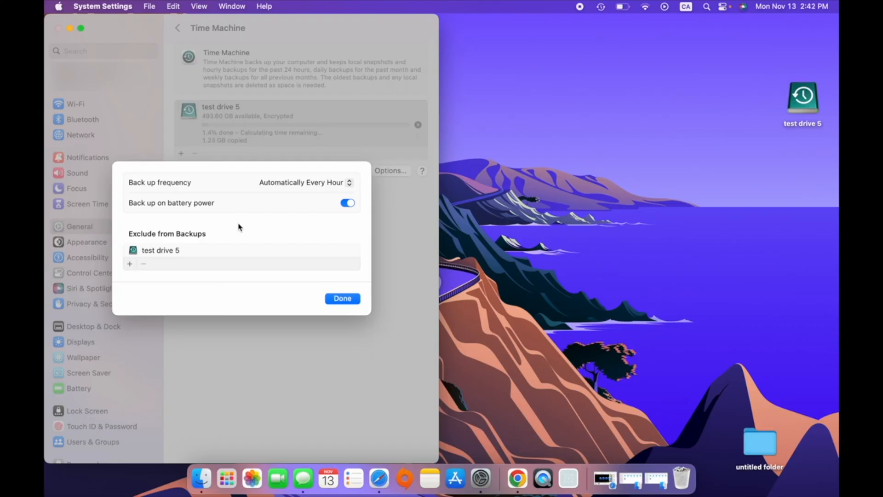
mouse_move(351, 267)
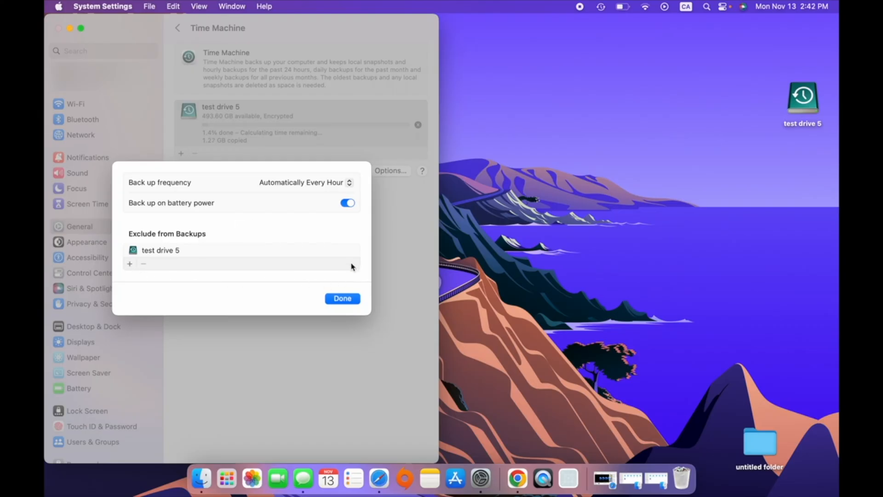
mouse_move(151, 241)
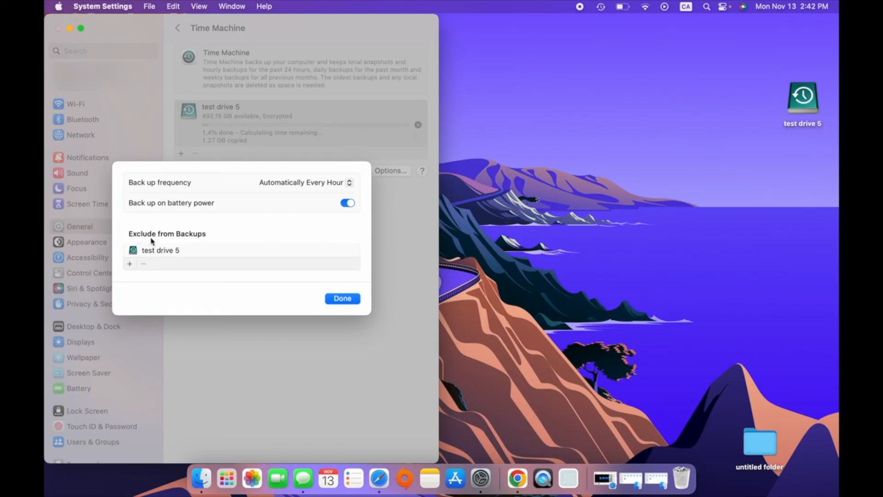
mouse_move(210, 242)
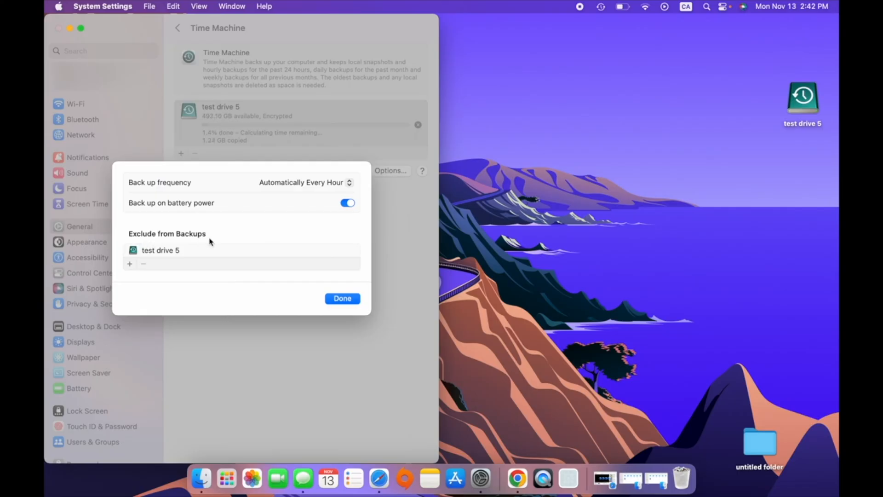
mouse_move(183, 266)
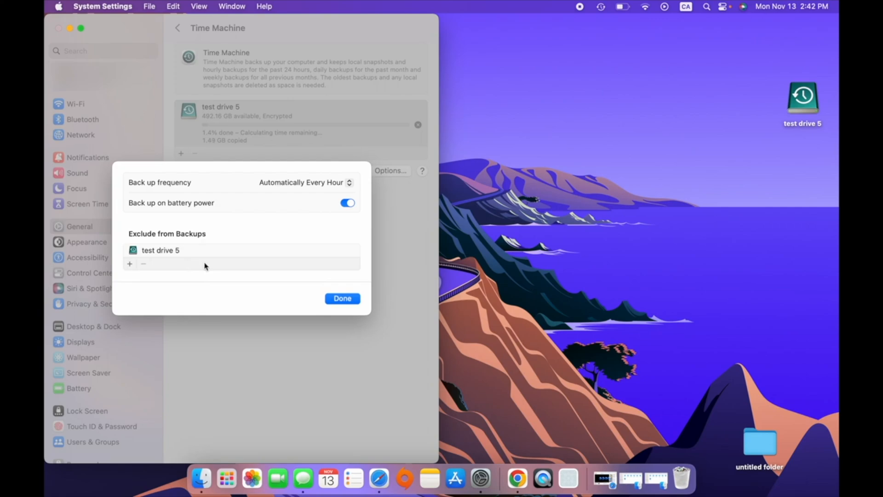
mouse_move(185, 257)
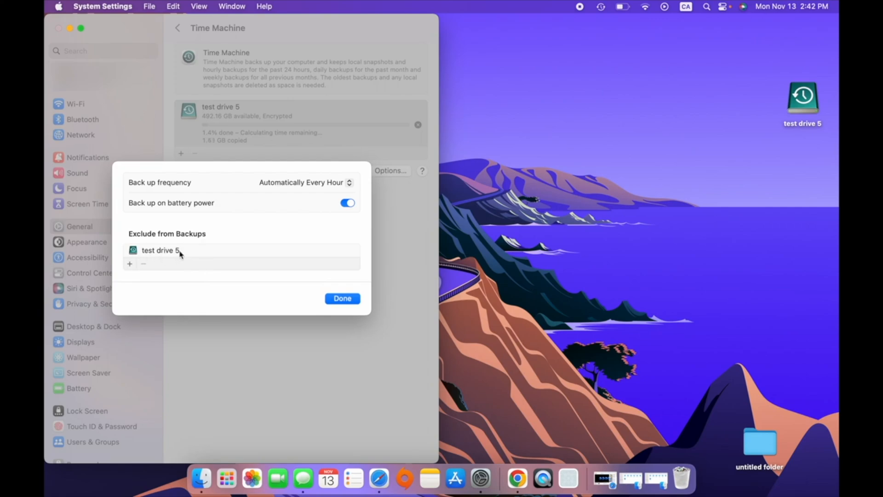
mouse_move(207, 248)
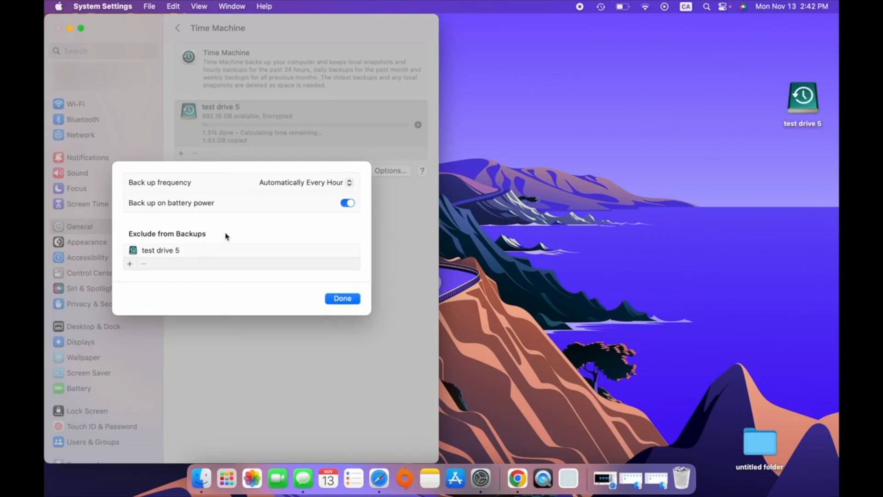
mouse_move(151, 255)
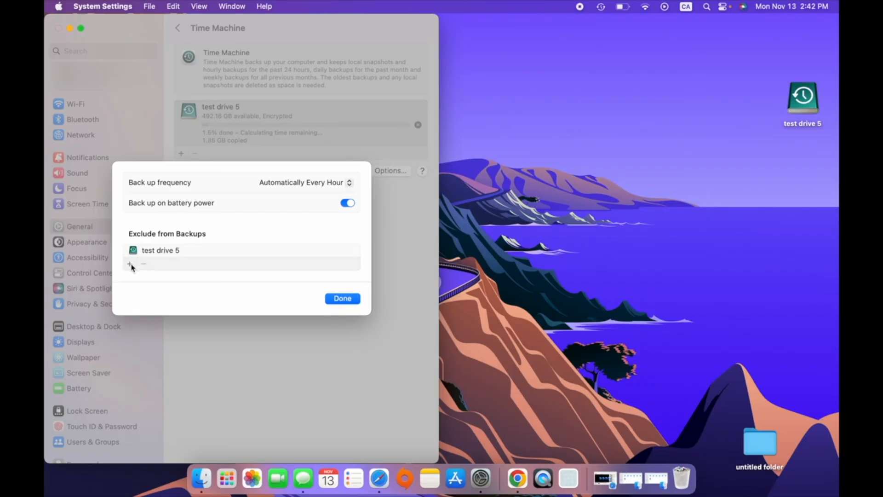
left_click(343, 298)
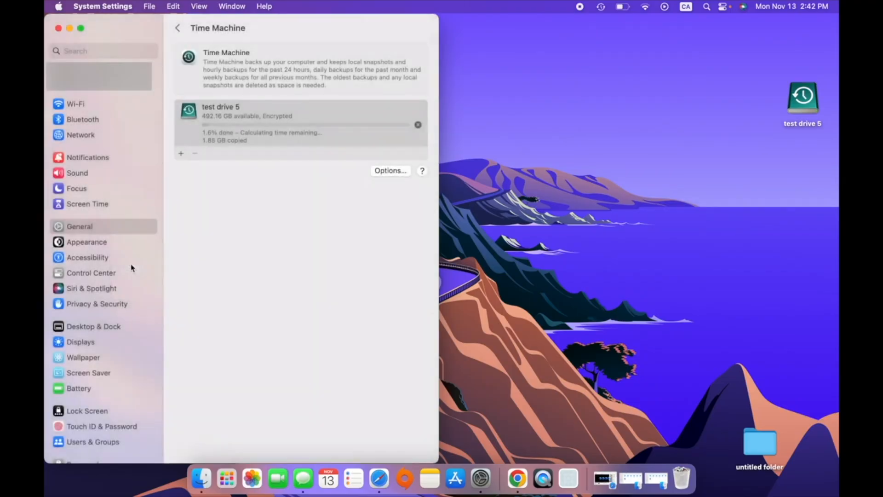
- Exclude the Desktop's 'untitled folder' from backups alongside test drive 5
left_click(182, 153)
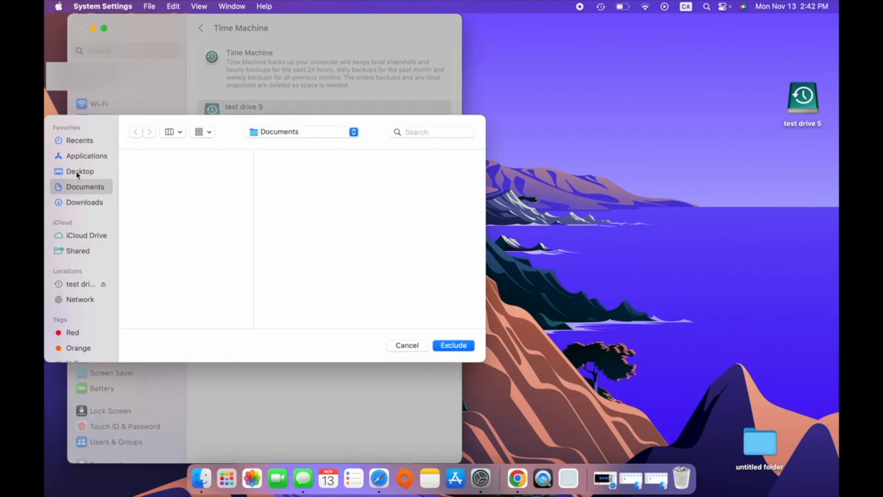
left_click(80, 171)
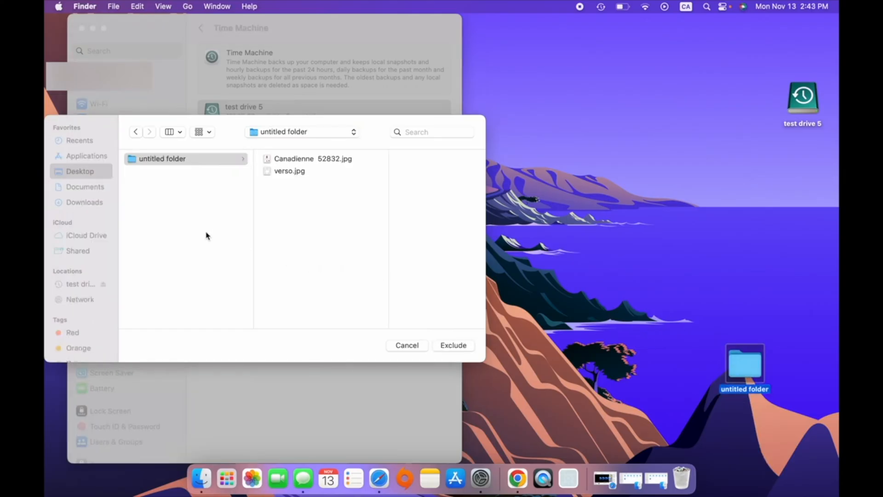
mouse_move(213, 208)
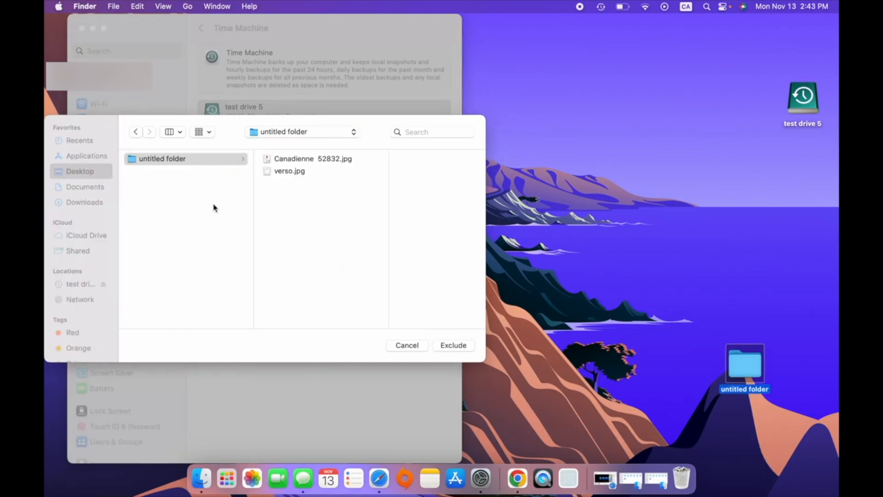
left_click(162, 159)
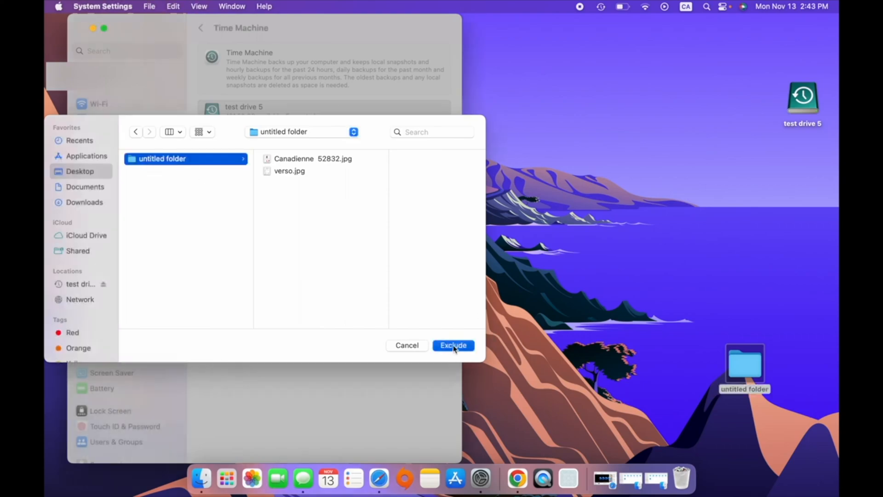
left_click(454, 345)
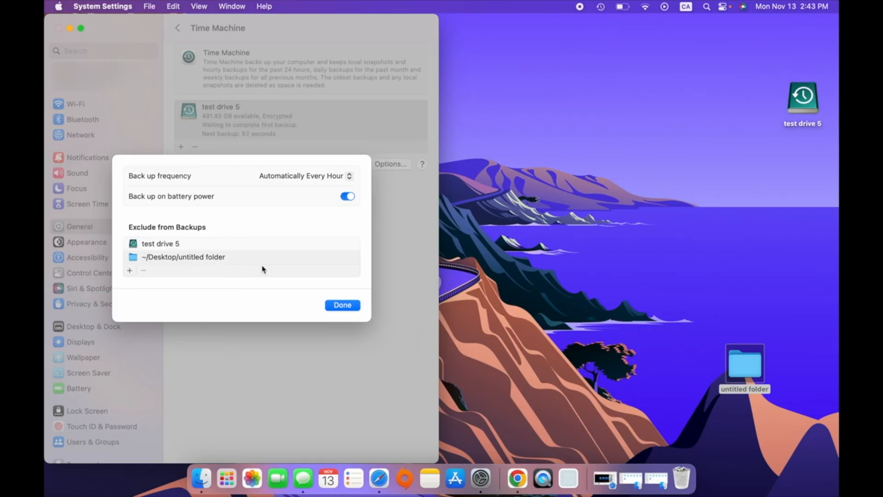
- Close the backup options with Done, leaving the backup to test drive 5 running
left_click(183, 257)
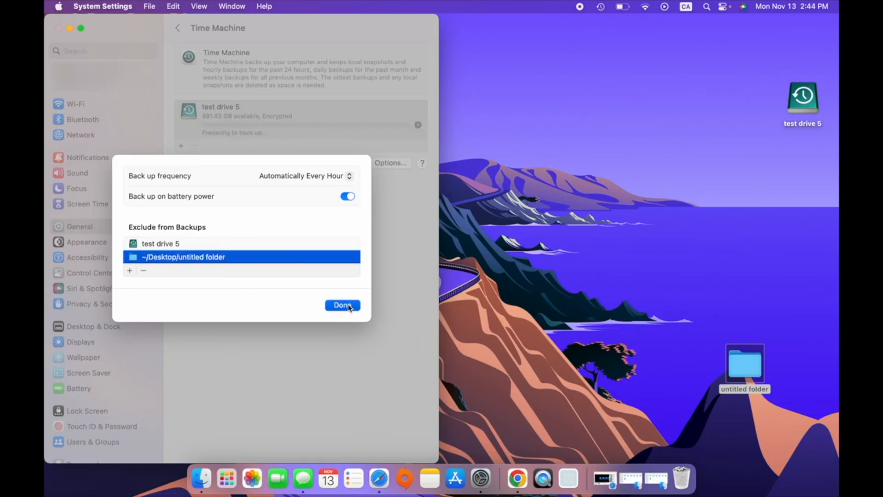
left_click(343, 304)
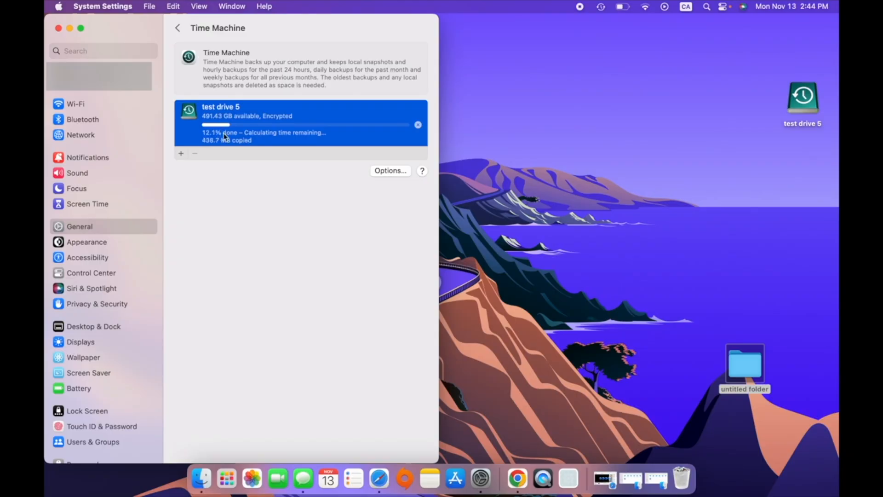
mouse_move(264, 209)
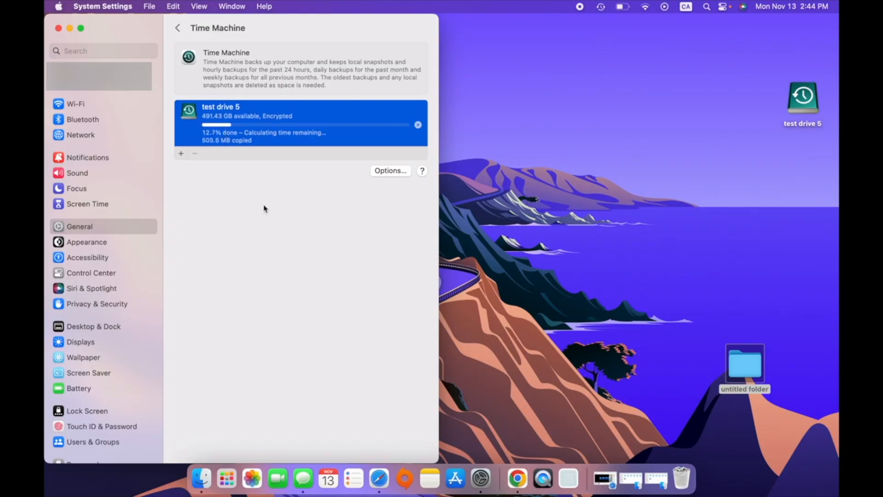
mouse_move(267, 146)
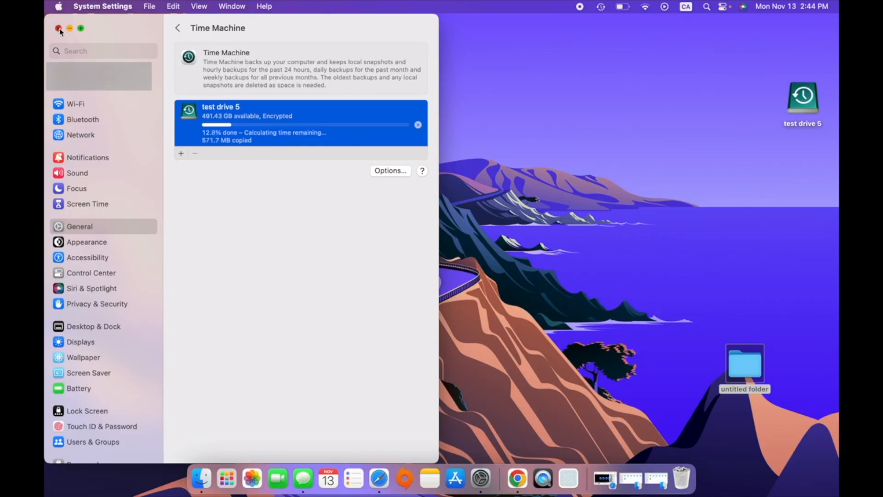
left_click(59, 28)
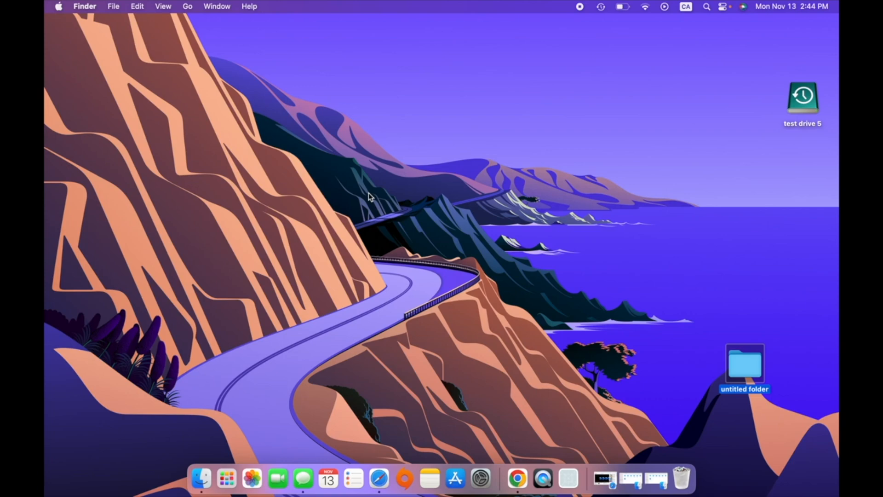
mouse_move(545, 135)
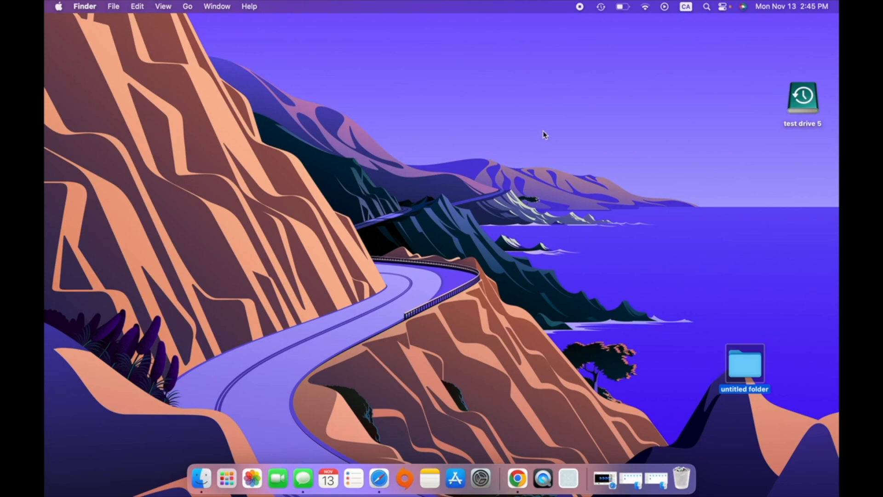
mouse_move(602, 14)
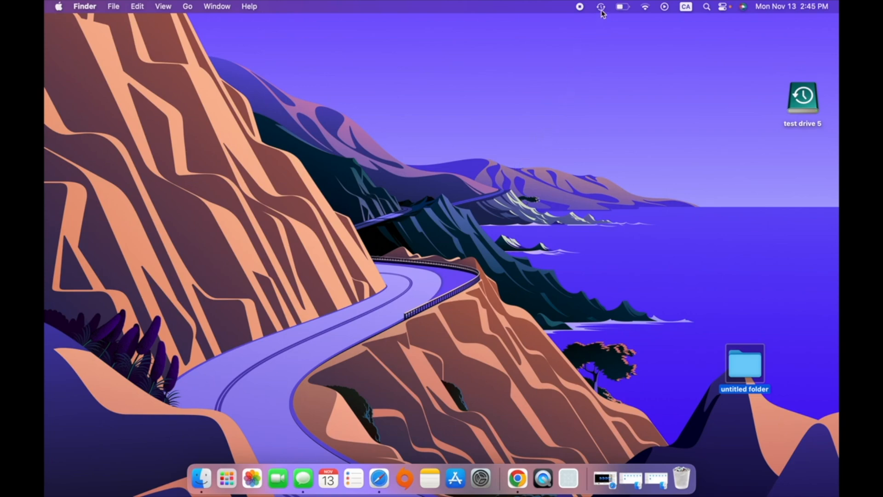
left_click(601, 7)
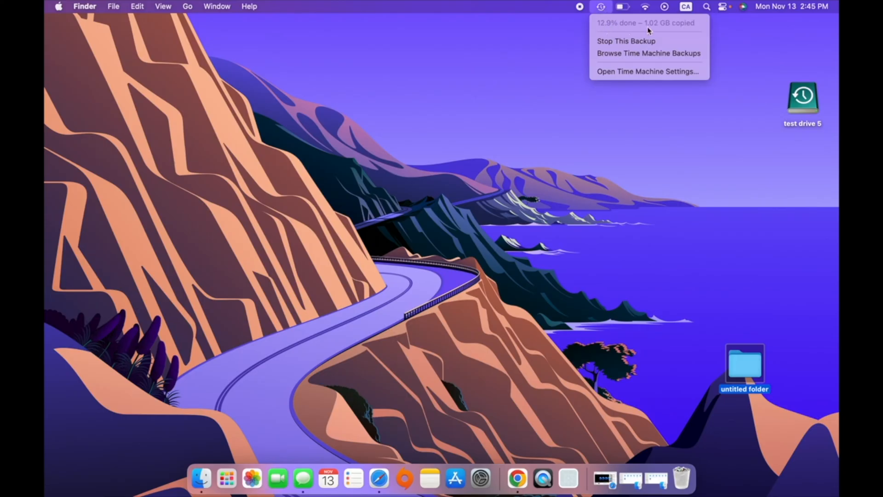
mouse_move(627, 40)
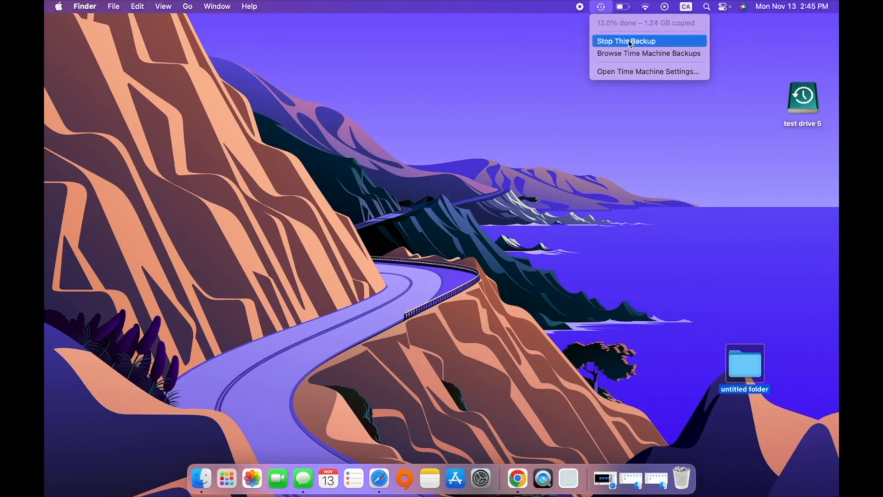
mouse_move(649, 53)
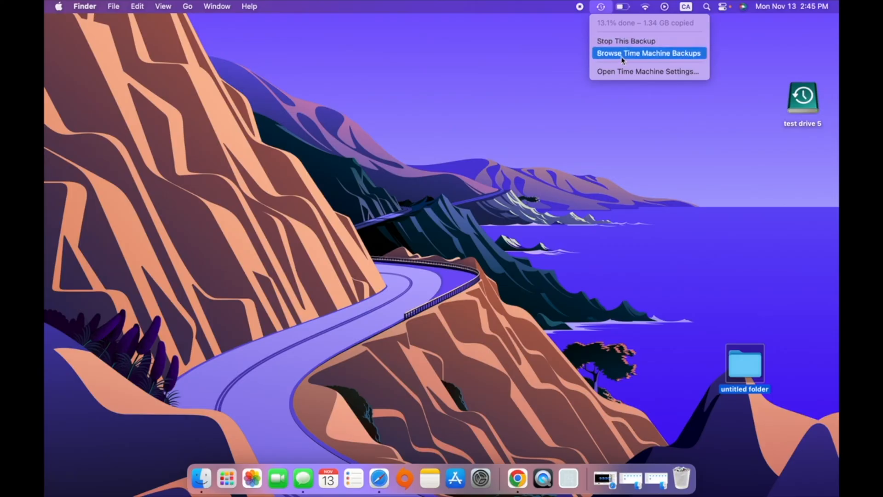
mouse_move(640, 59)
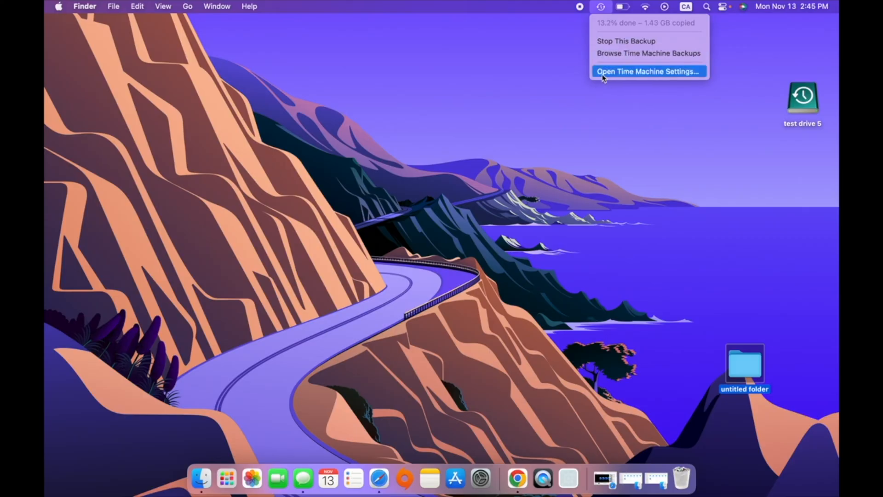
mouse_move(649, 82)
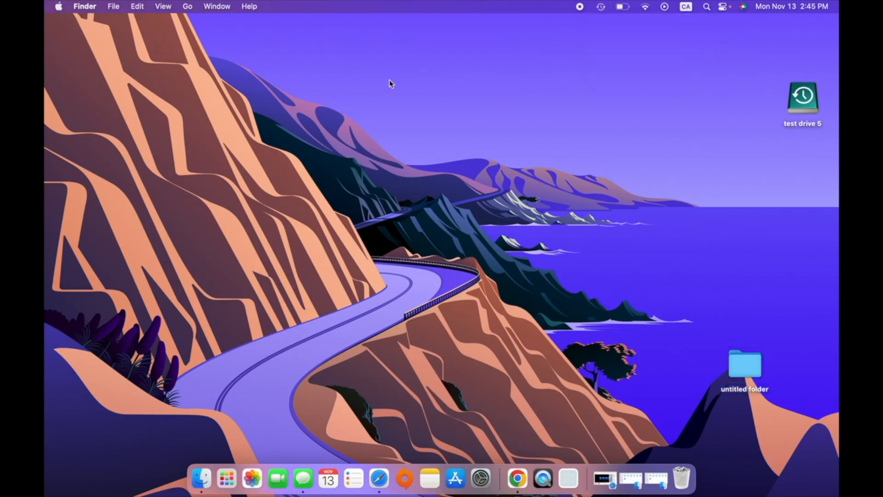
left_click(601, 6)
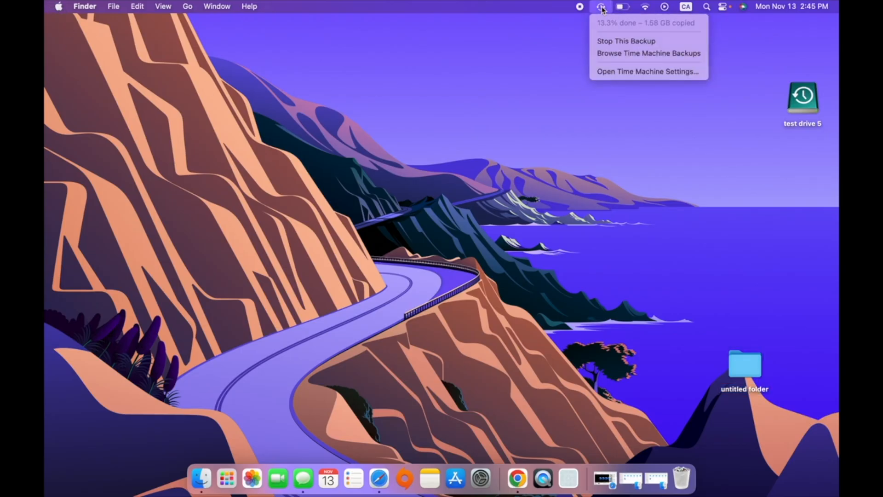
left_click(510, 110)
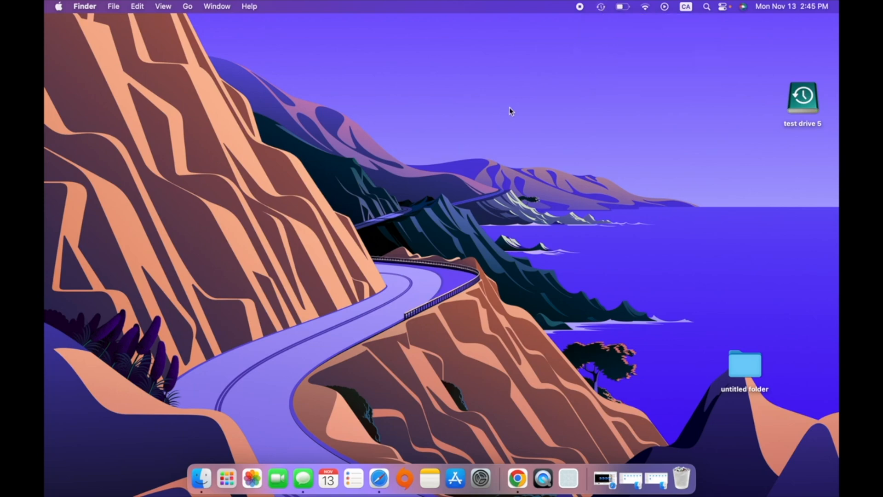
mouse_move(512, 153)
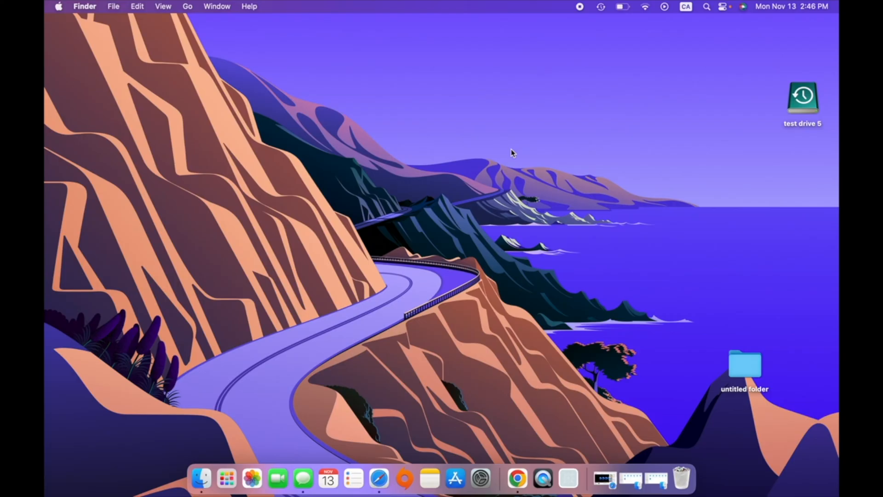
mouse_move(471, 205)
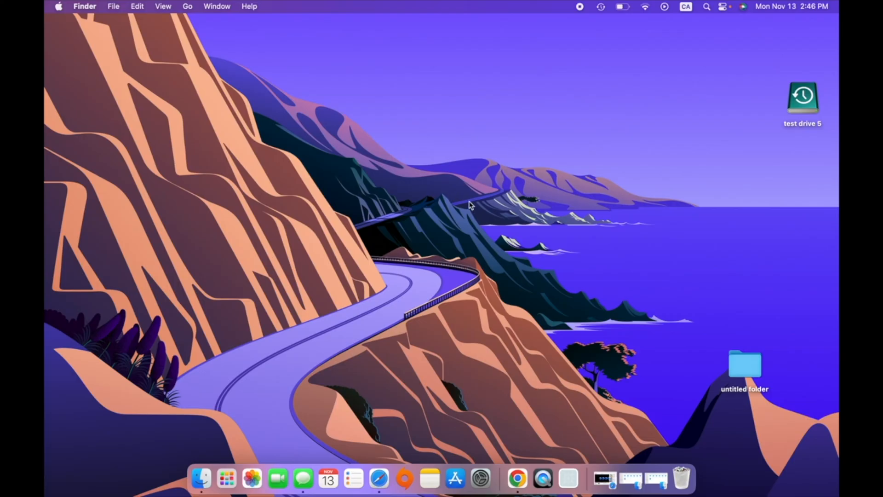
mouse_move(451, 260)
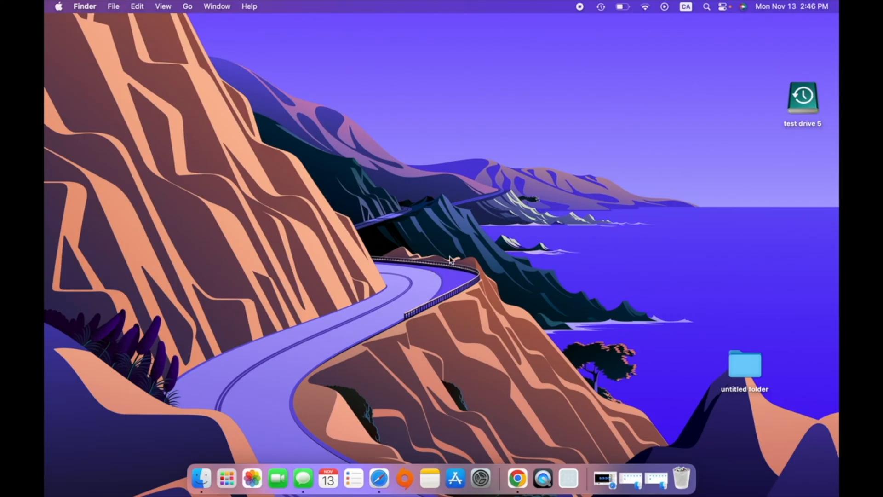
- Enter the Time Machine backup browser from the menu bar icon
left_click(601, 7)
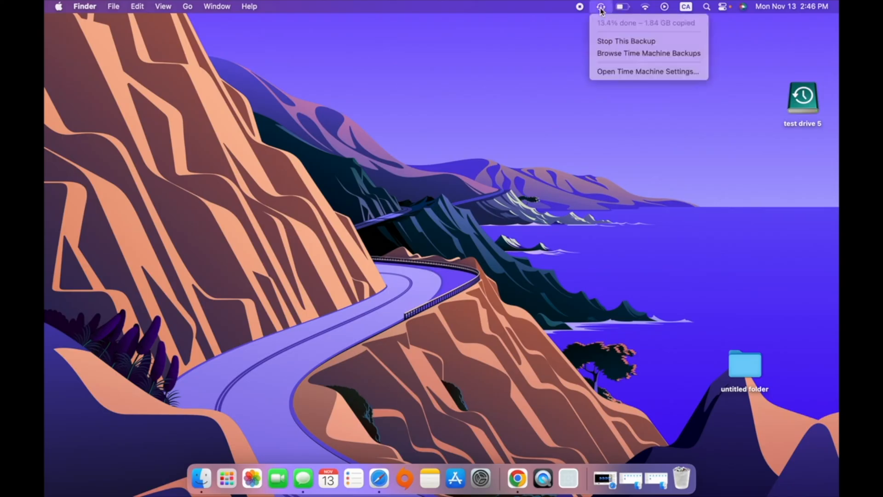
mouse_move(649, 53)
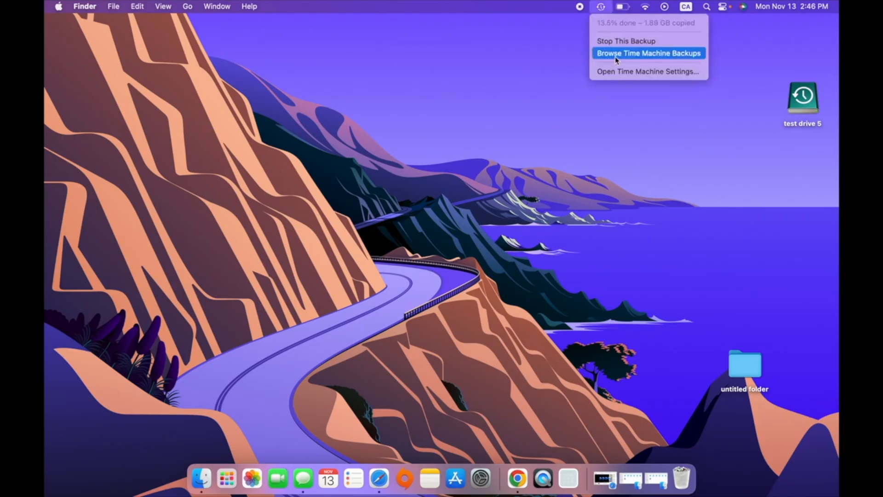
left_click(648, 52)
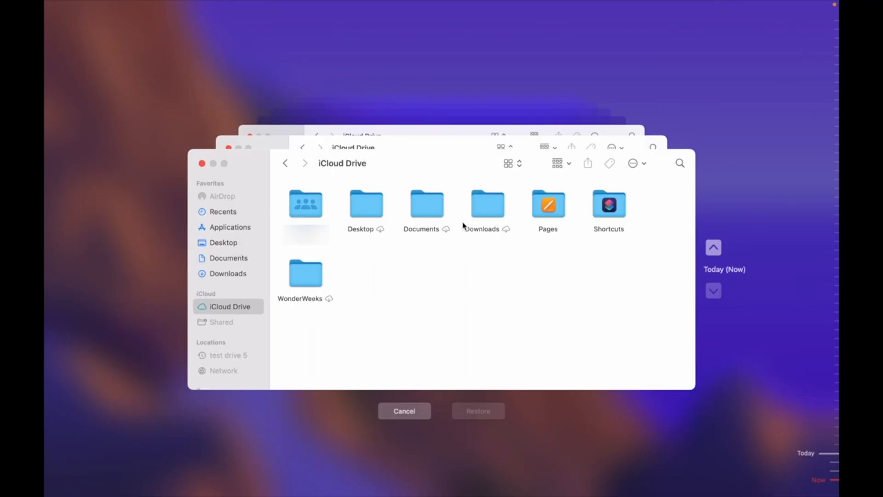
mouse_move(571, 269)
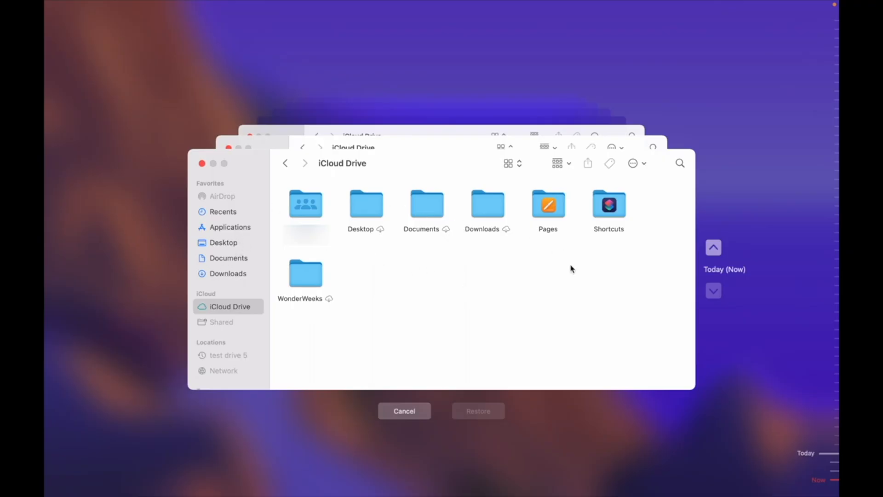
mouse_move(423, 143)
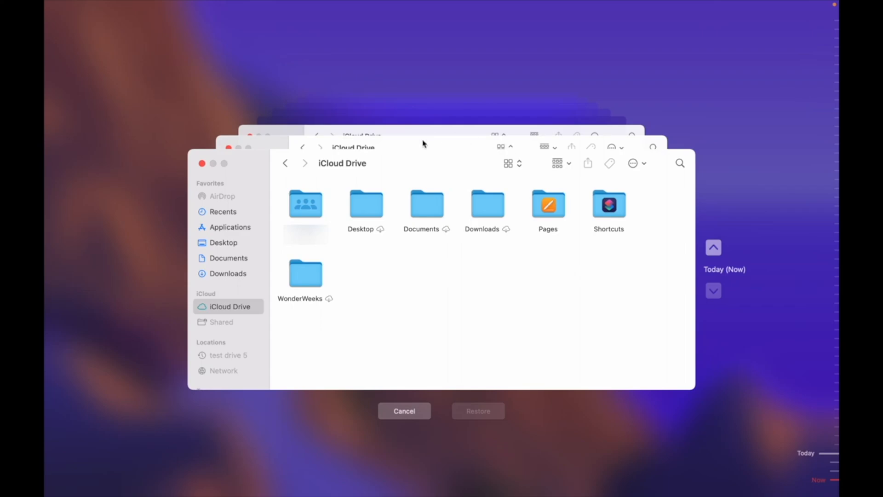
mouse_move(424, 149)
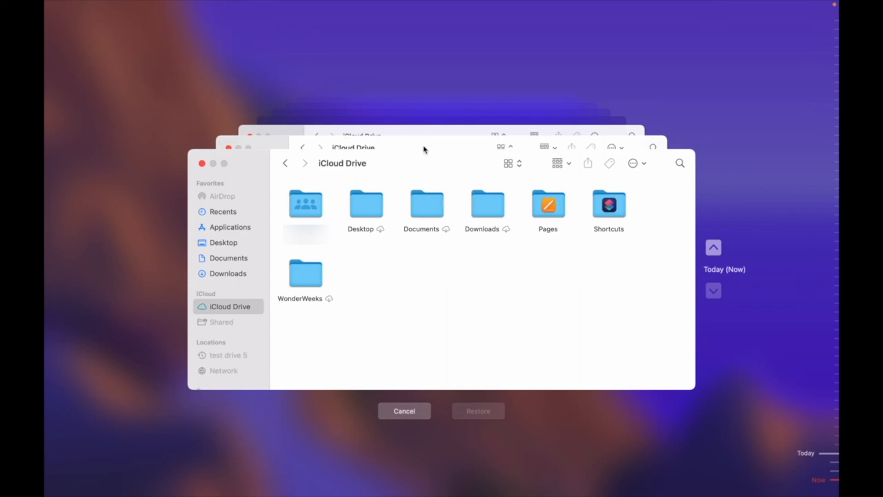
mouse_move(272, 155)
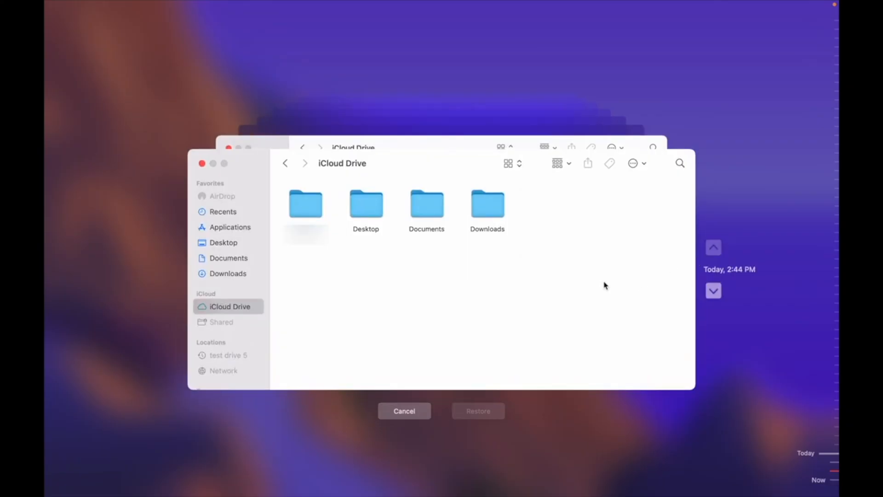
mouse_move(727, 272)
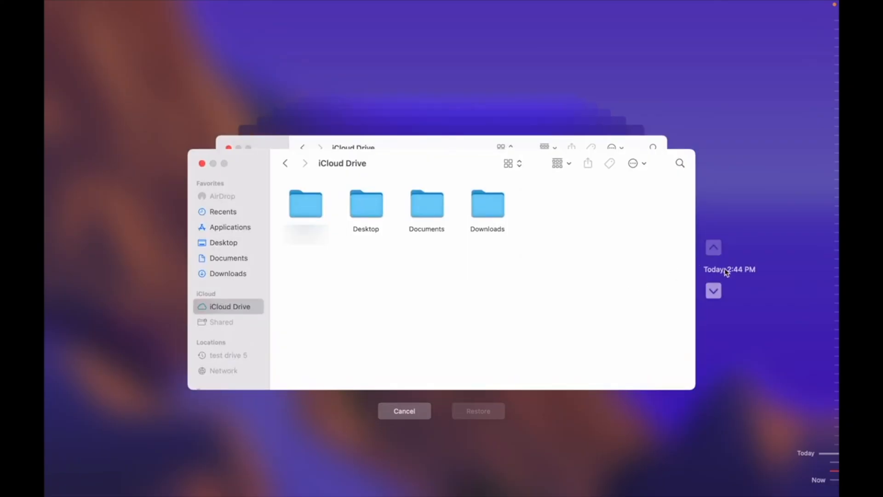
mouse_move(719, 236)
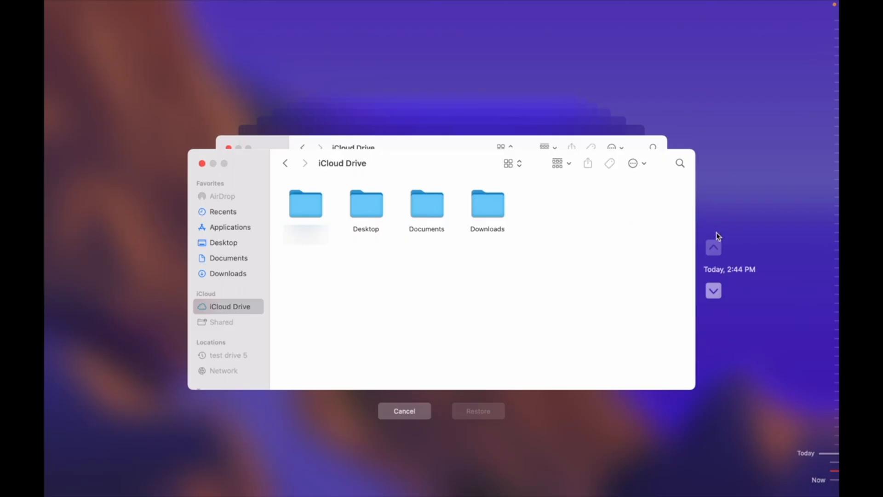
mouse_move(720, 255)
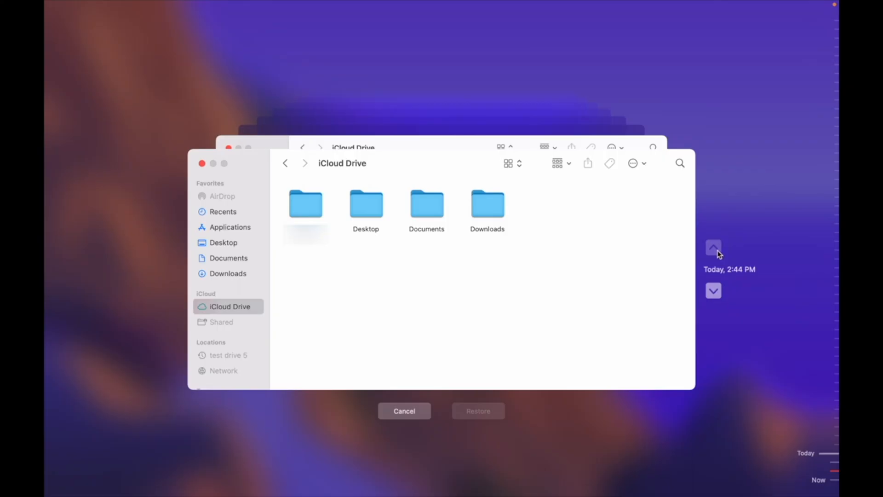
mouse_move(439, 285)
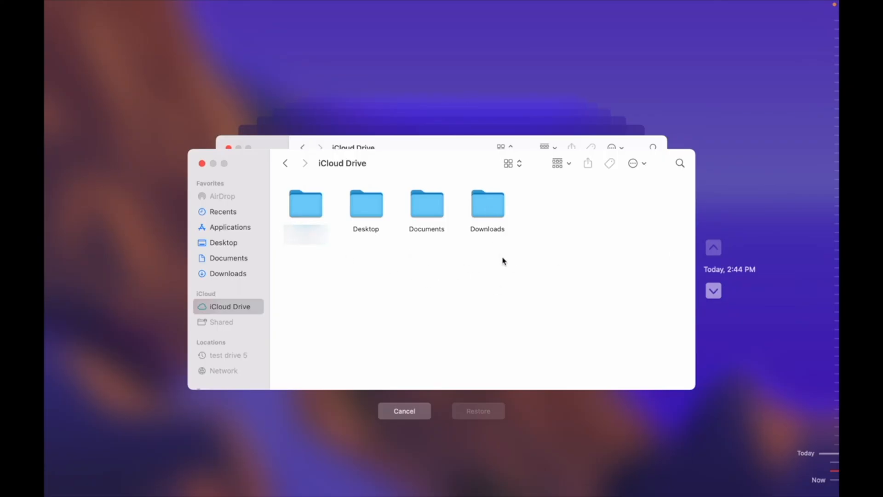
mouse_move(490, 202)
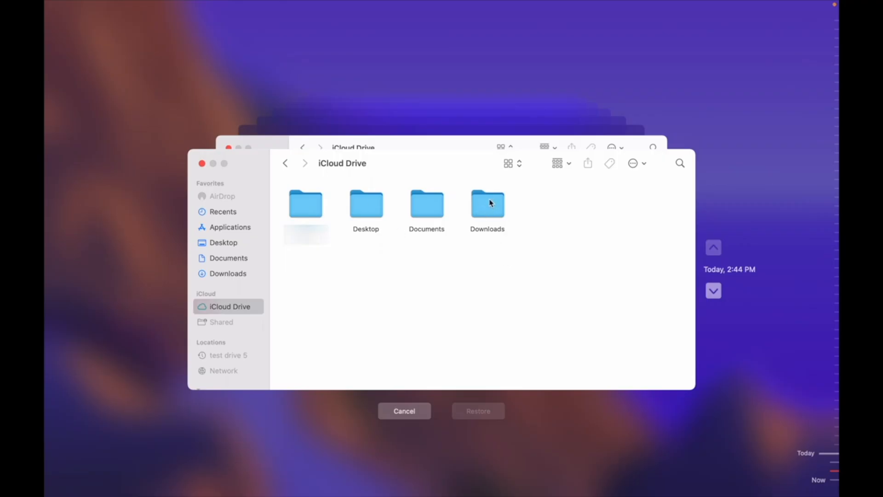
- Restore a picture from the Downloads folder in the backup snapshot
left_click(487, 205)
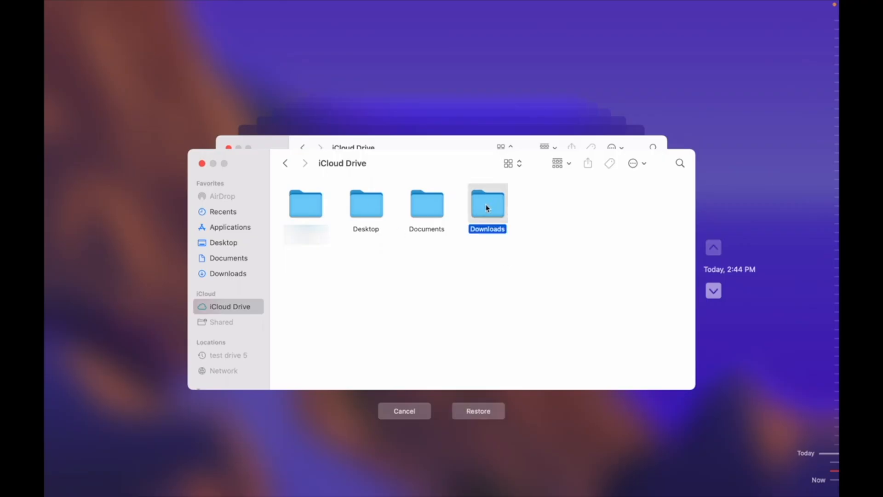
double_click(487, 204)
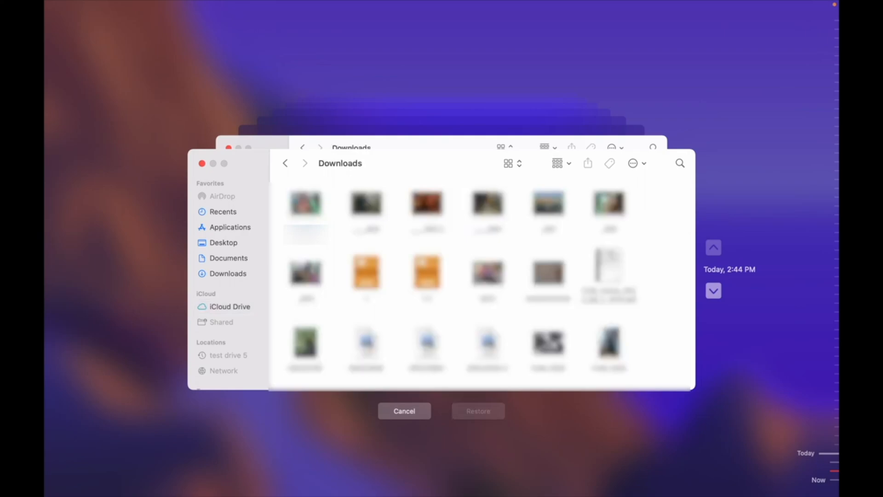
mouse_move(658, 263)
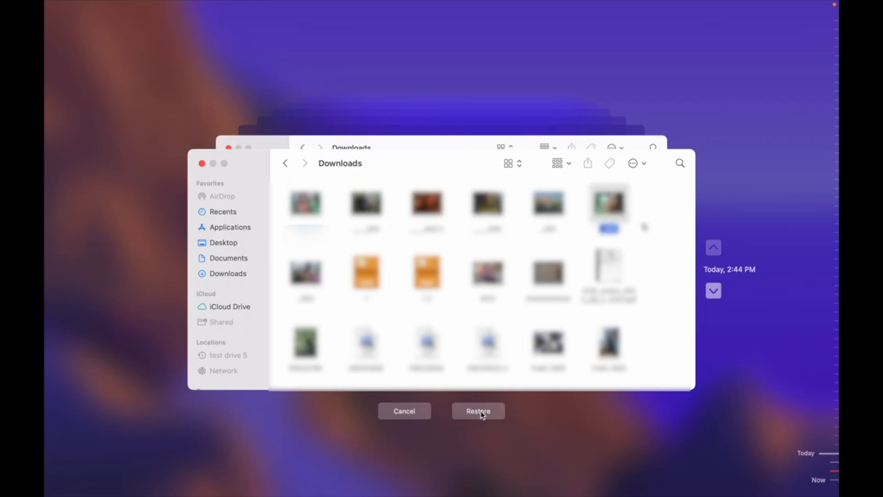
left_click(479, 411)
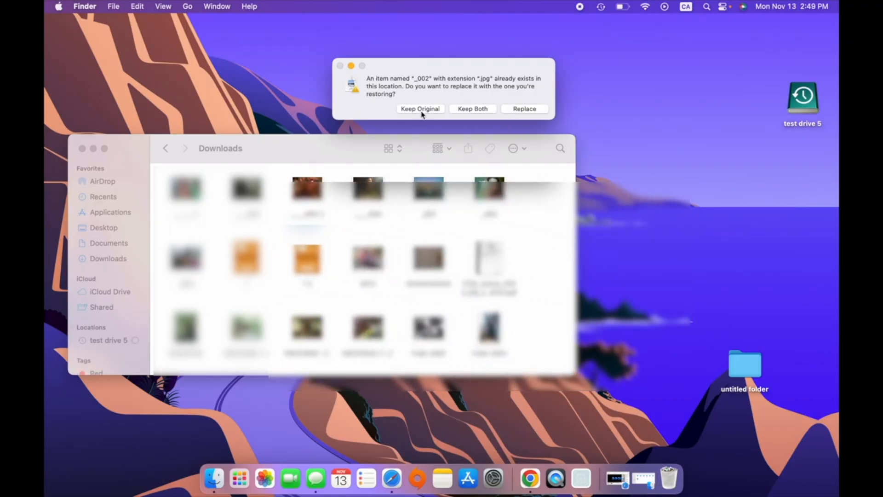
mouse_move(438, 114)
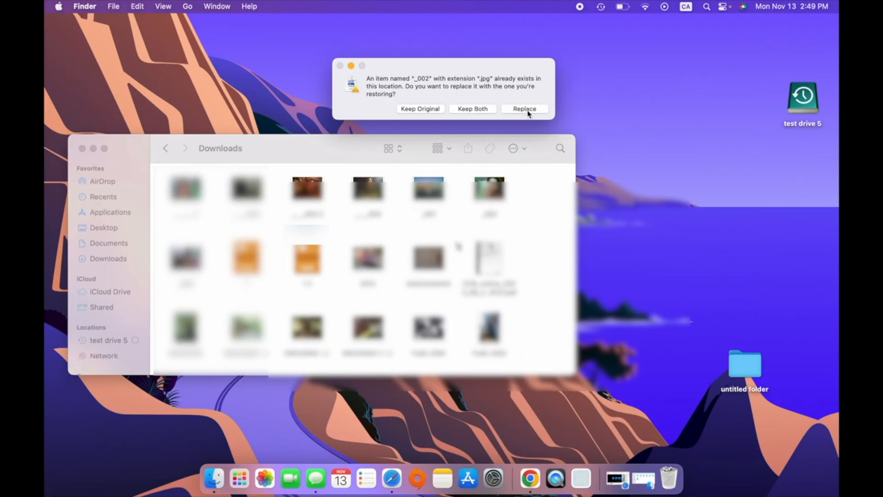
mouse_move(513, 87)
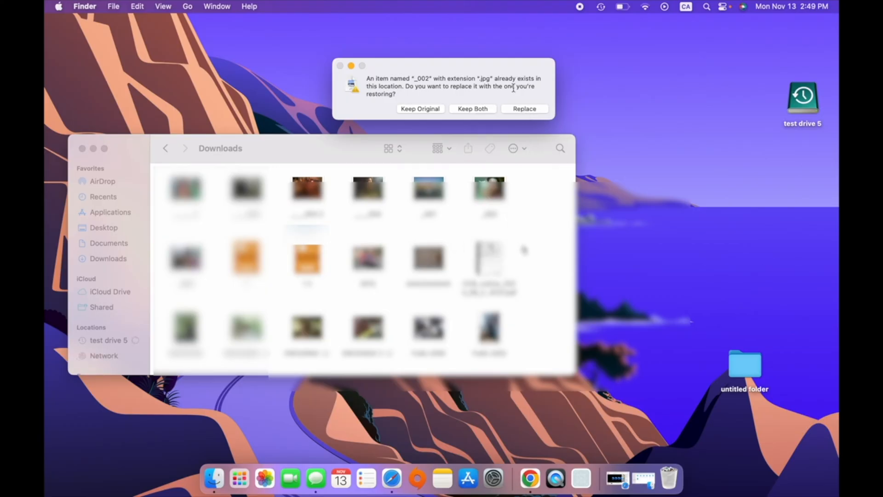
mouse_move(518, 107)
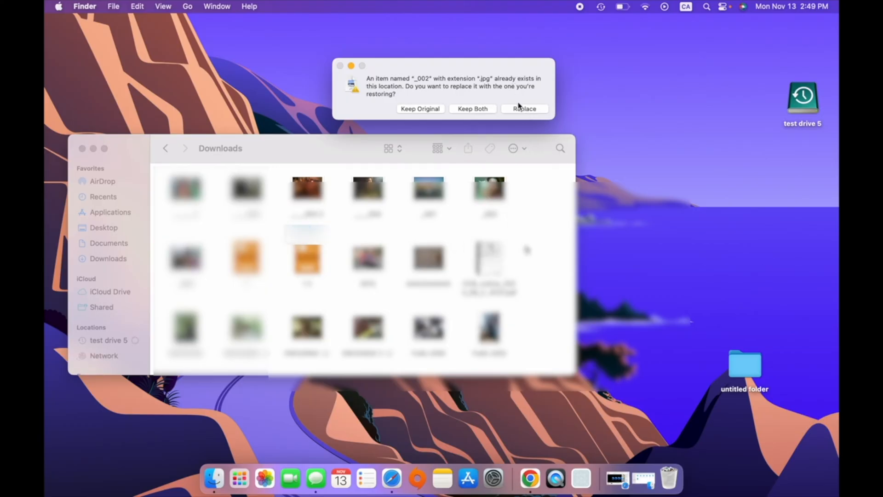
- Replace the existing Downloads copy with the restored picture
left_click(524, 109)
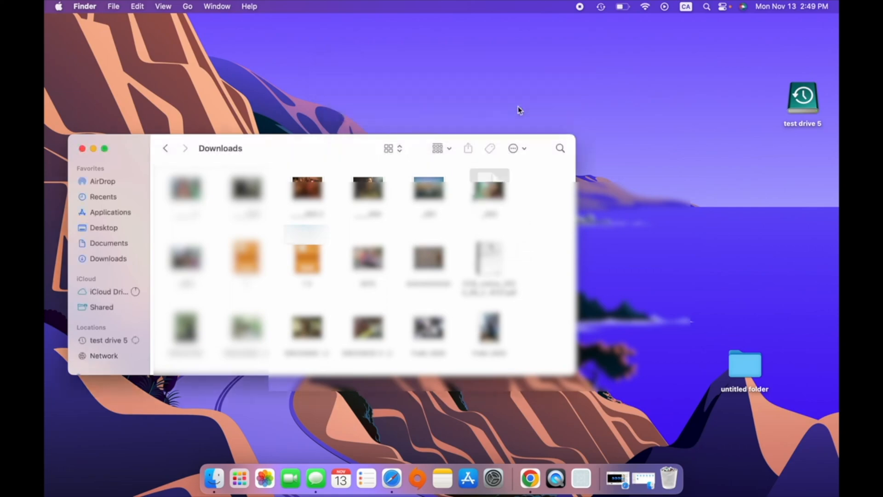